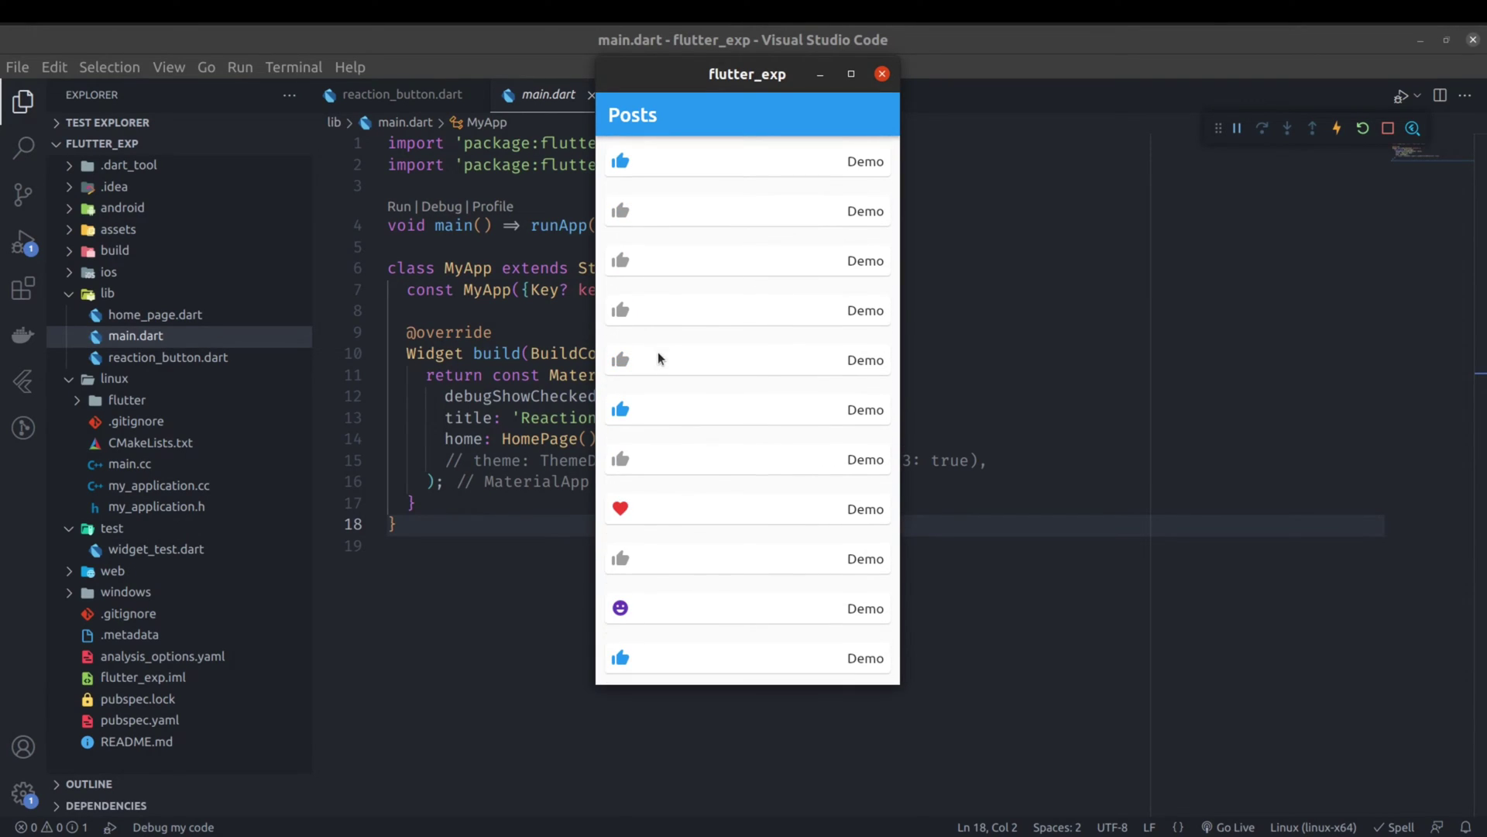
mouse_move(621, 211)
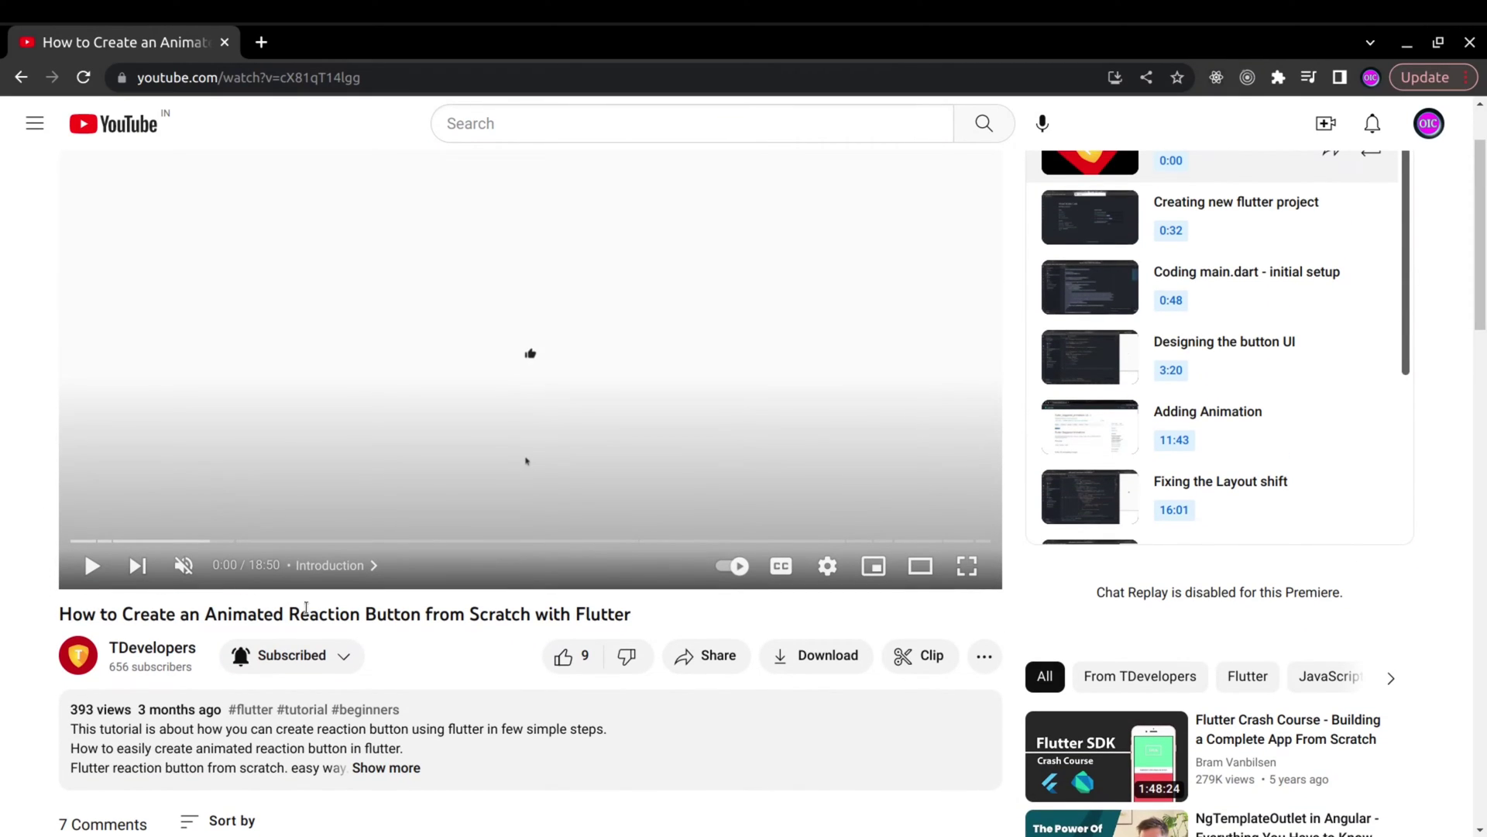
mouse_move(541, 613)
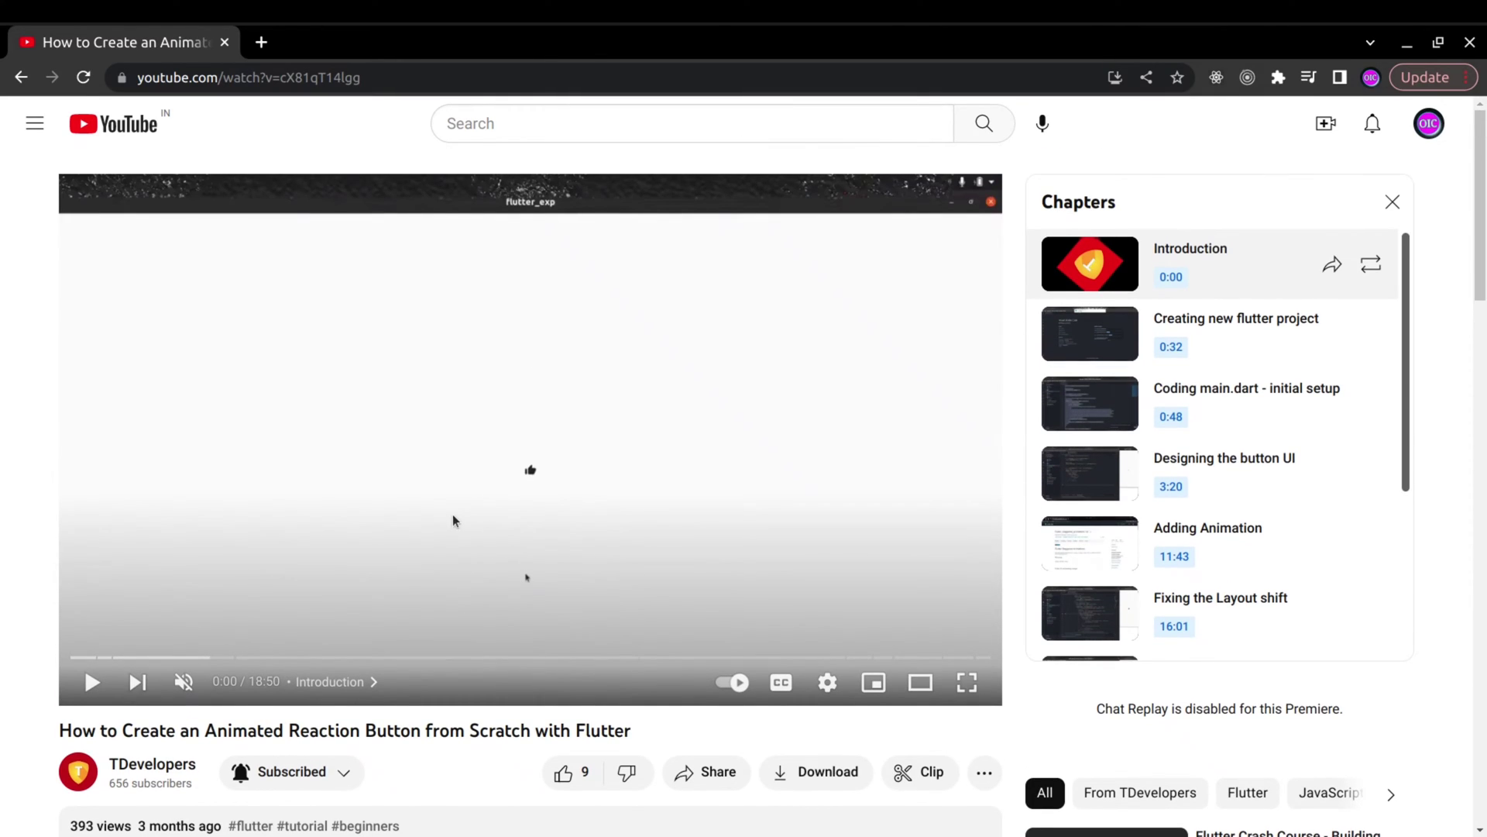
mouse_move(460, 441)
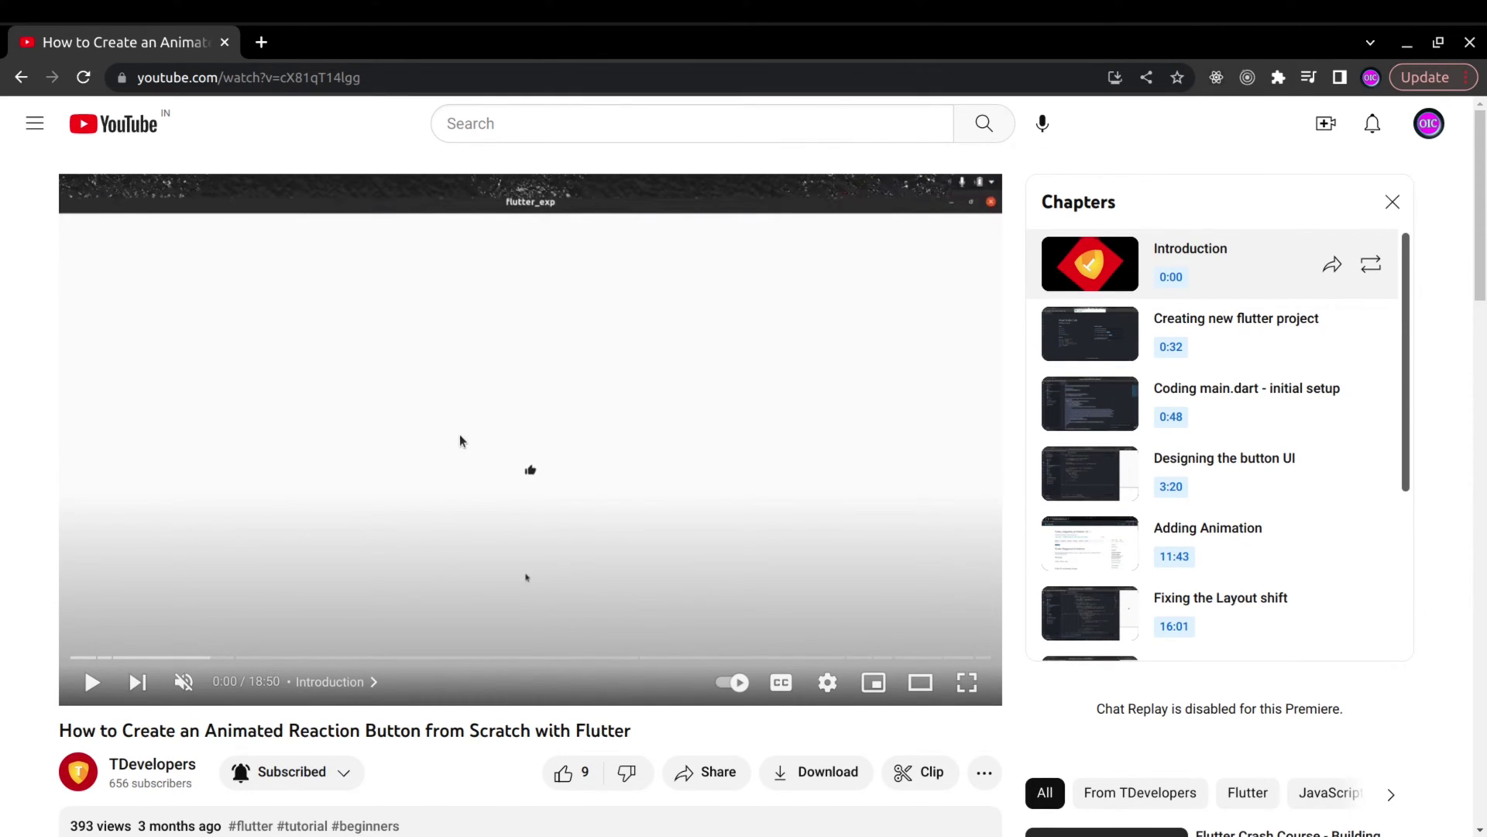
Step: Scroll the Explorer and open reaction_button.dart from the lib folder
scroll("down", 3)
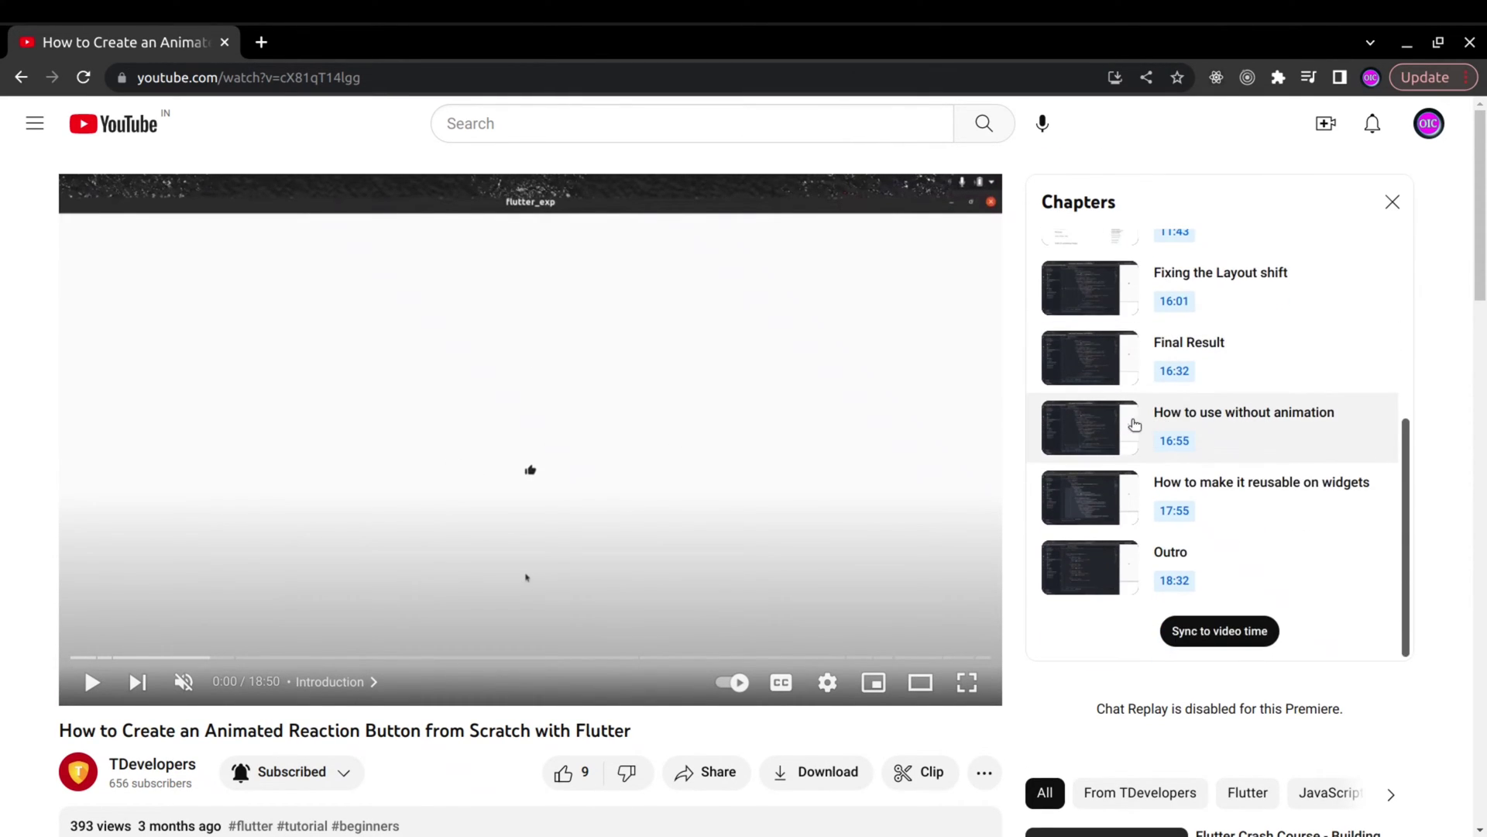
mouse_move(1308, 490)
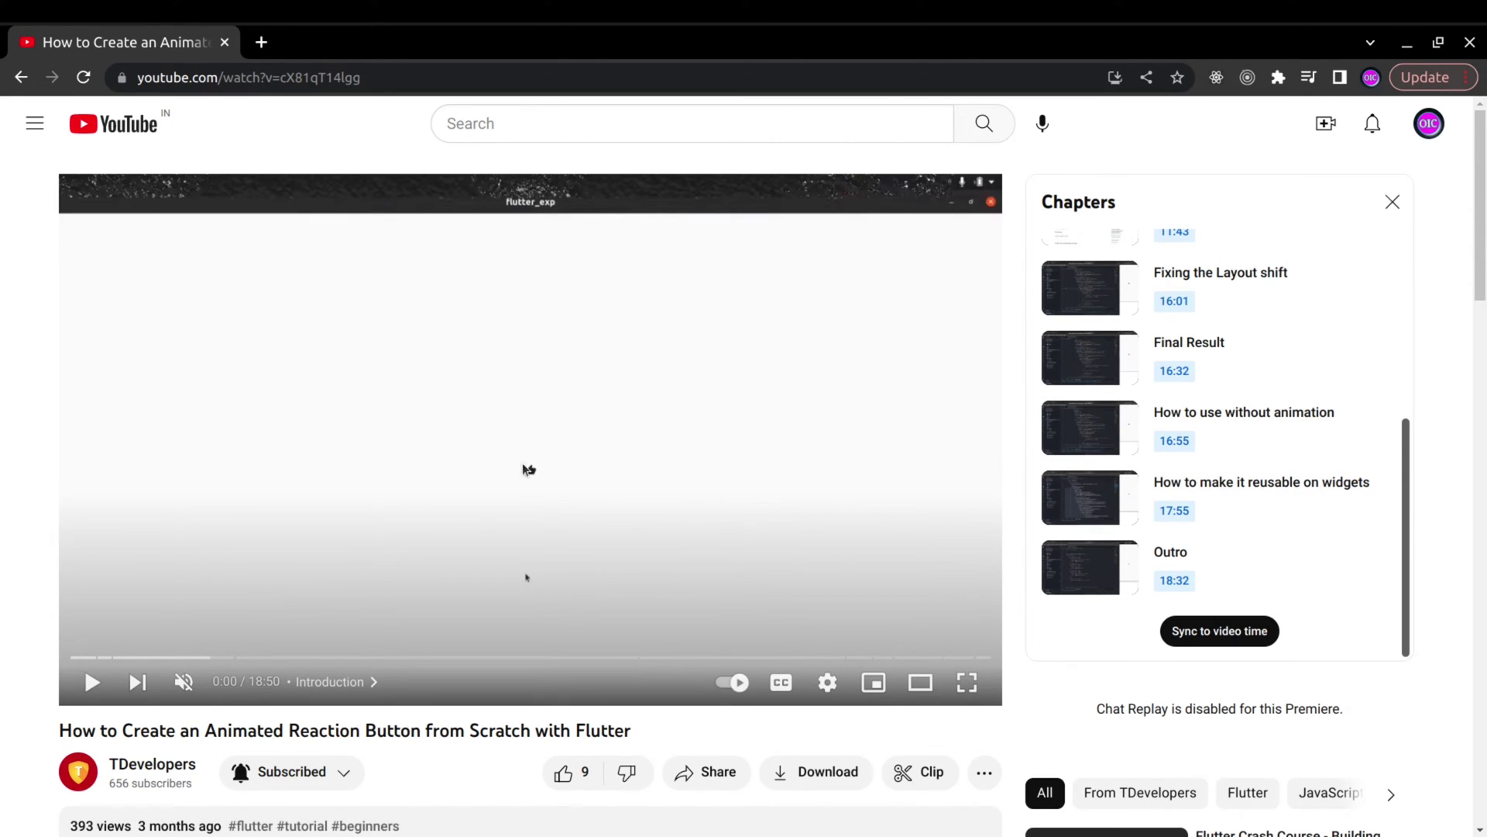
scroll("down", 3)
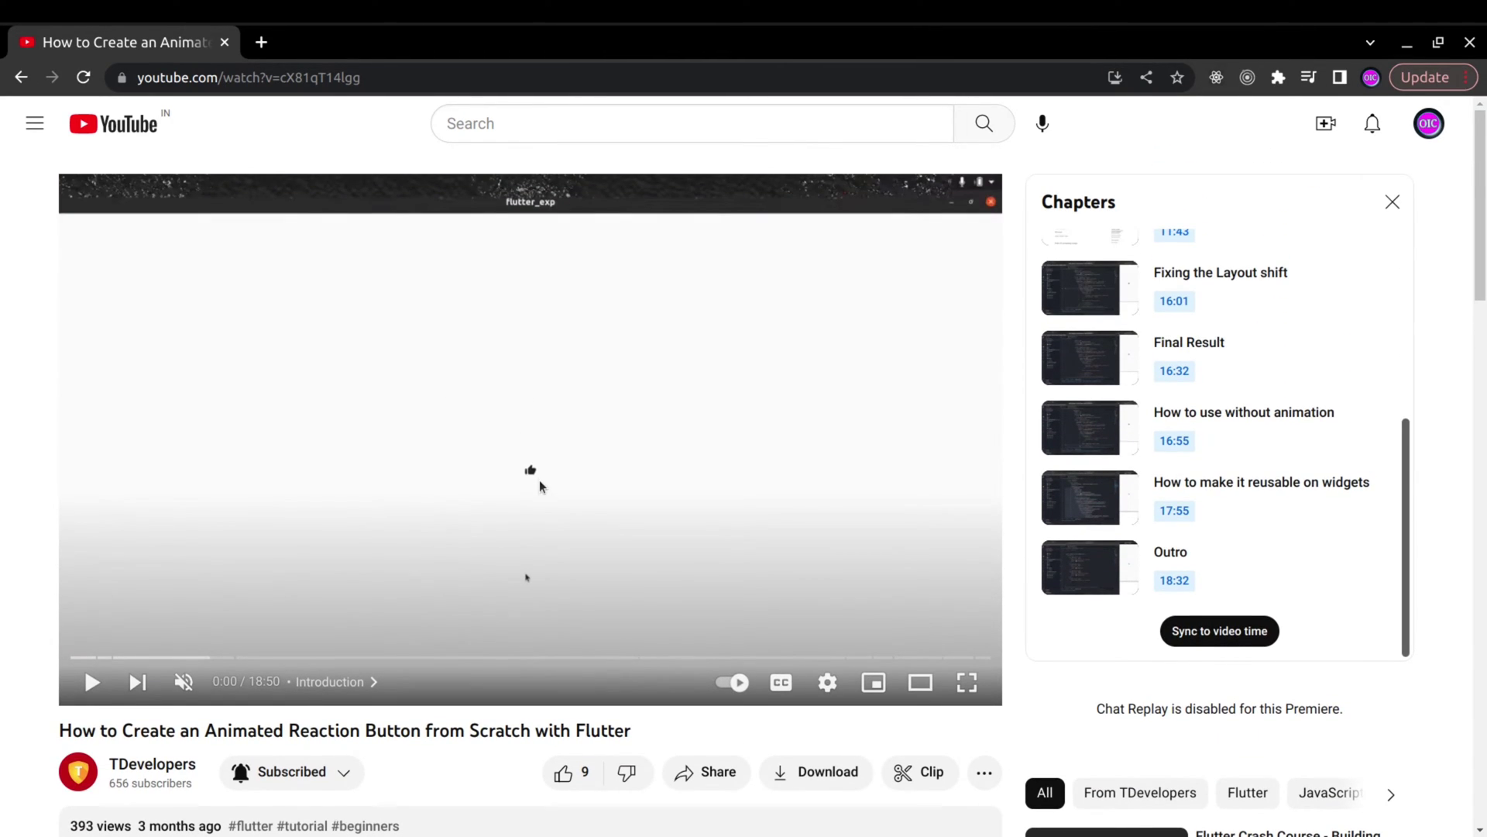
mouse_move(495, 481)
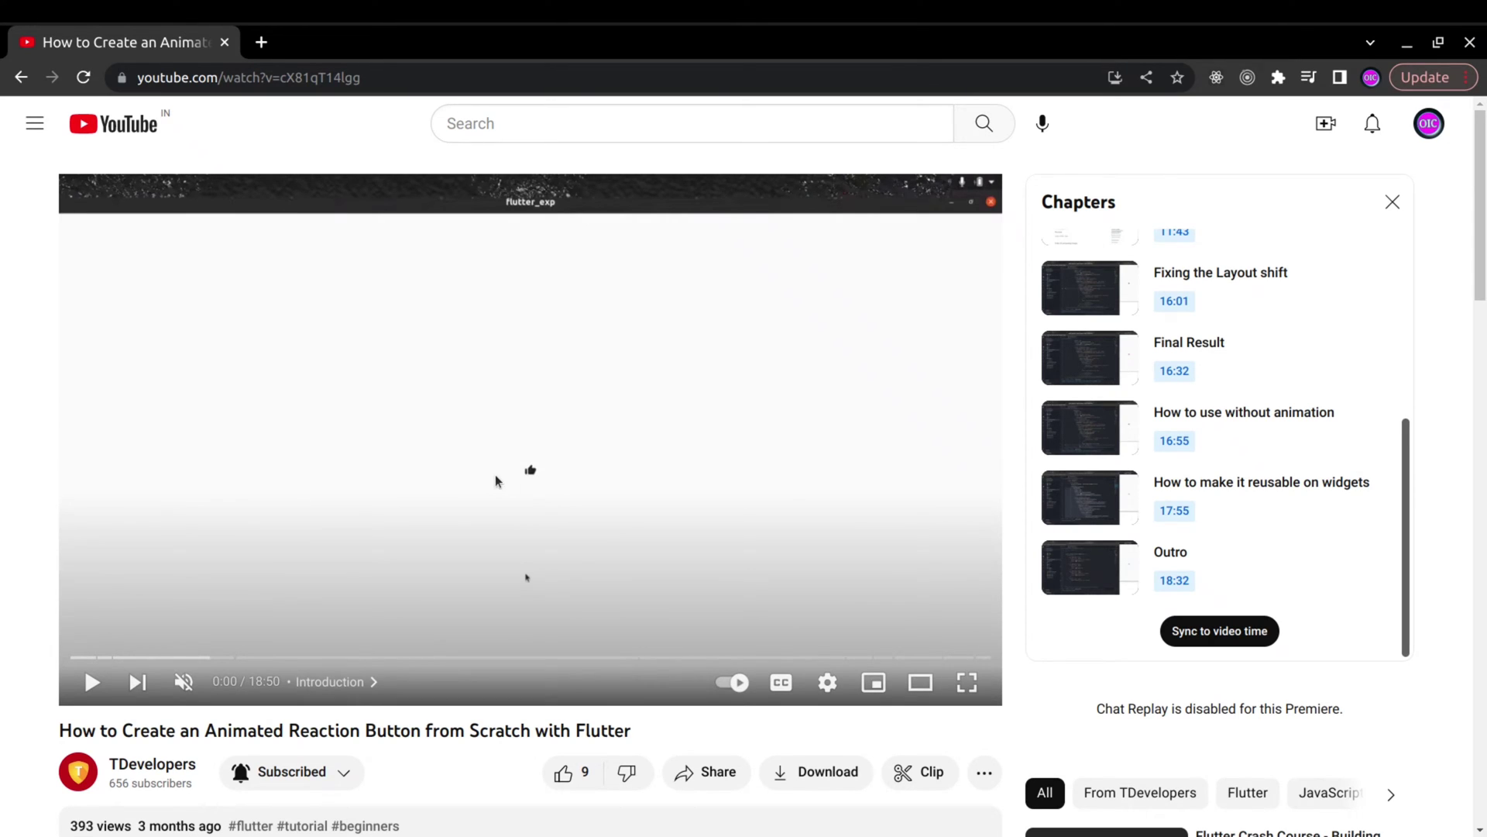
mouse_move(527, 405)
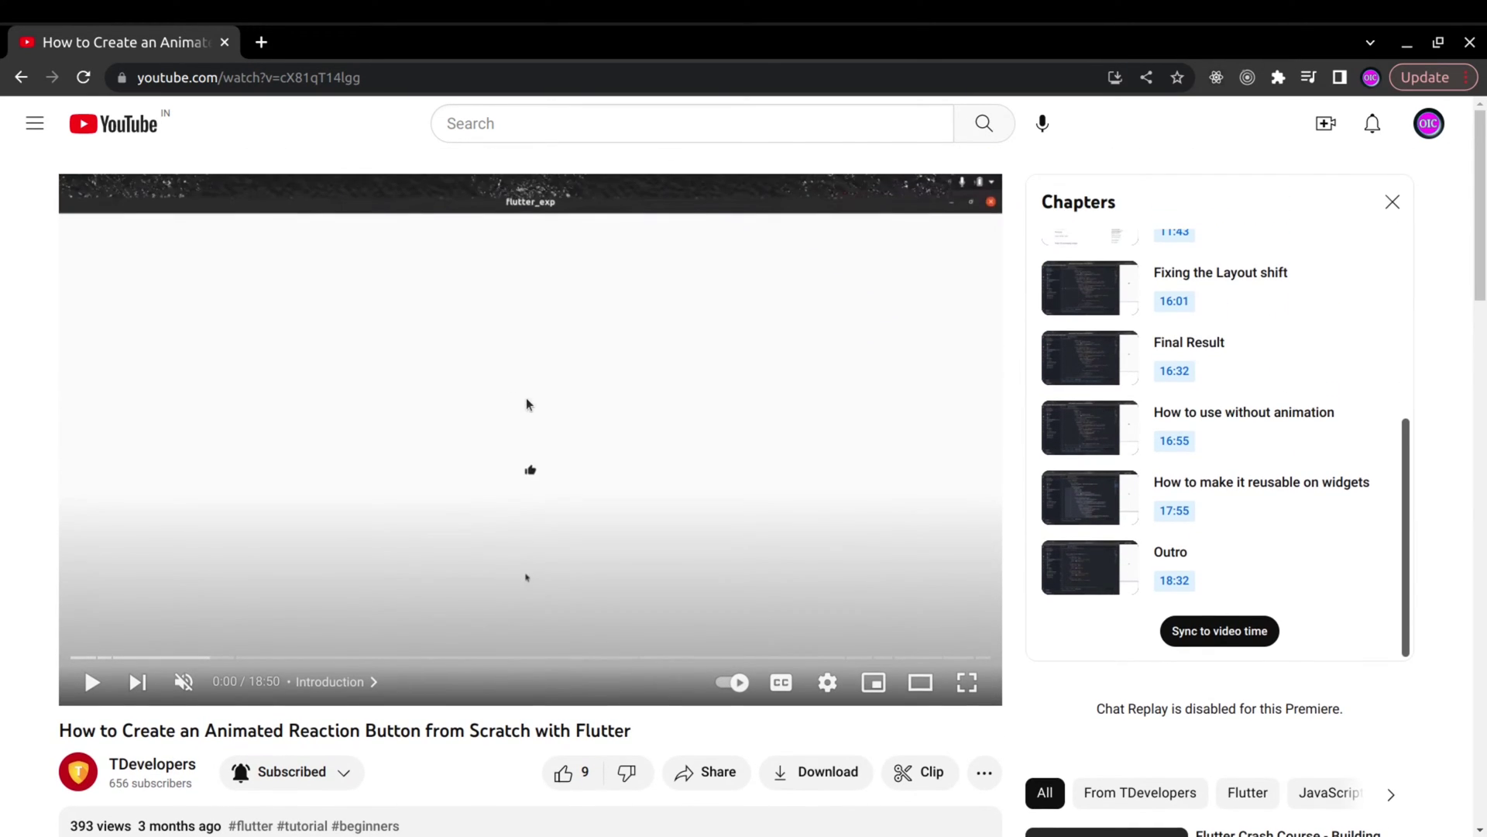
mouse_move(493, 481)
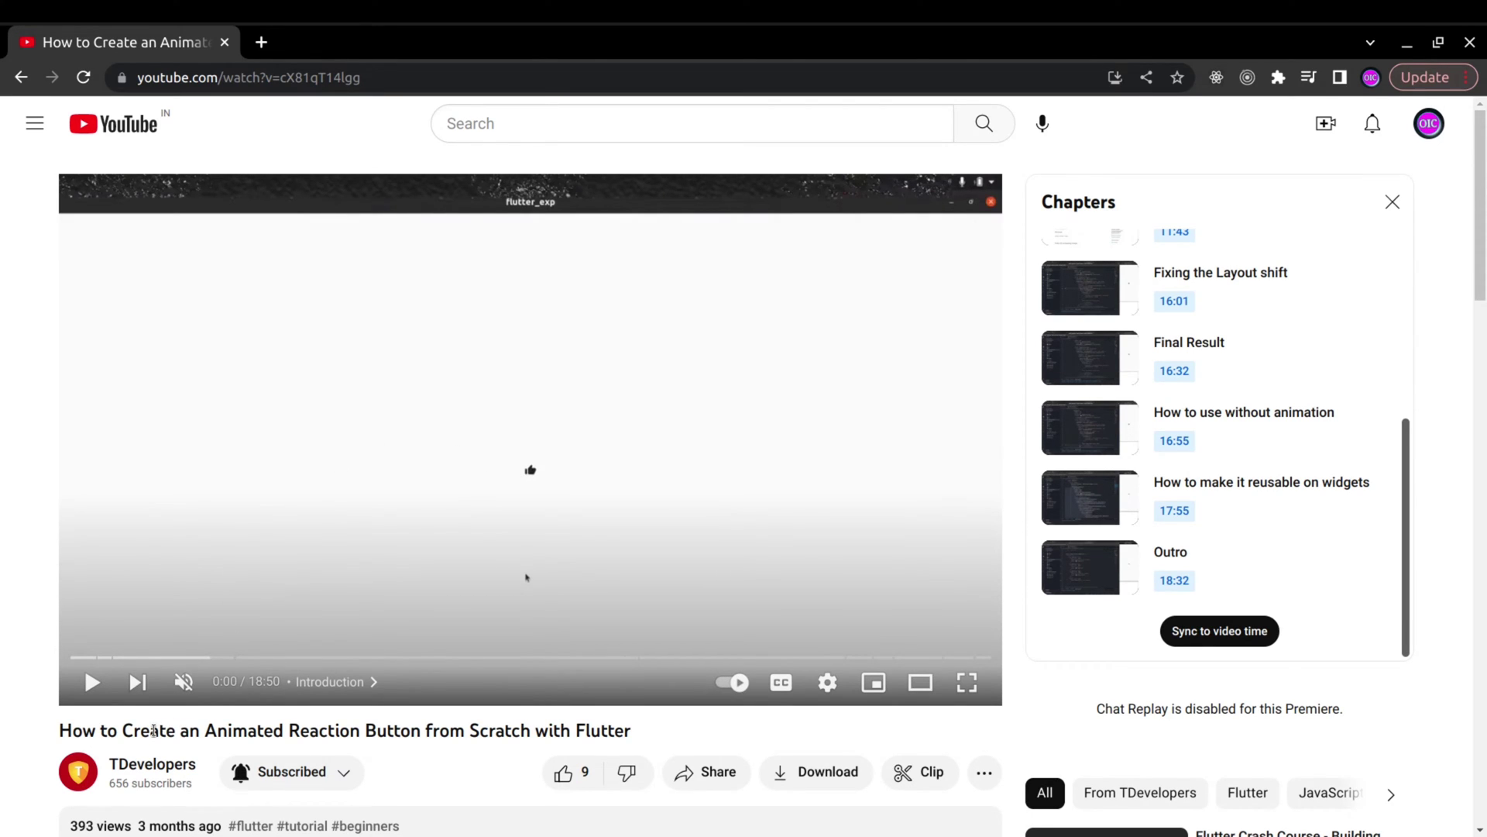
scroll("down", 3)
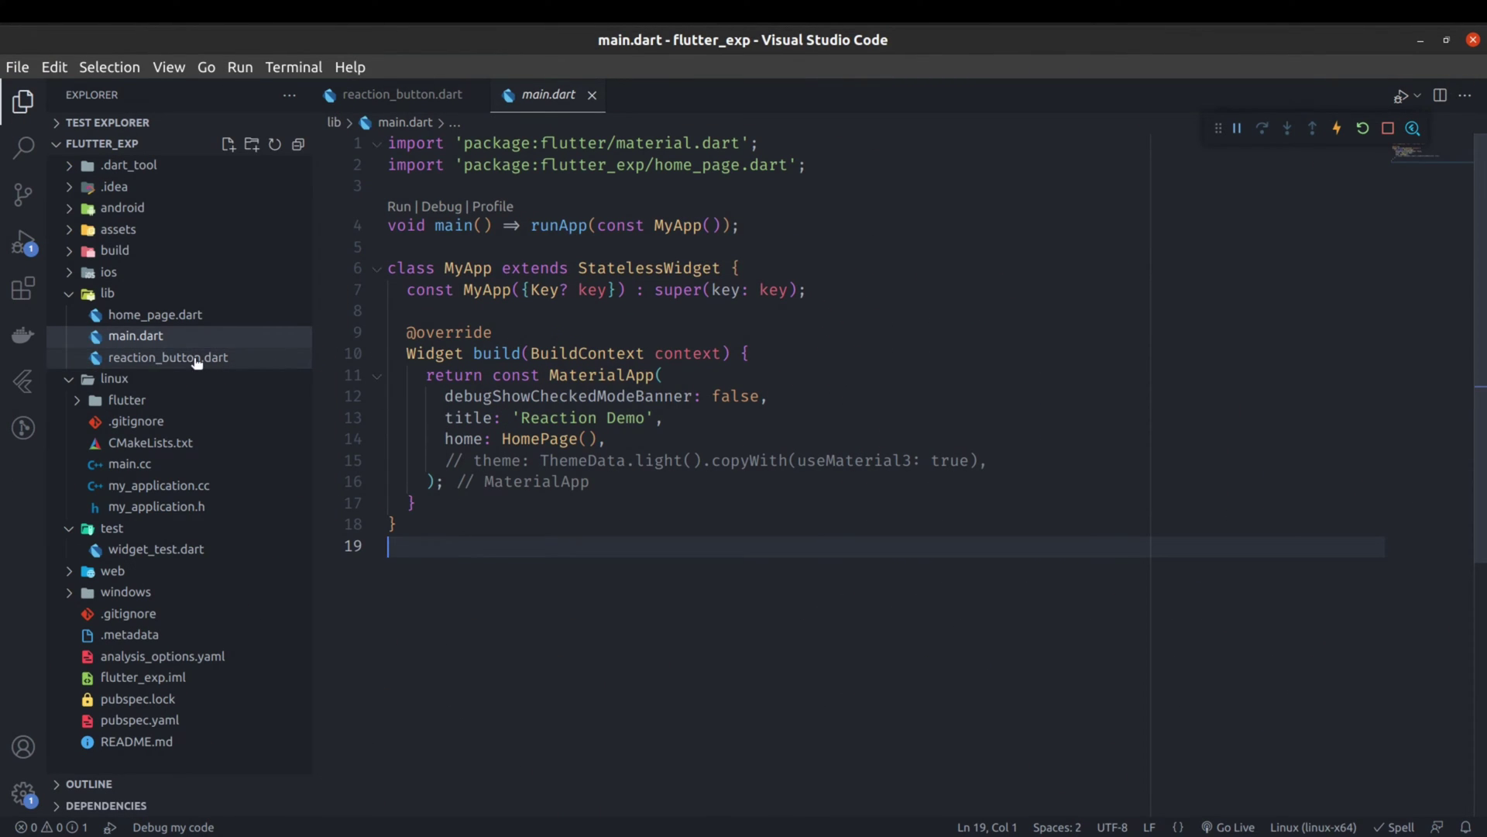
mouse_move(152, 364)
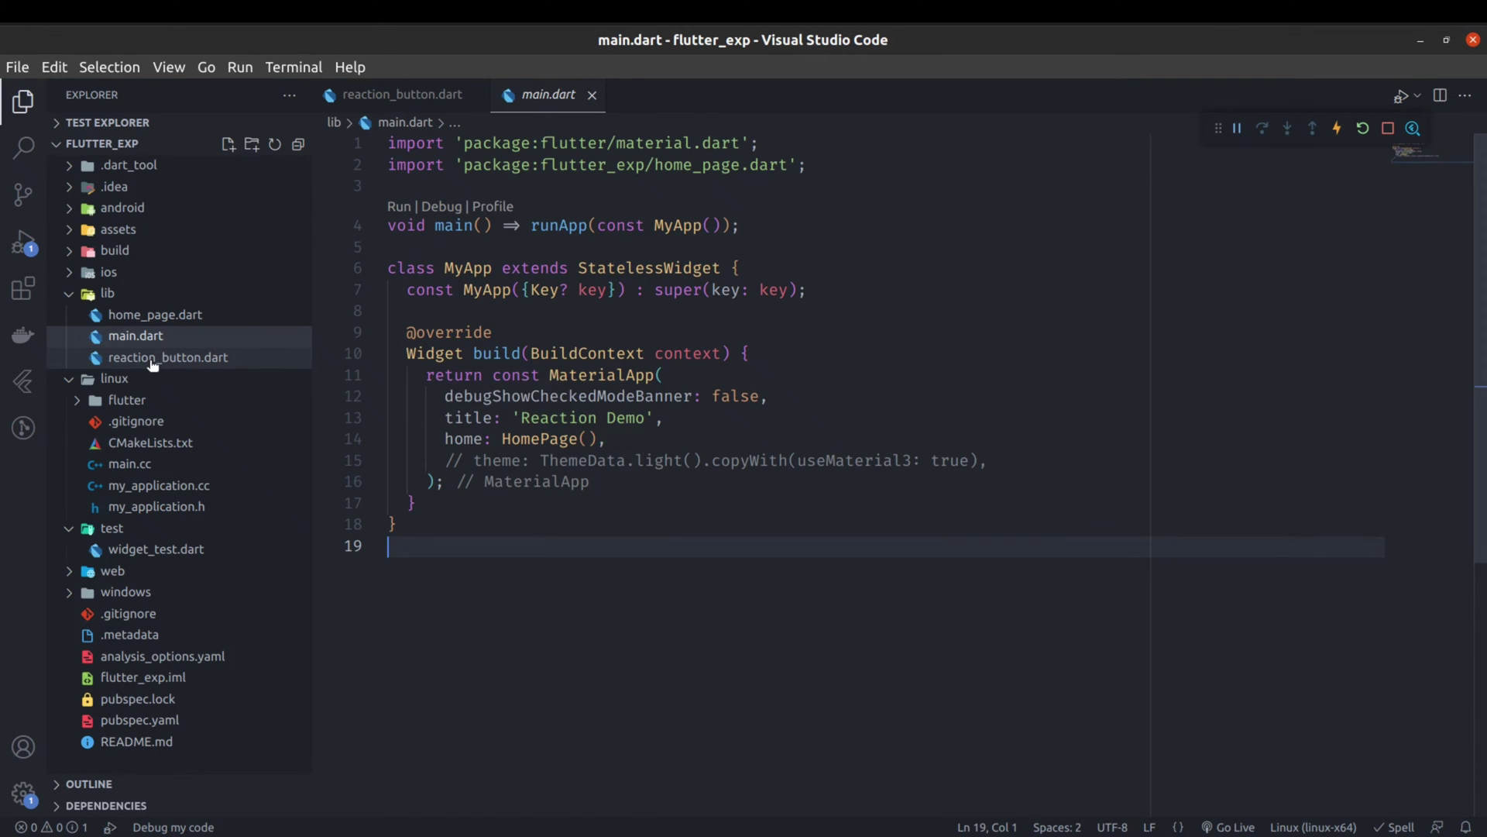
left_click(402, 94)
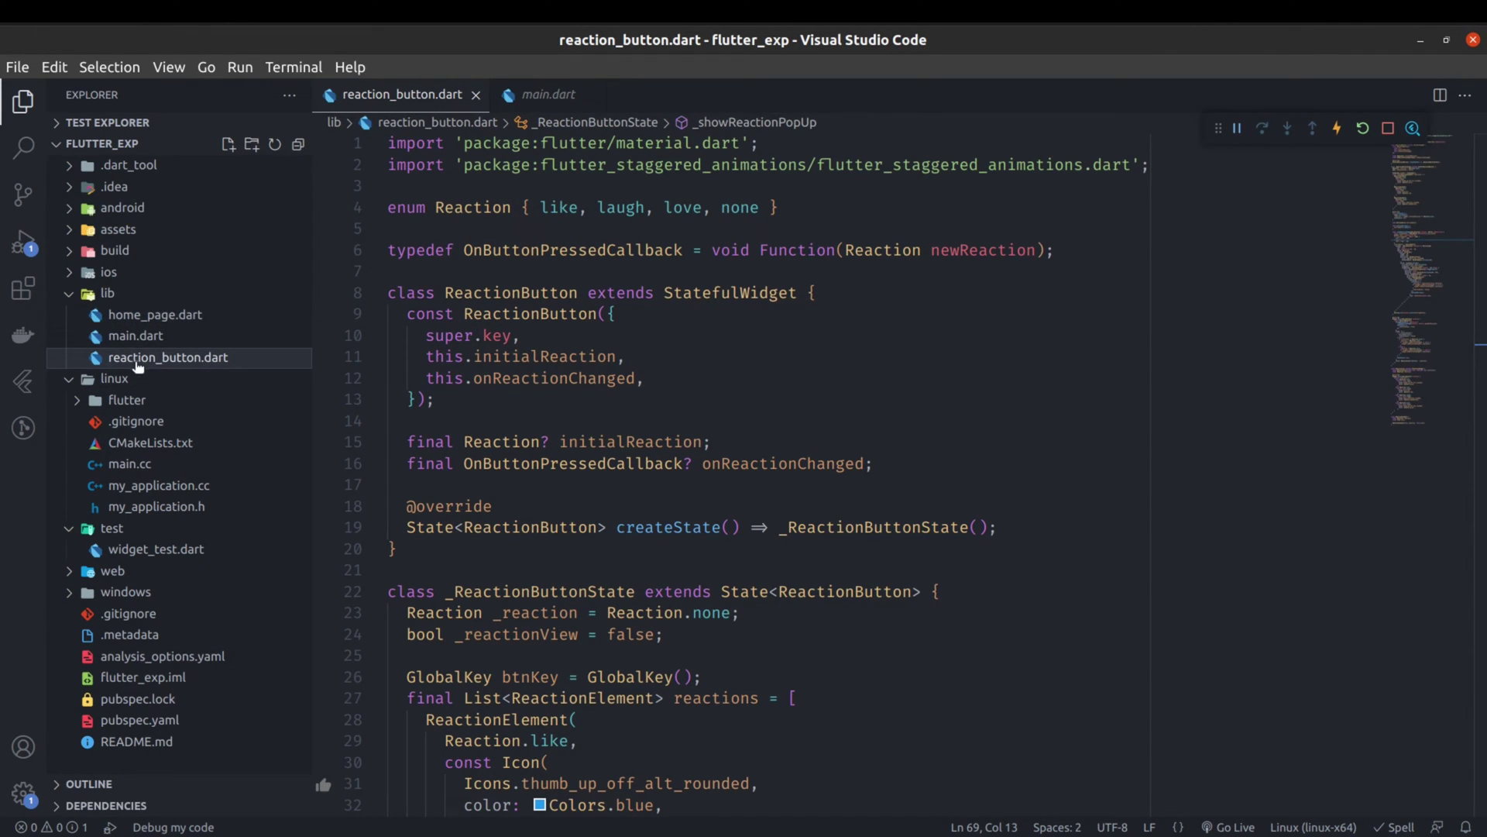
scroll("down", 3)
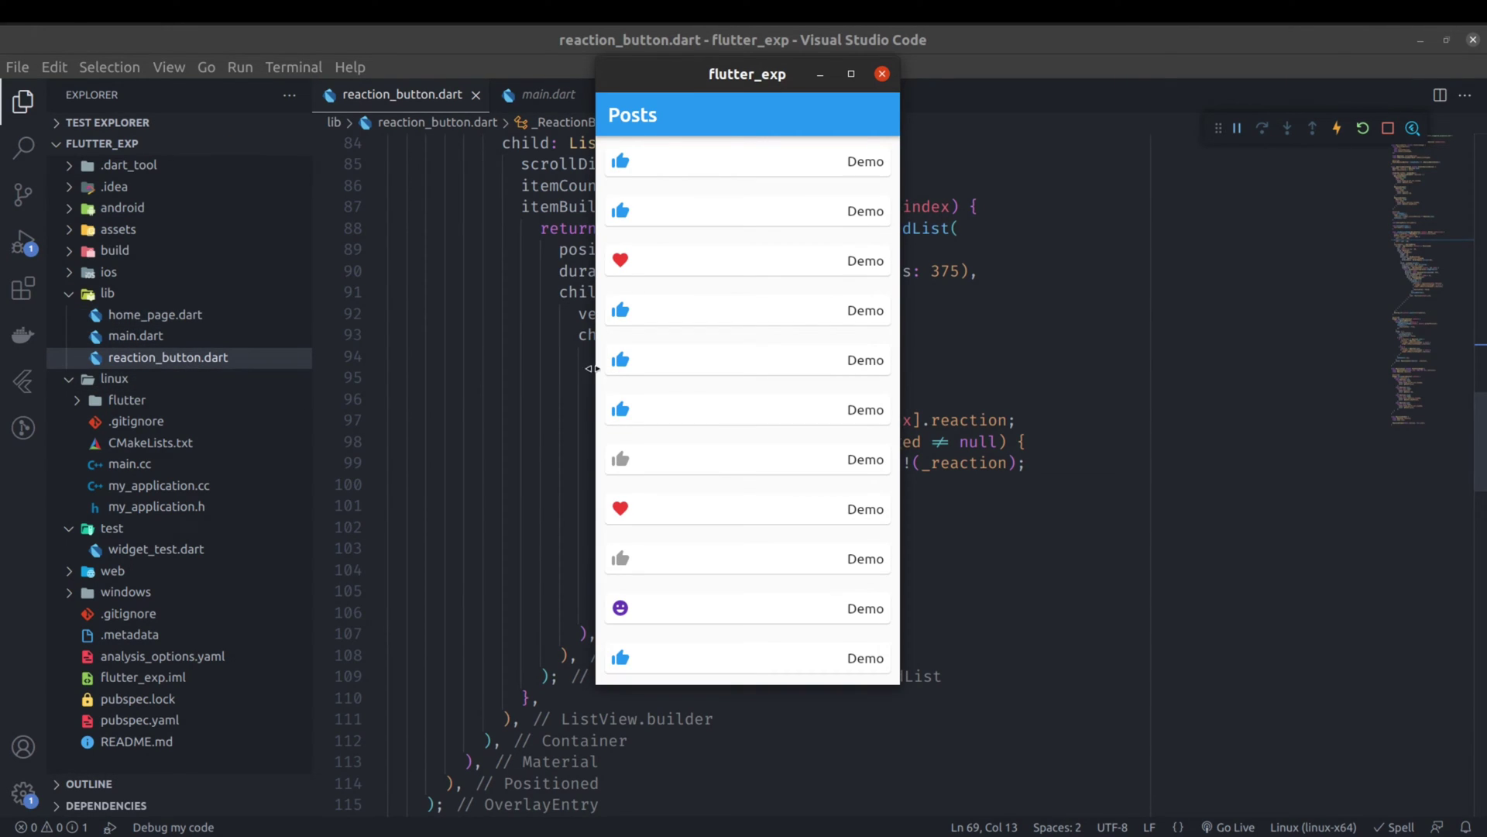
mouse_move(621, 360)
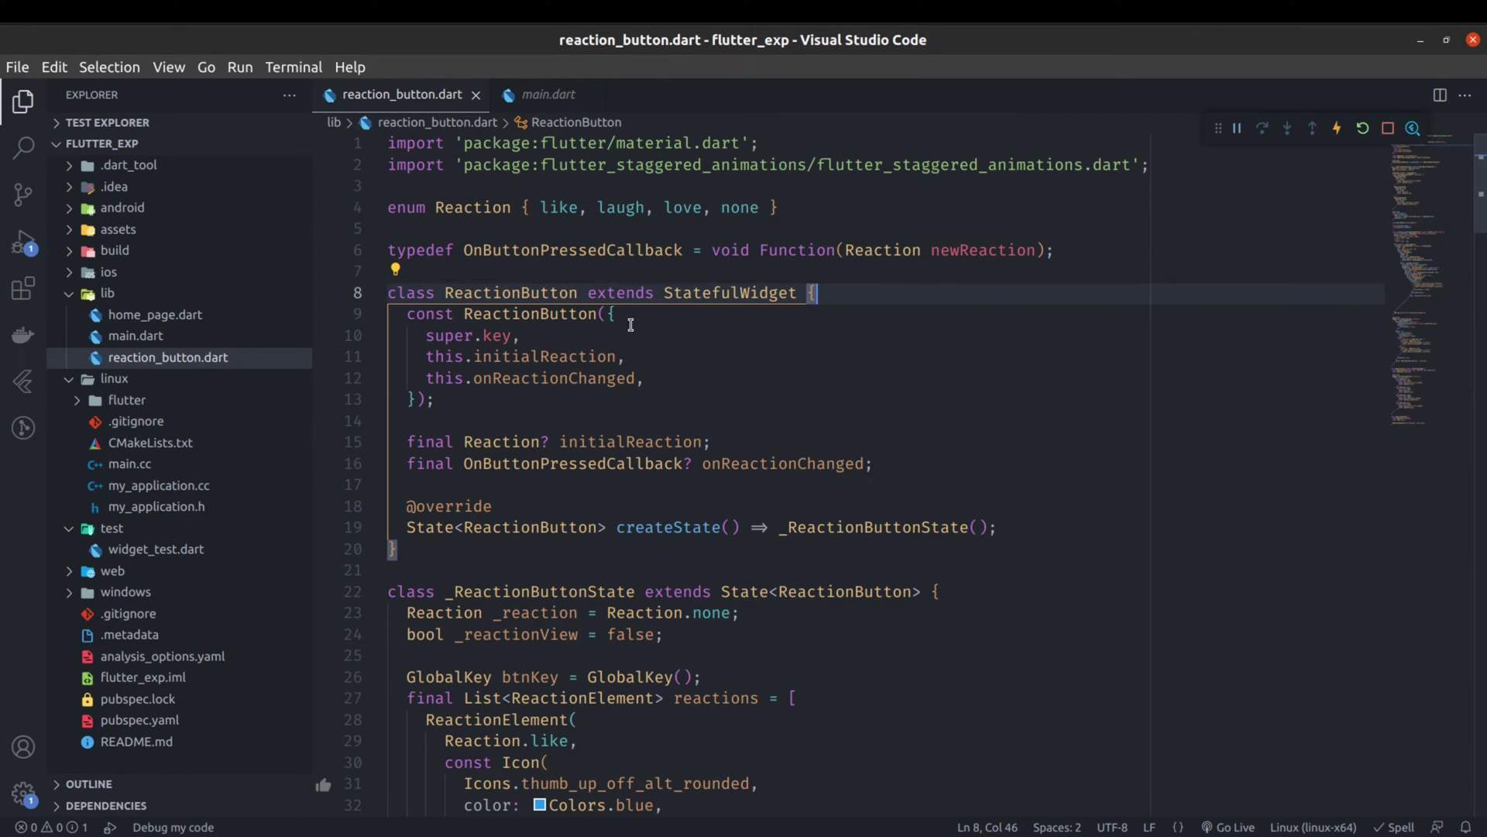
double_click(544, 356)
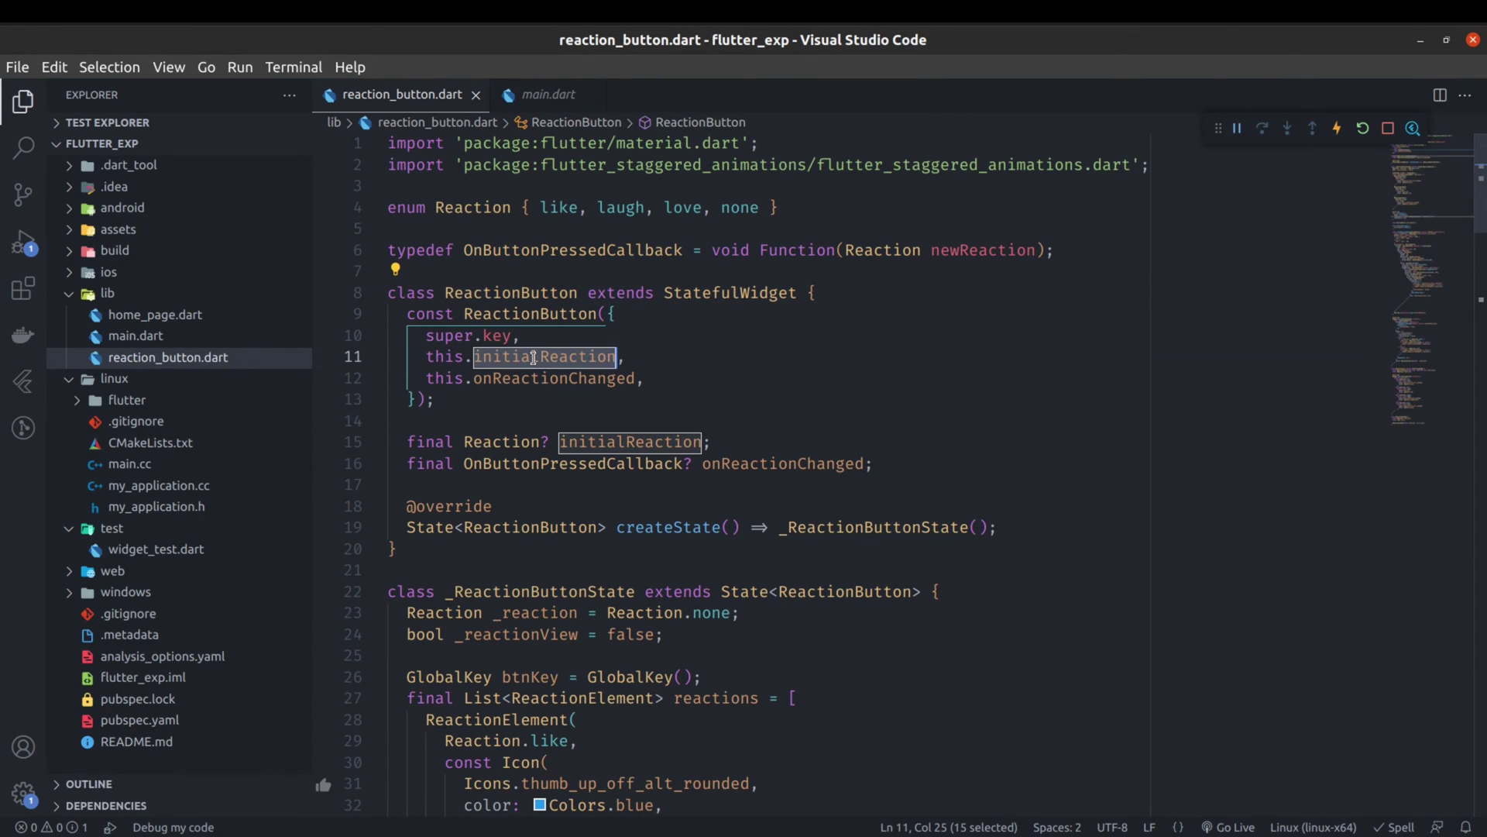
double_click(554, 378)
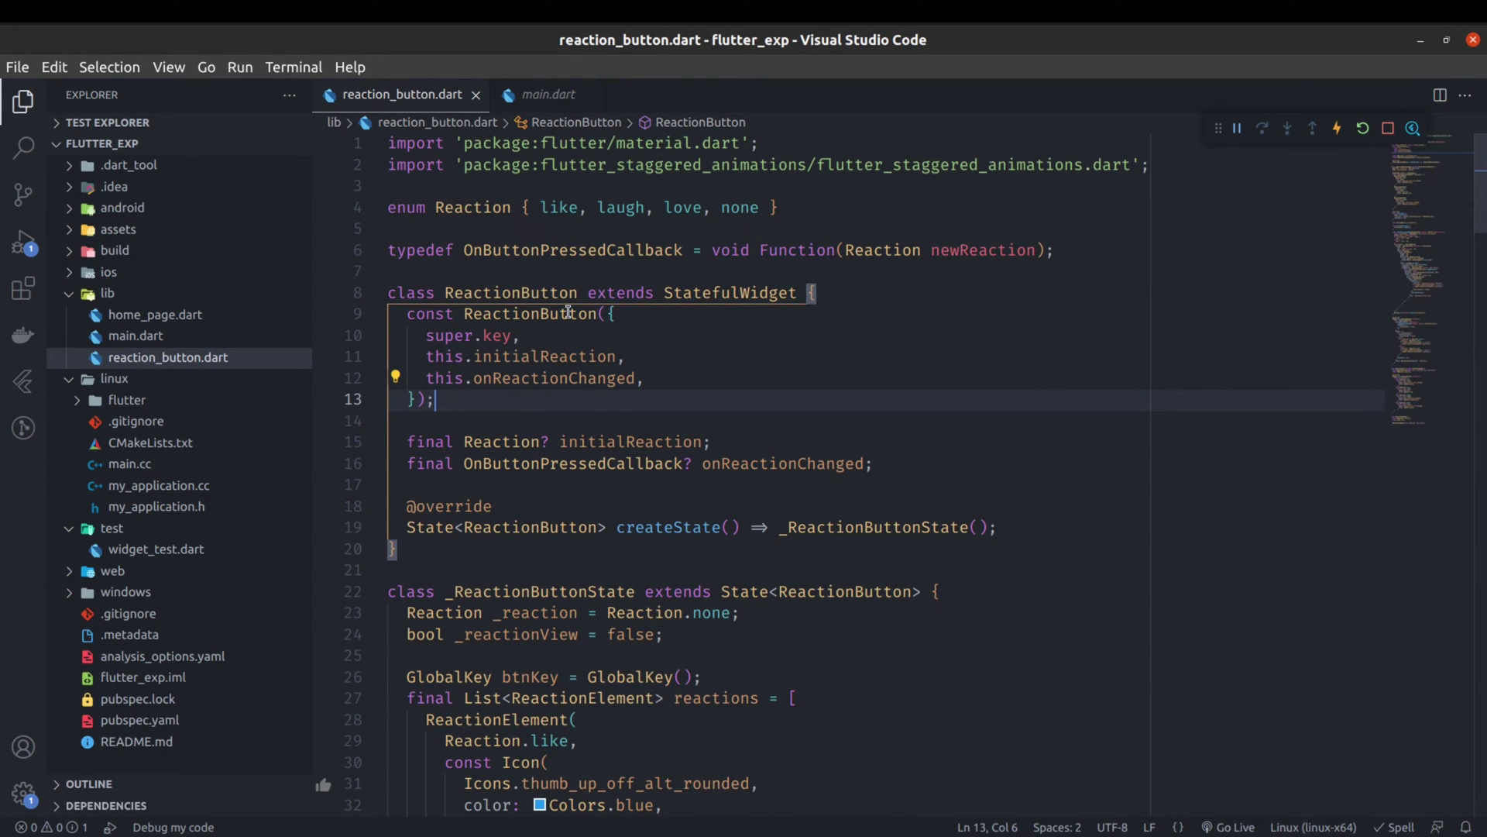
mouse_move(701, 320)
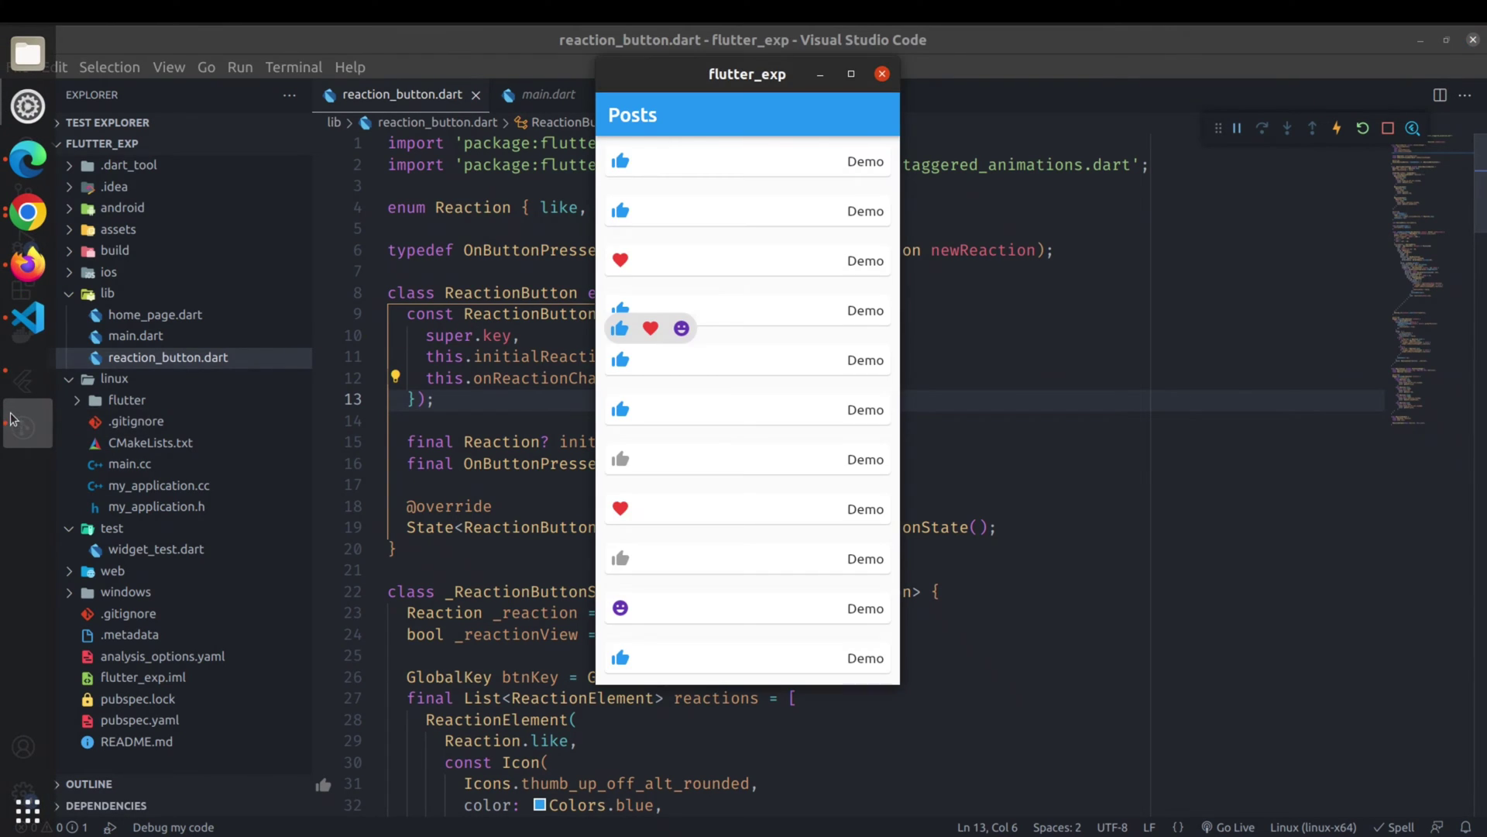
scroll("down", 3)
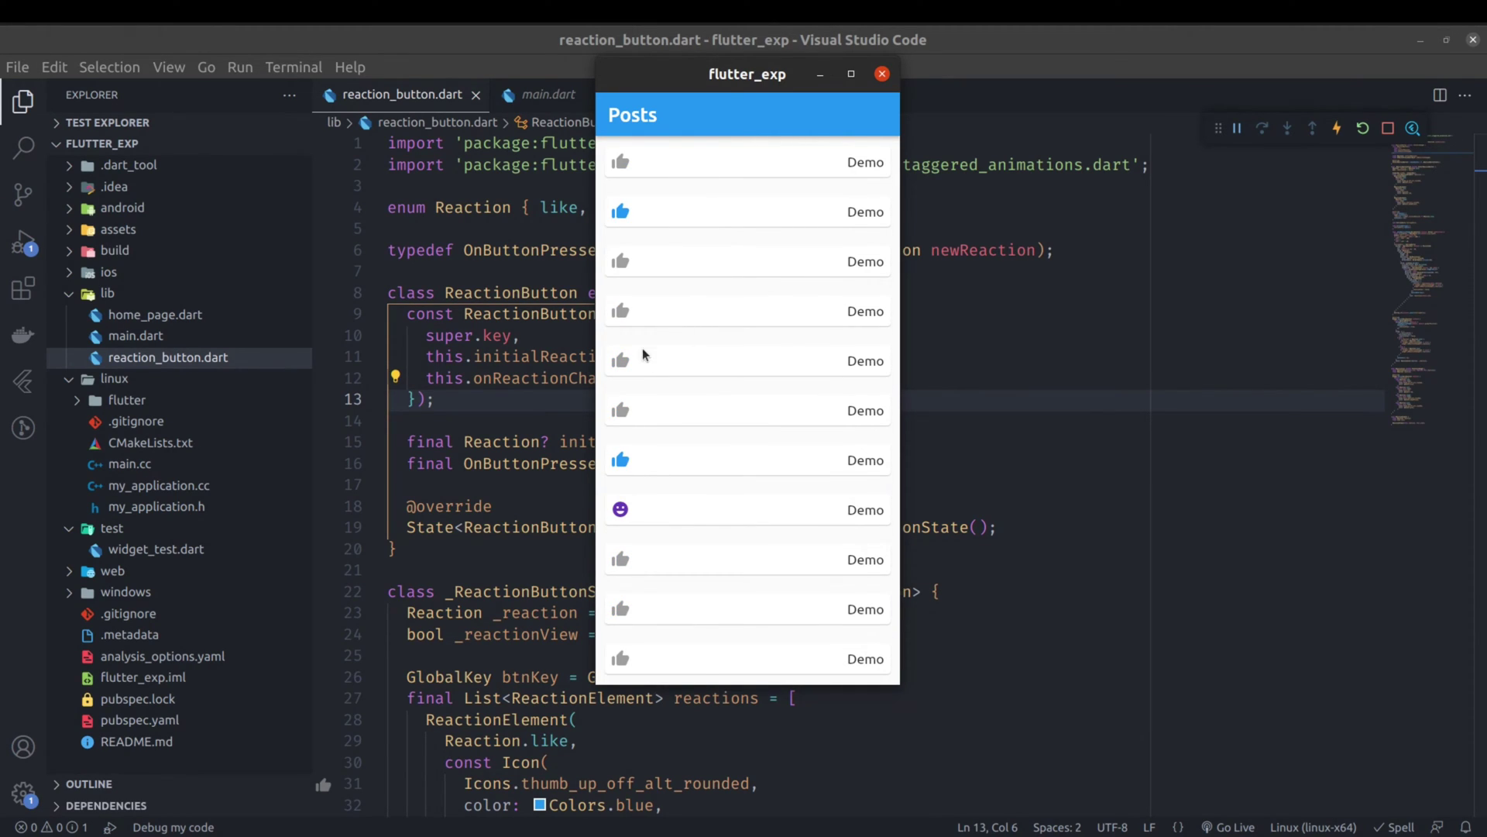
mouse_move(608, 368)
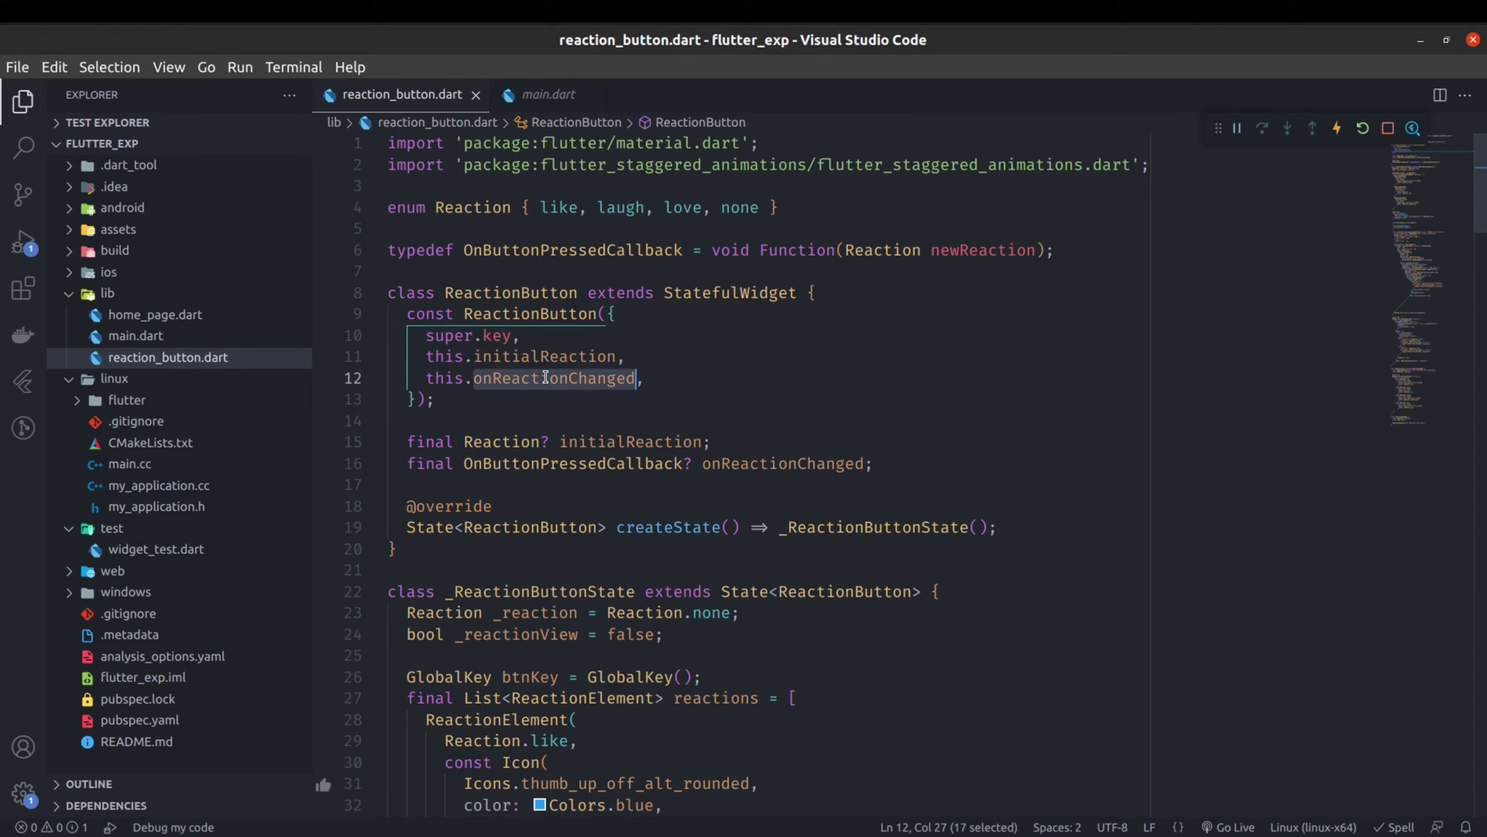
left_click(553, 378)
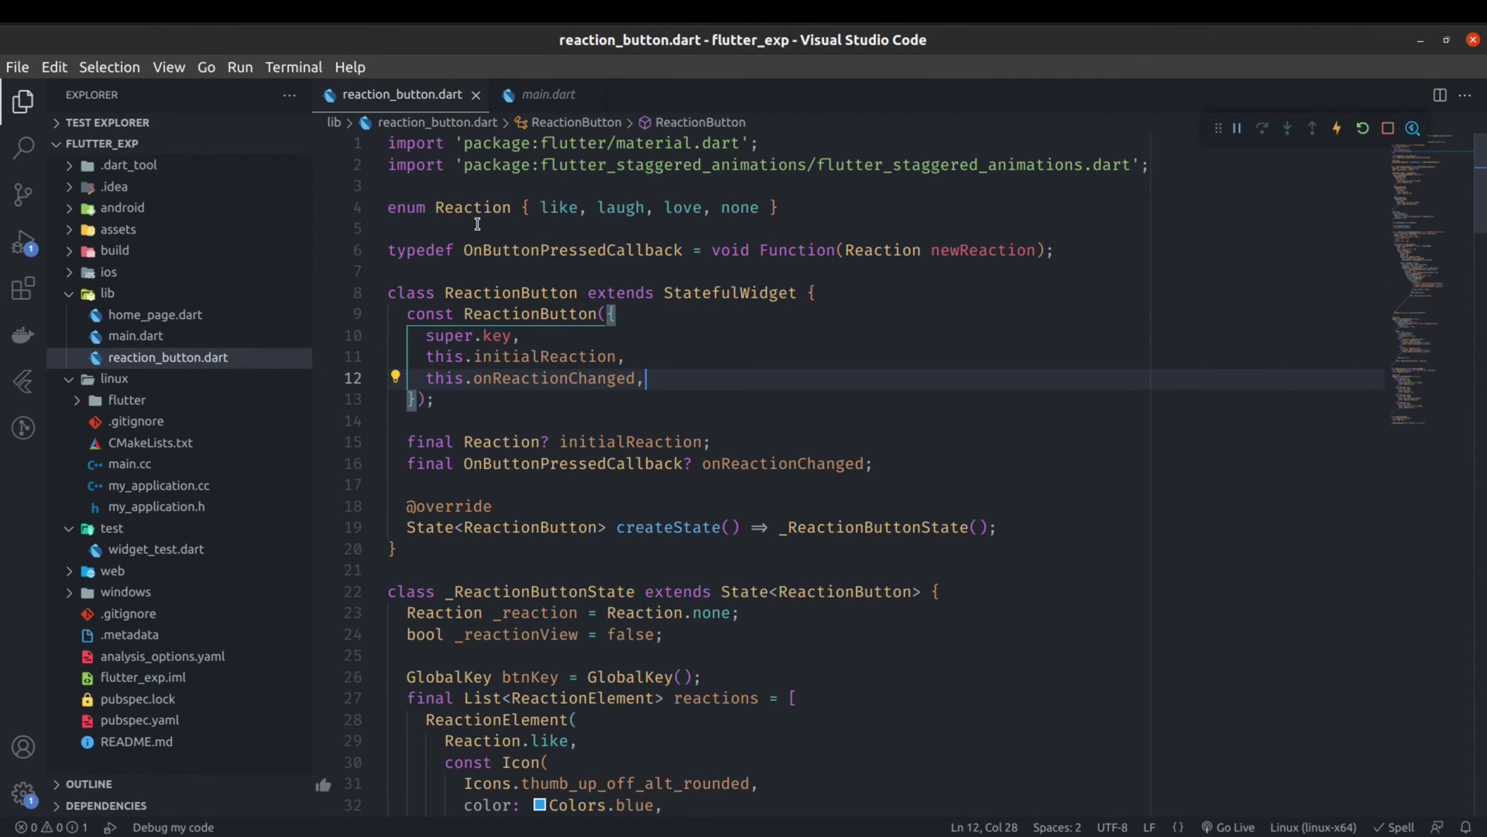
mouse_move(700, 332)
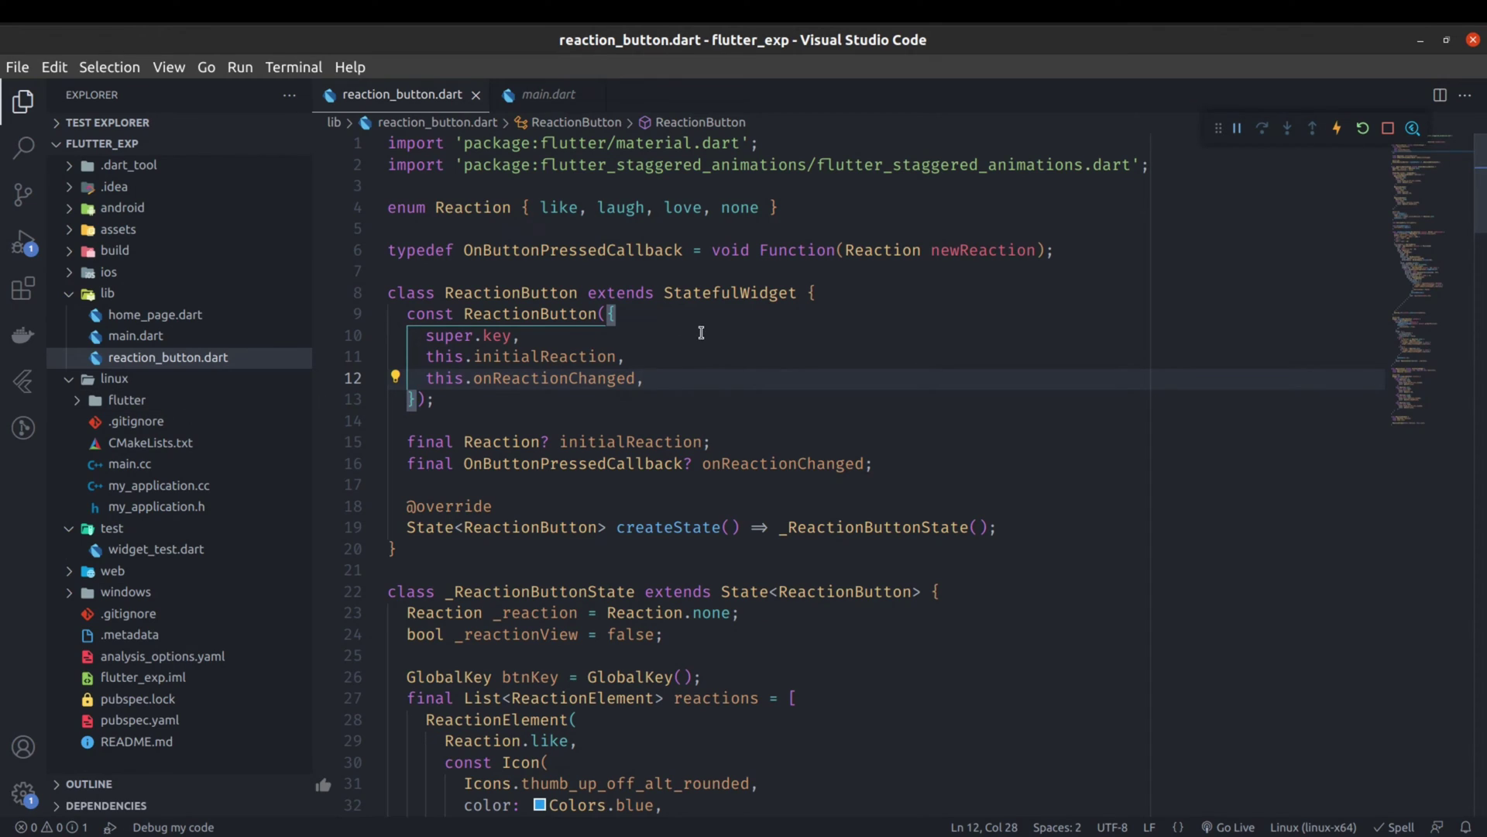
mouse_move(488, 354)
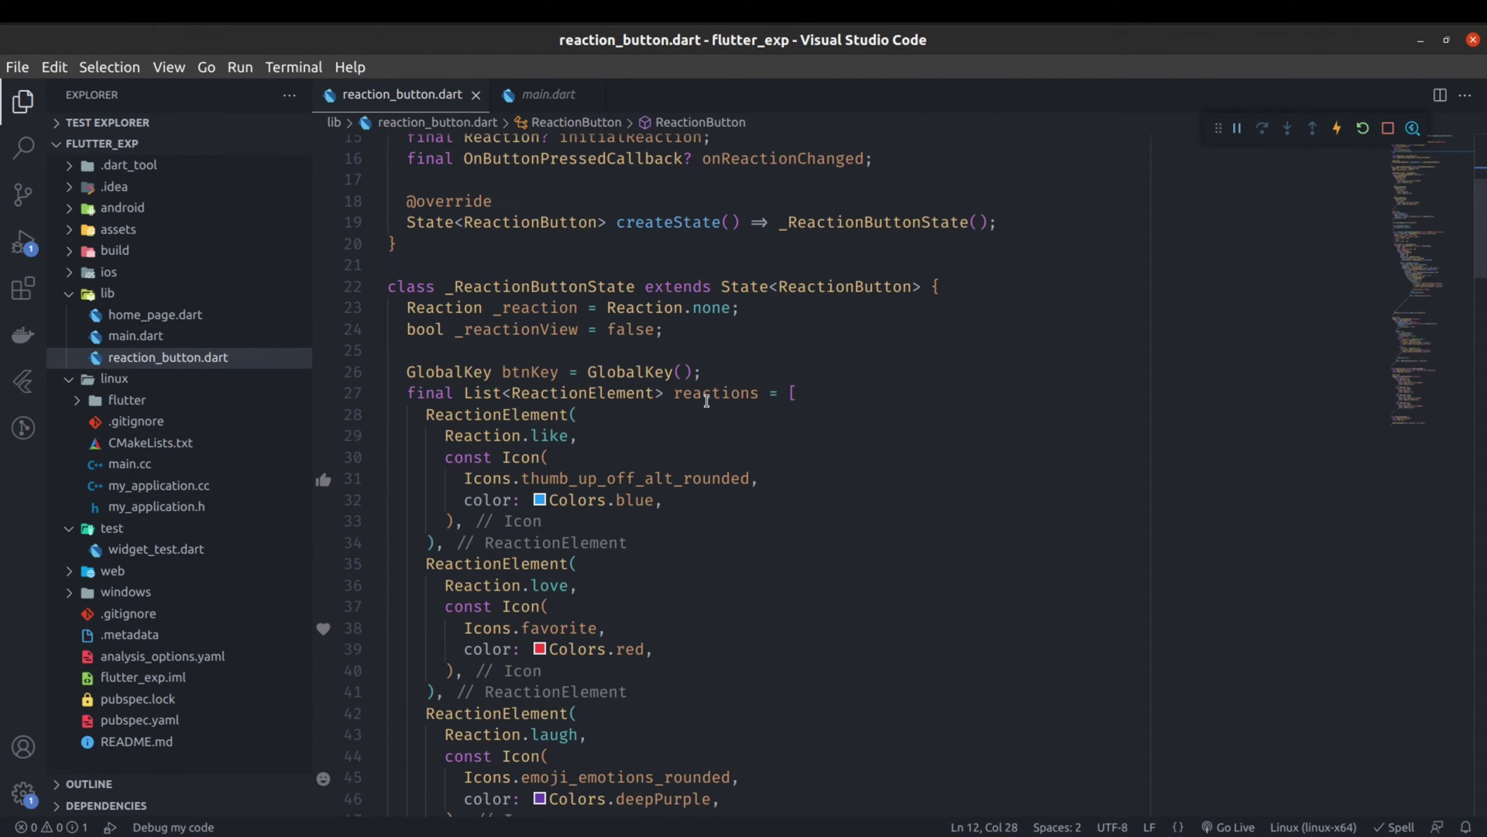
Step: Move from the reactions list down to build() and select its returned GestureDetector
double_click(536, 308)
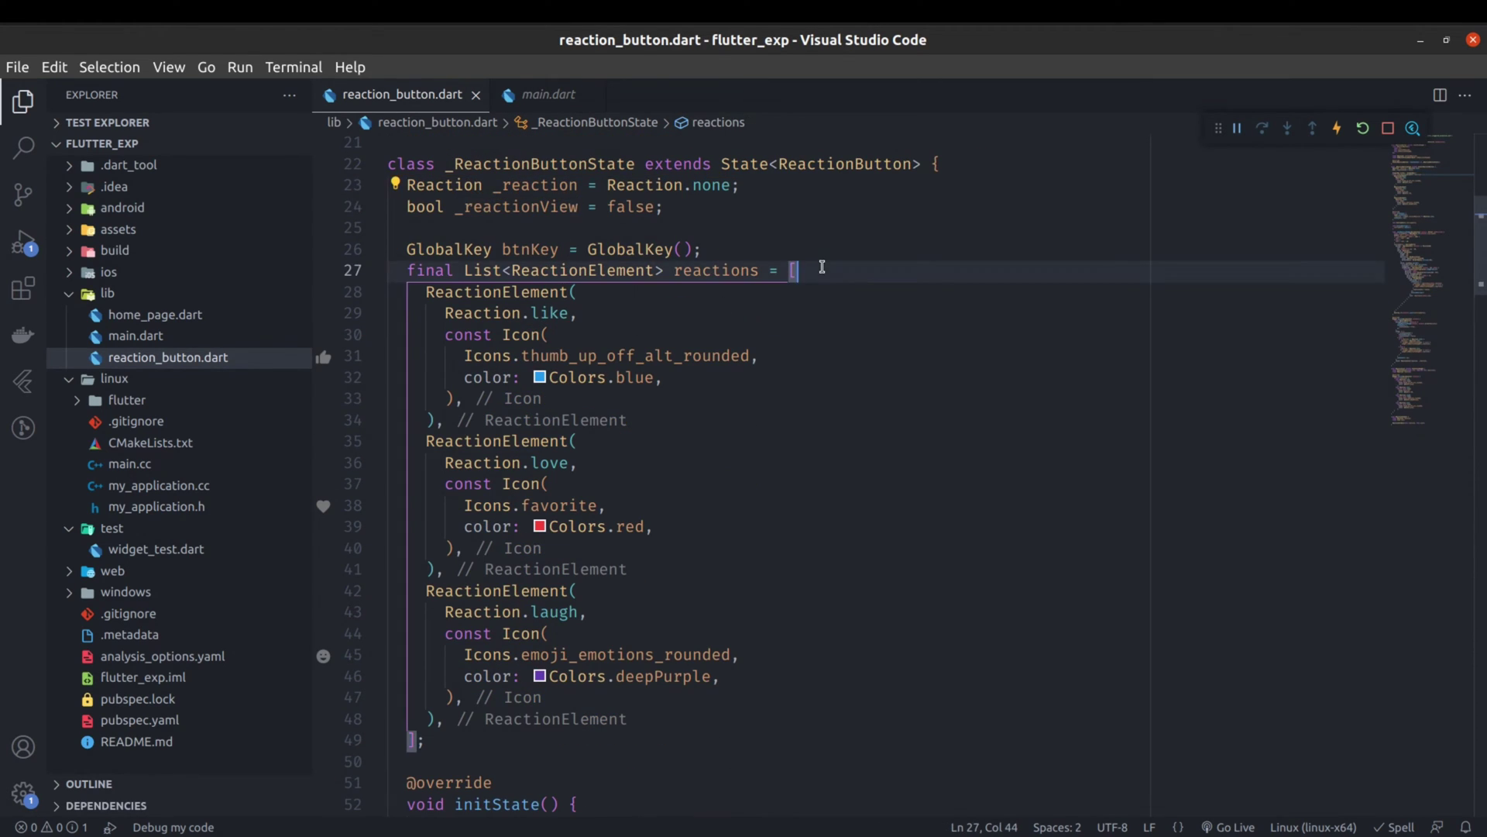
scroll("down", 3)
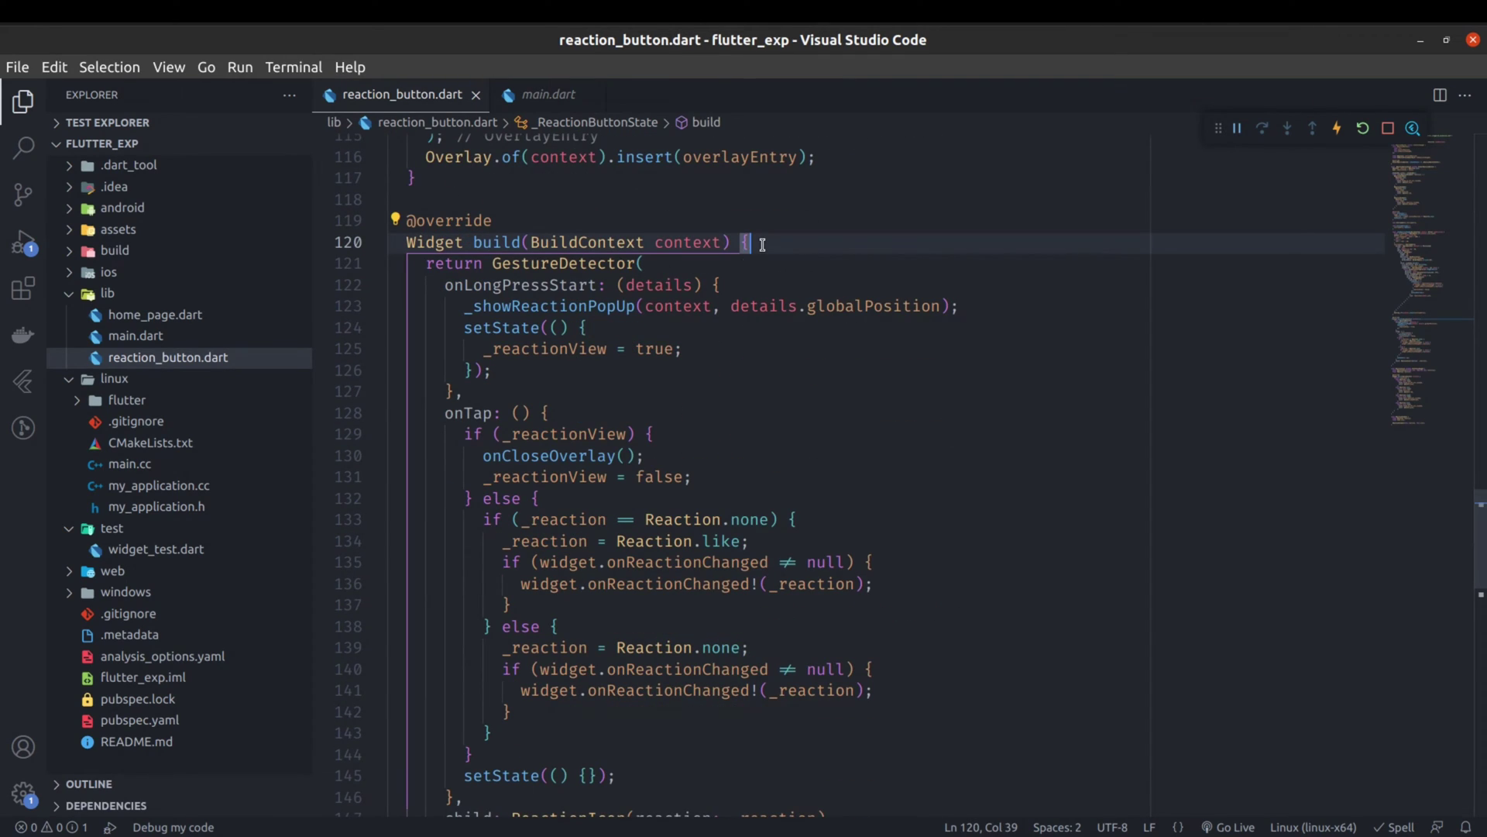
left_click(588, 263)
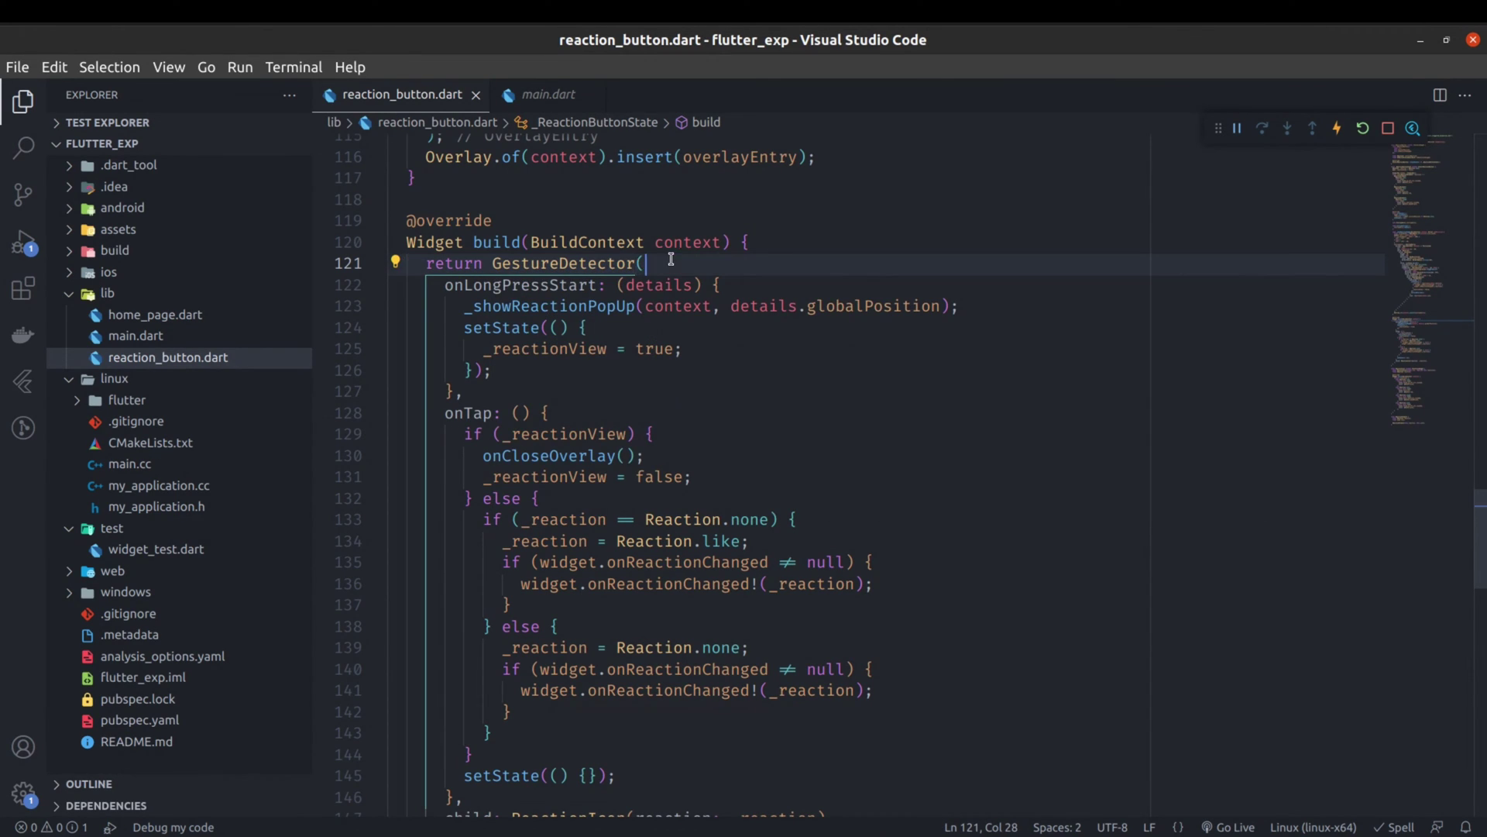
double_click(519, 284)
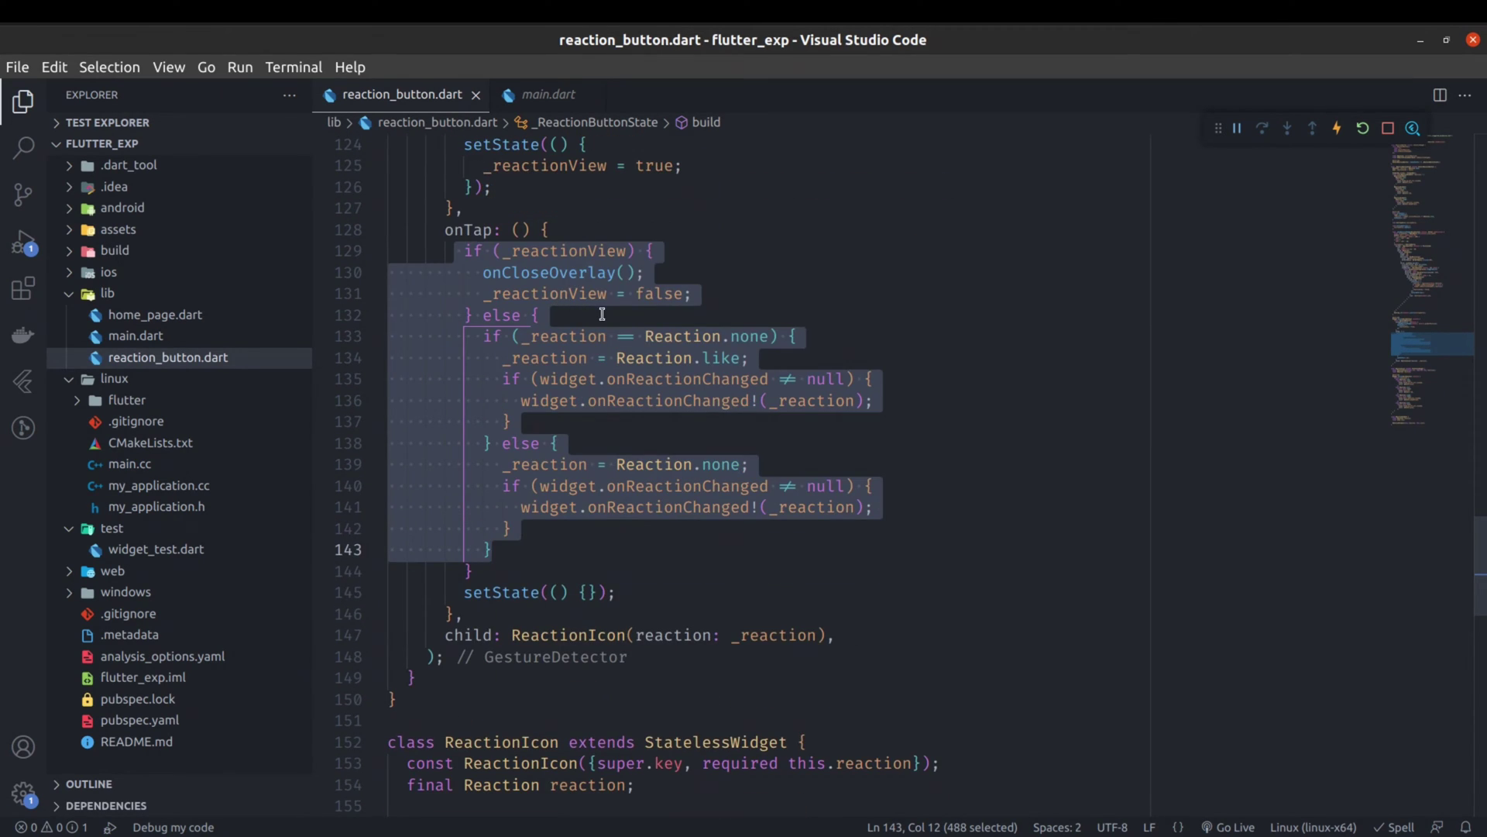
mouse_move(512, 229)
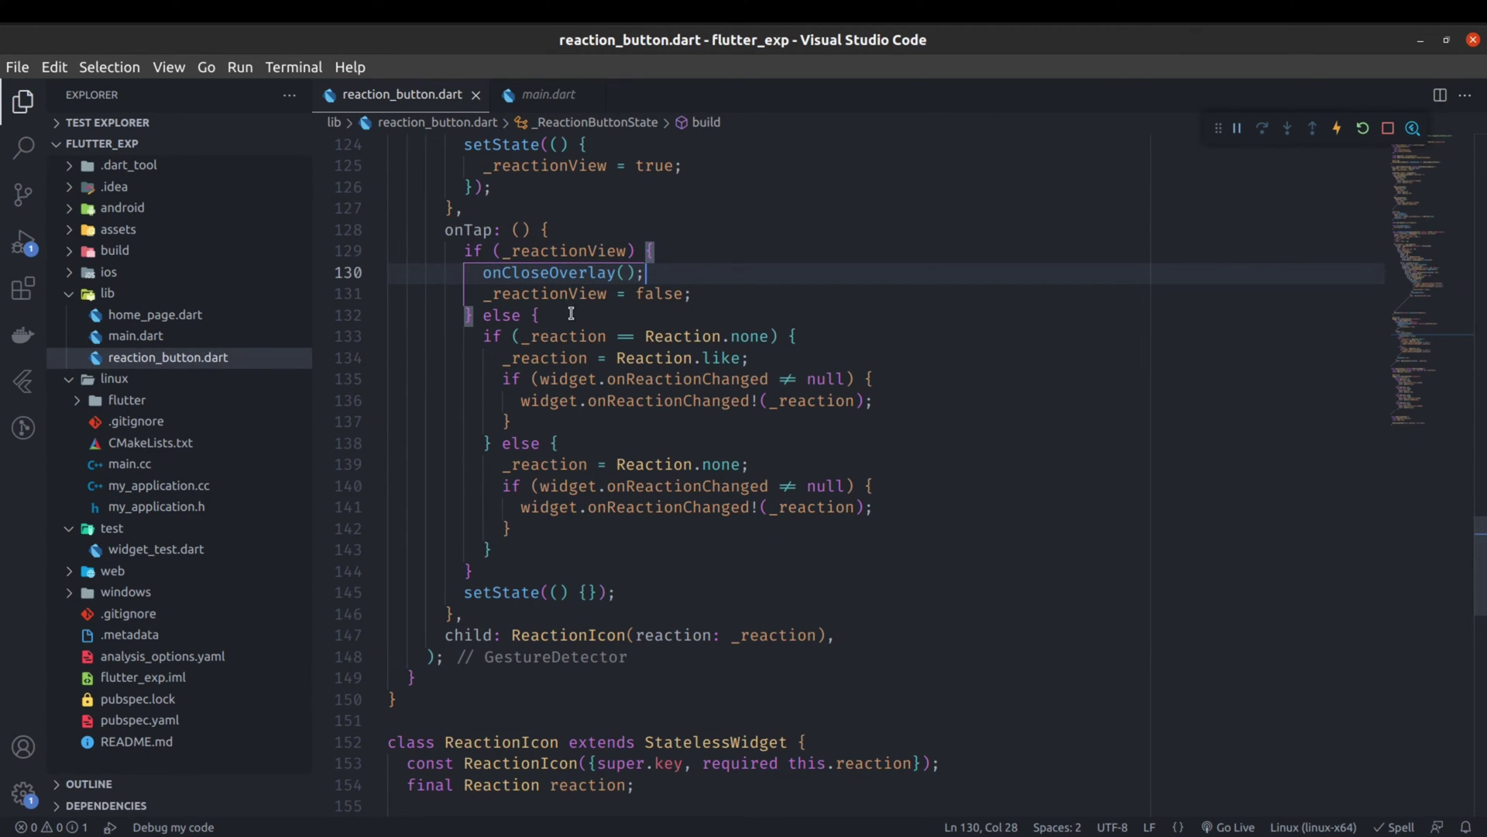
mouse_move(614, 321)
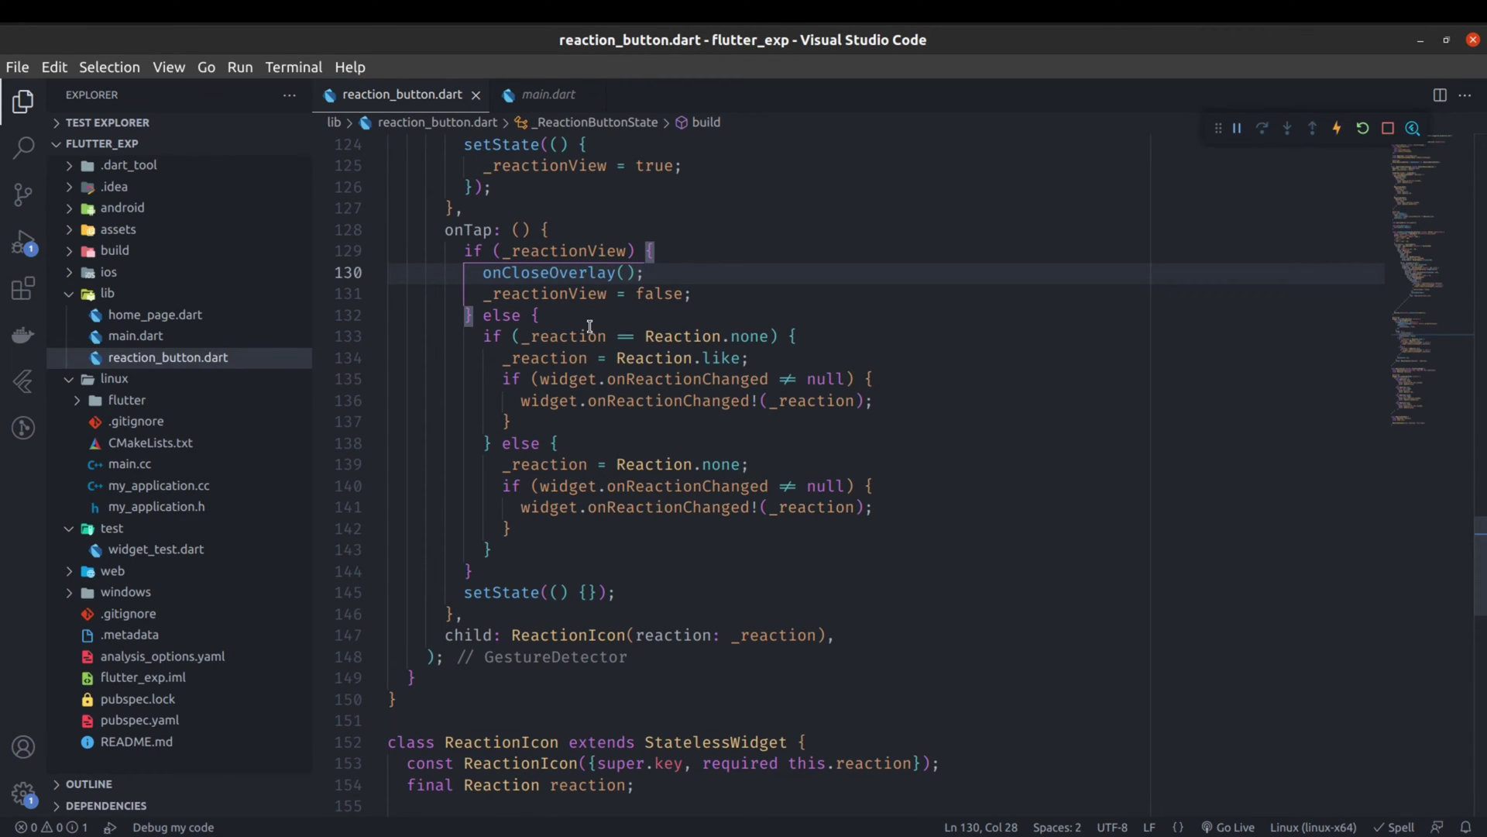
double_click(548, 272)
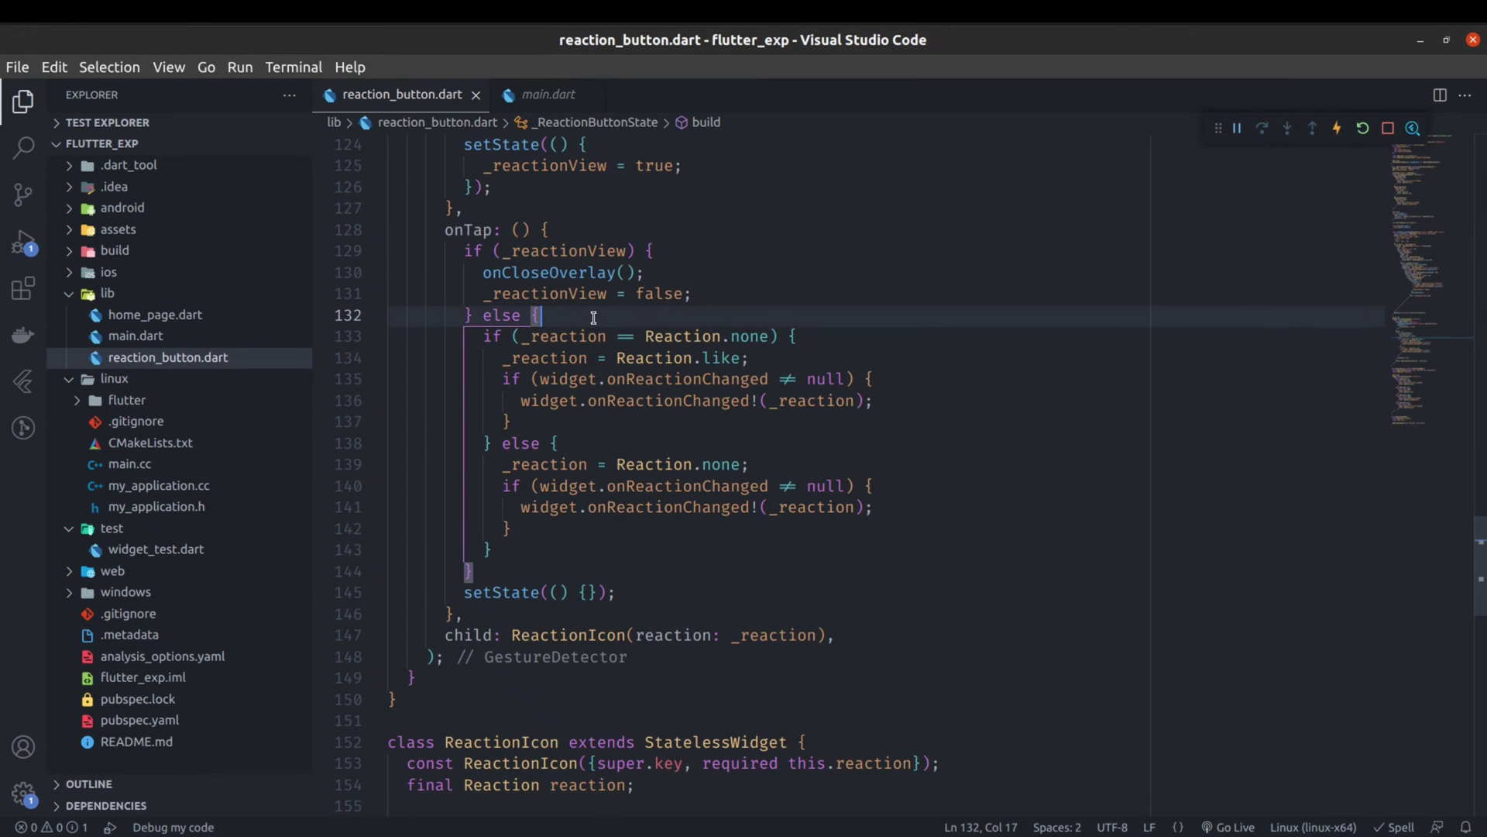
Step: Scroll down to the ReactionIcon class, select its name, and review its icon cases
scroll("down", 3)
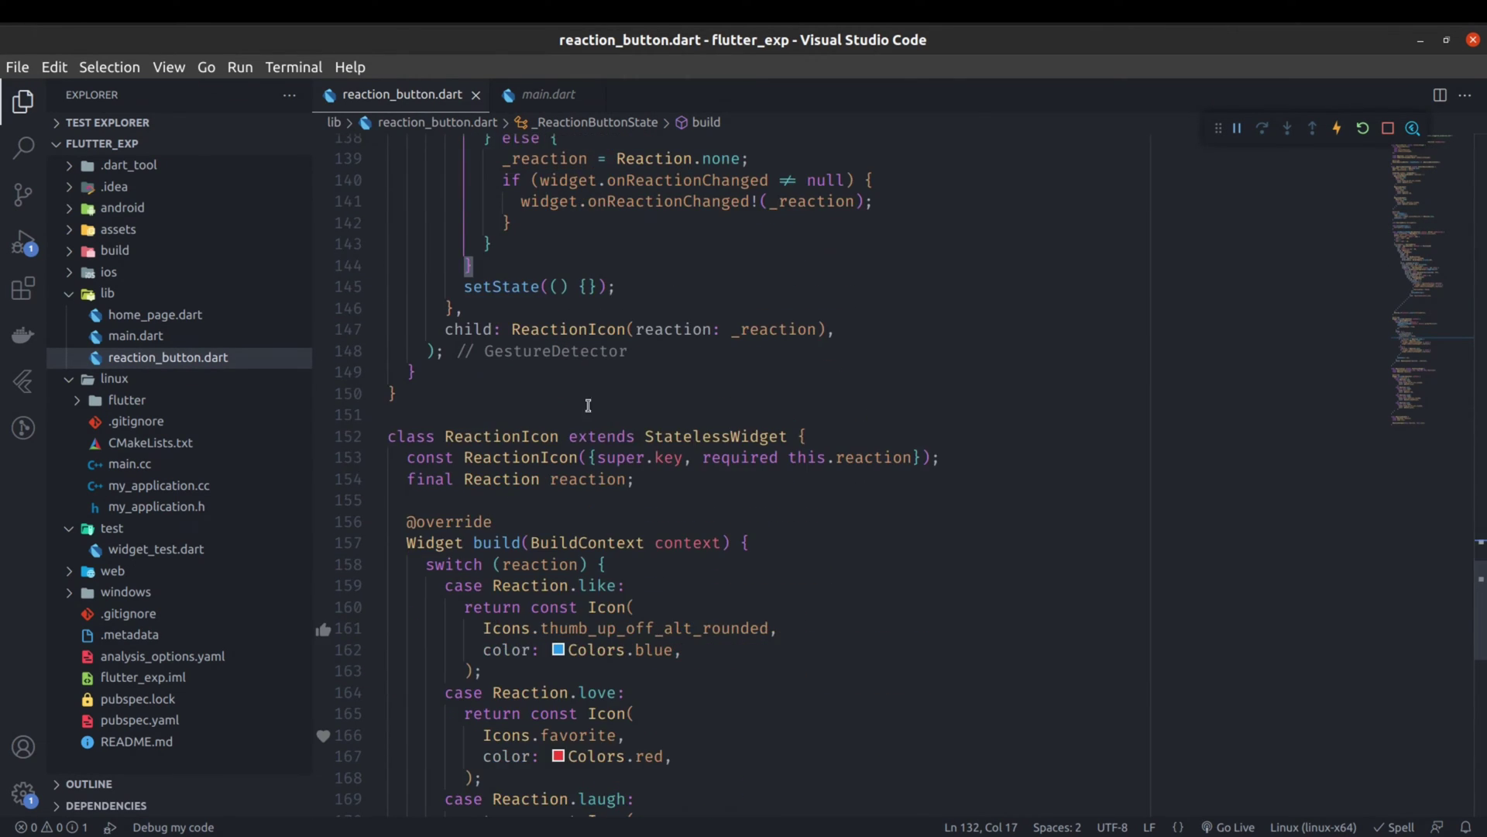
scroll("down", 3)
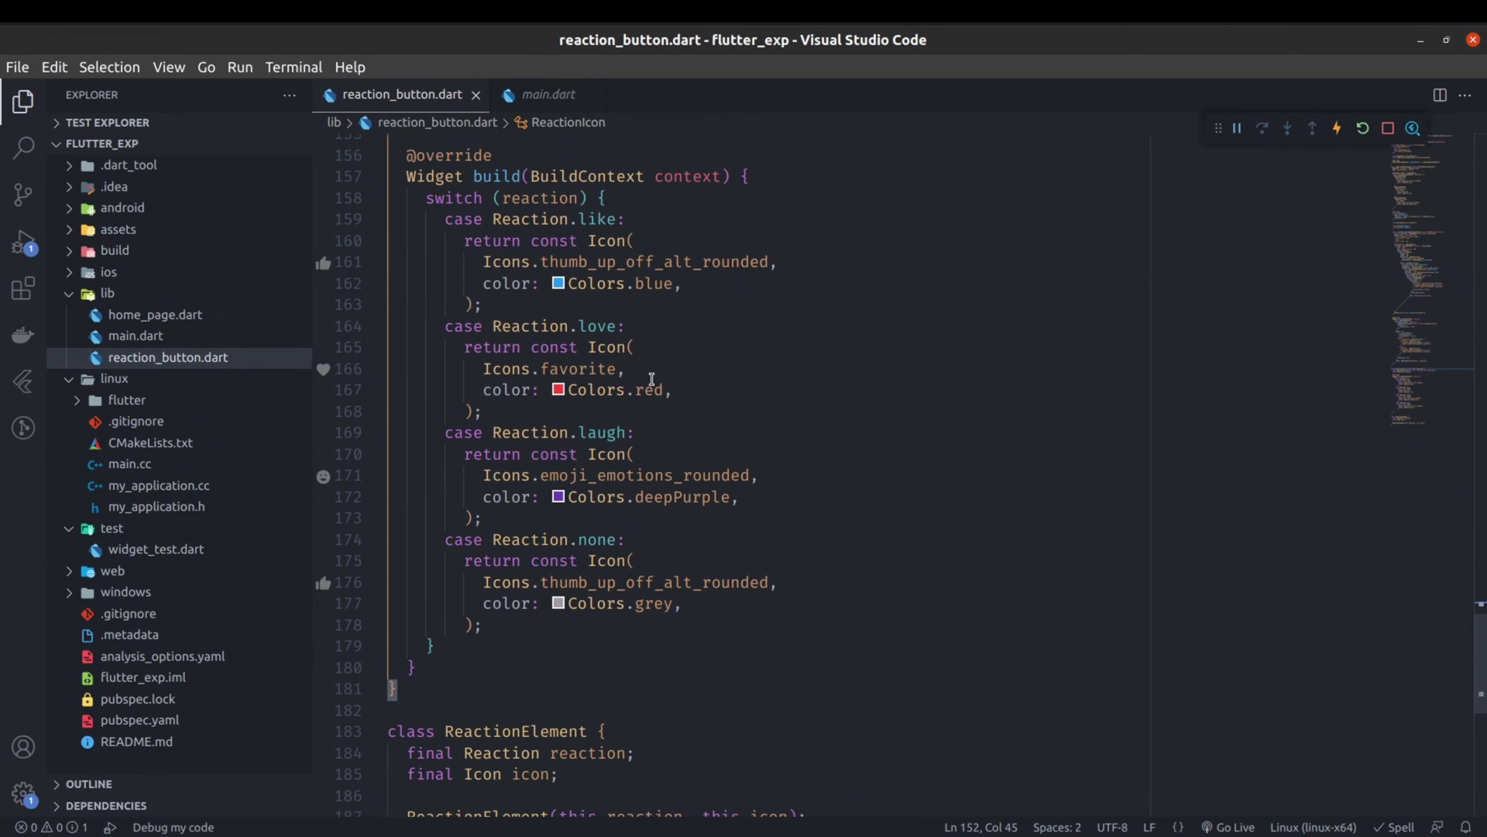
double_click(502, 314)
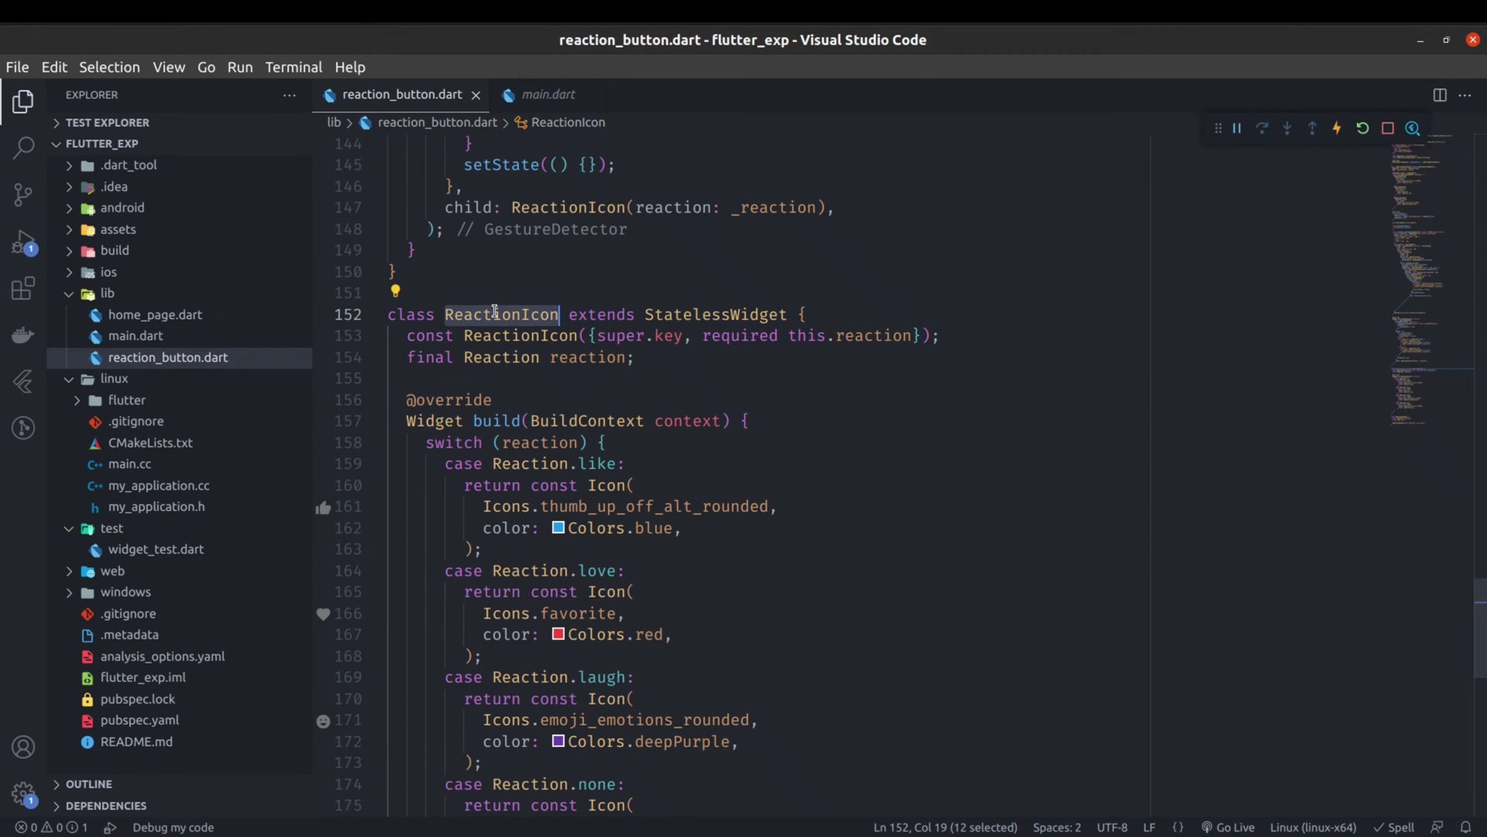
scroll("down", 3)
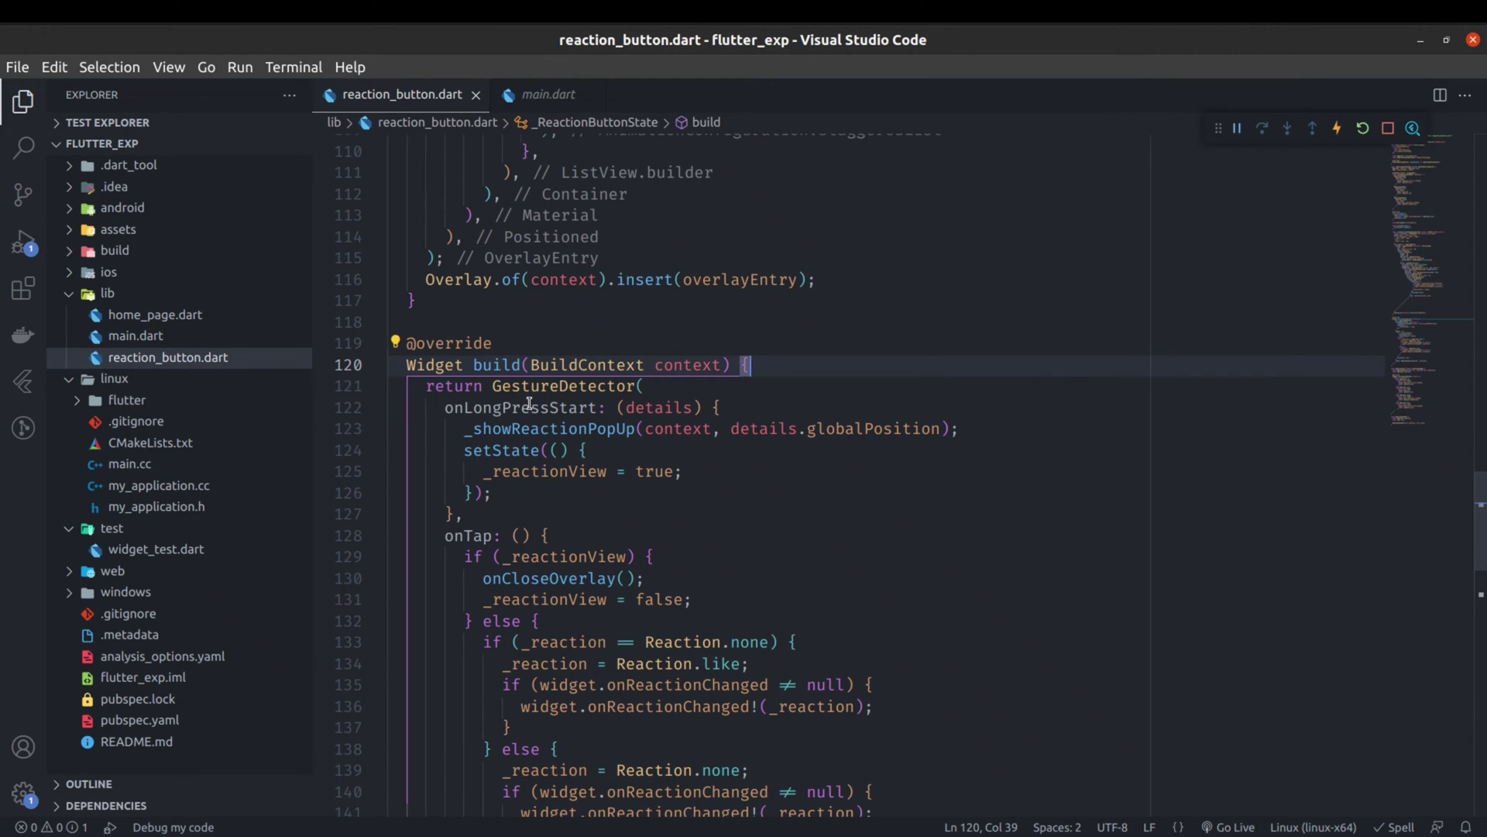
Step: Select the _showReactionPopUp call inside onLongPressStart
double_click(548, 427)
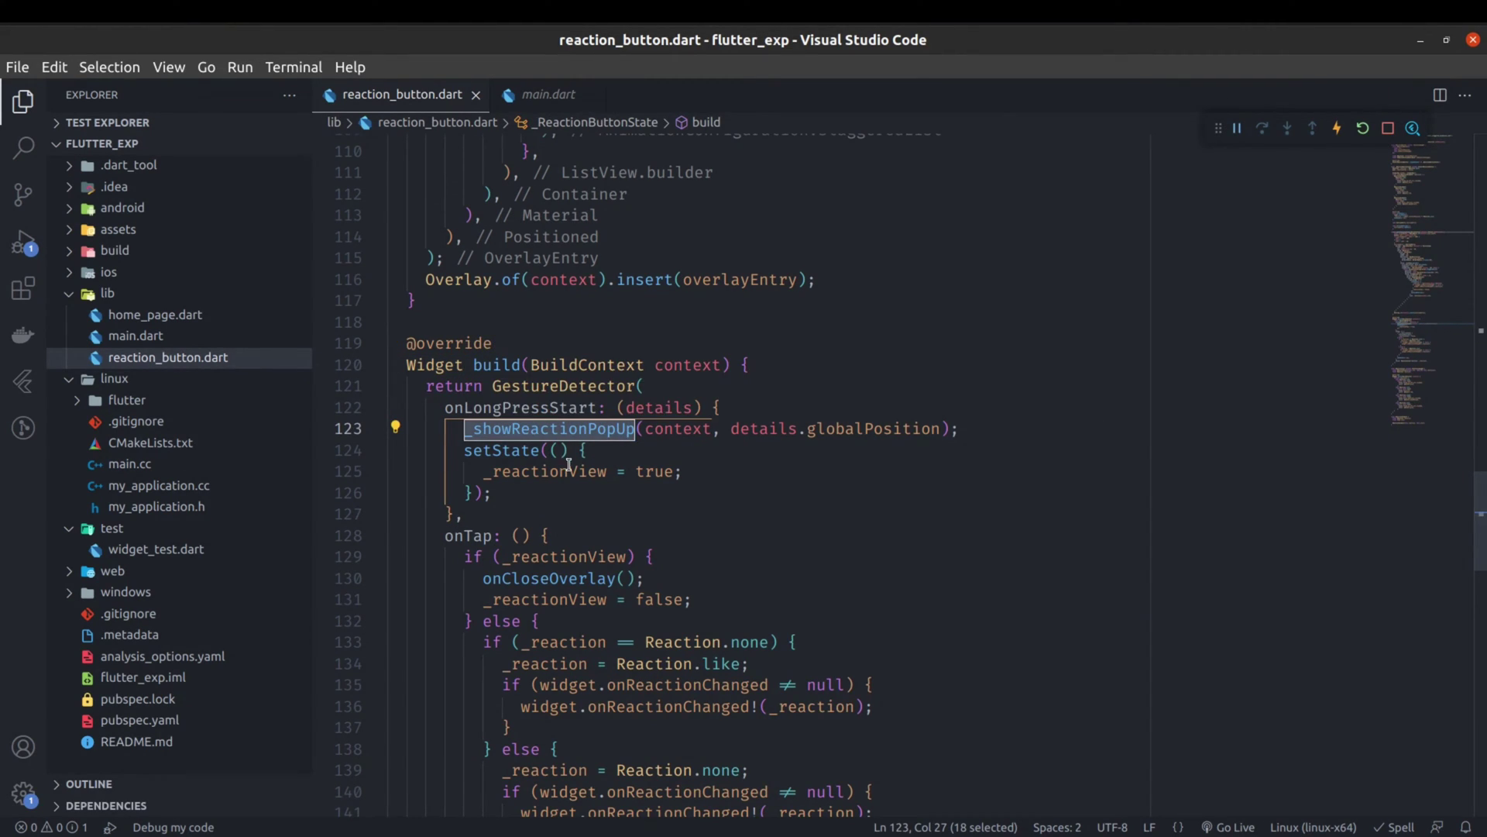
mouse_move(549, 428)
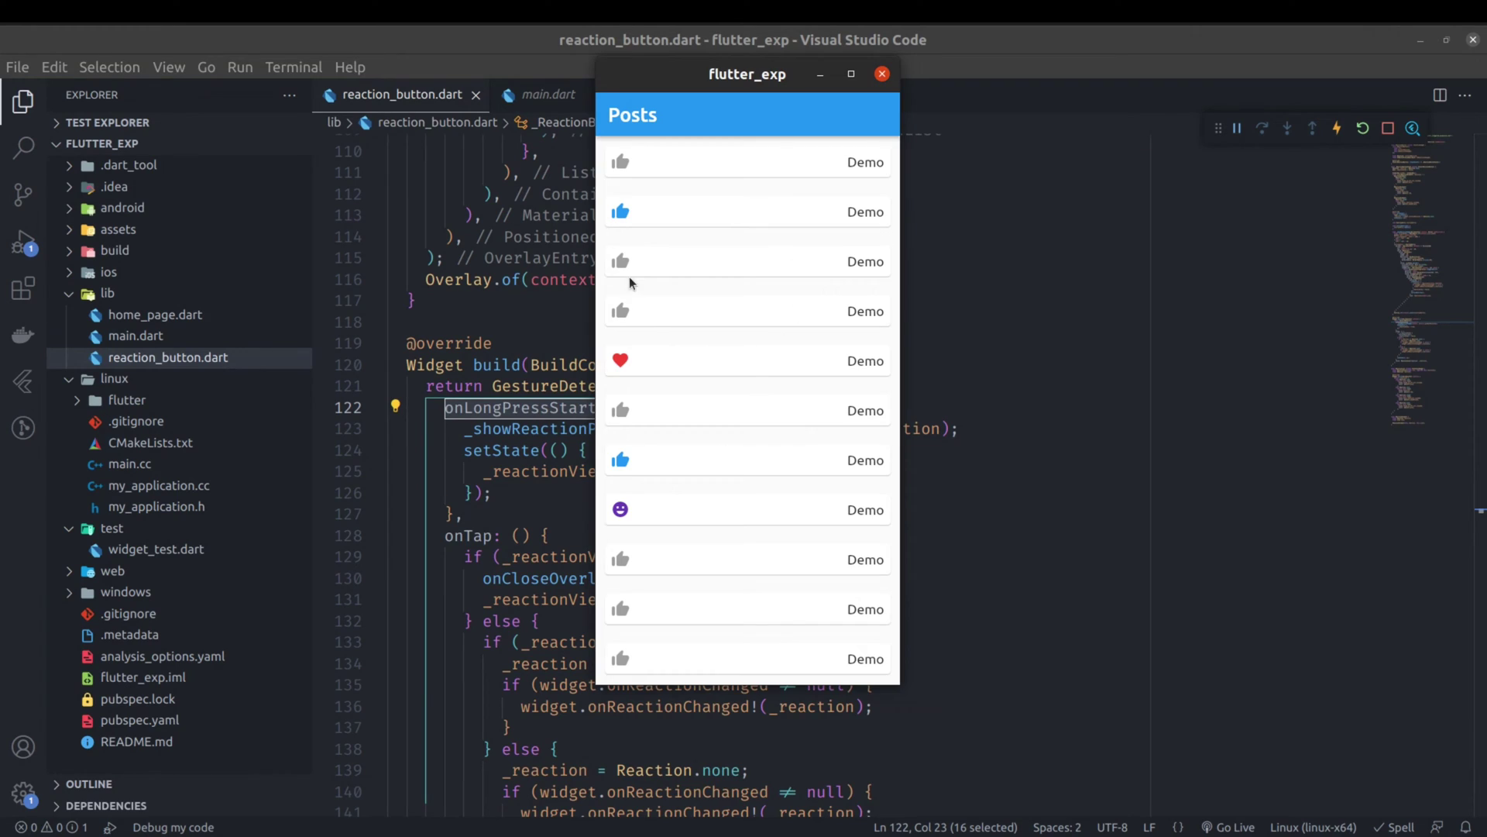
mouse_move(621, 320)
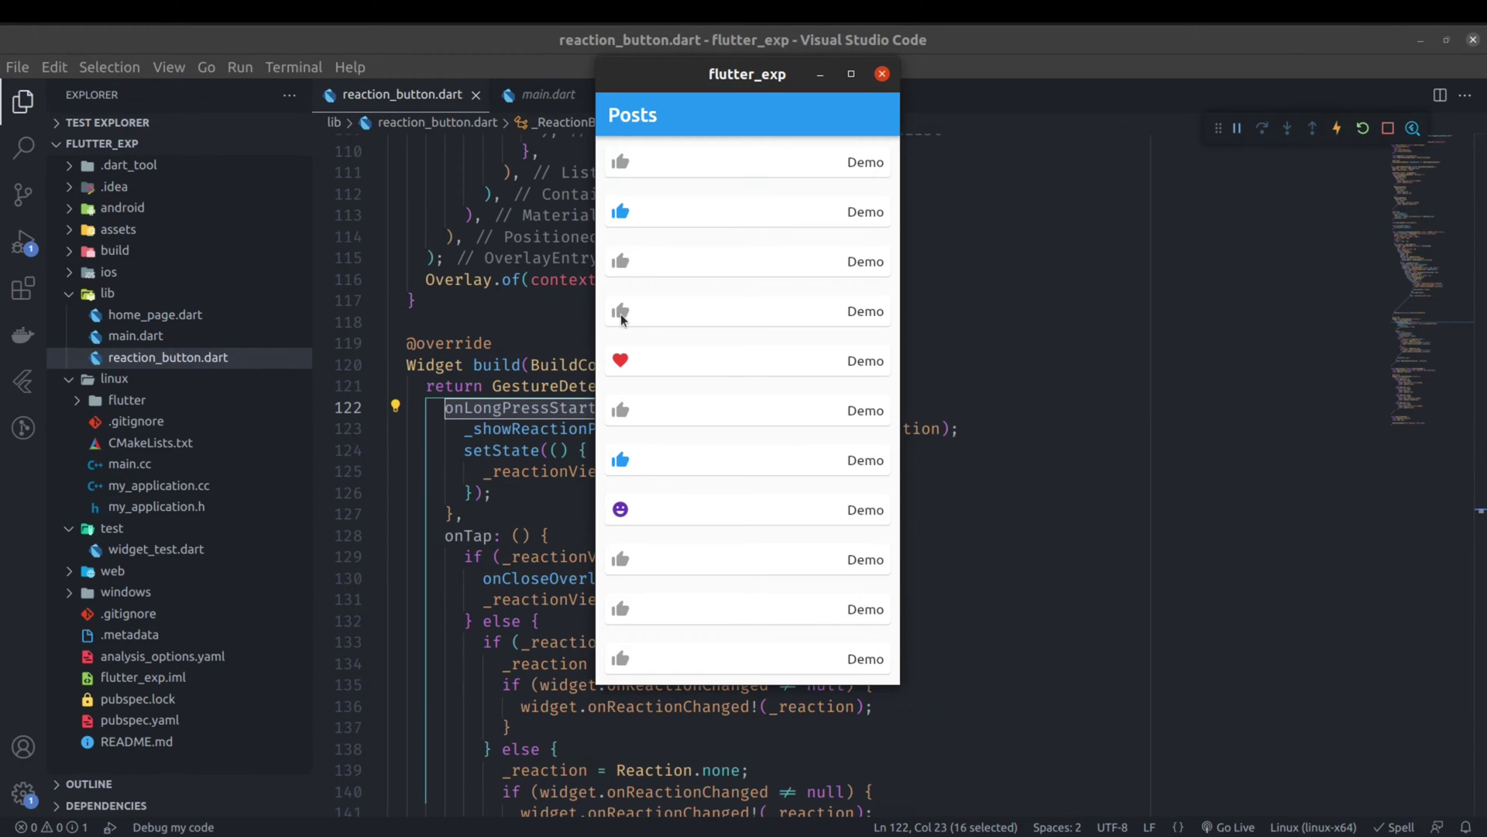
mouse_move(639, 290)
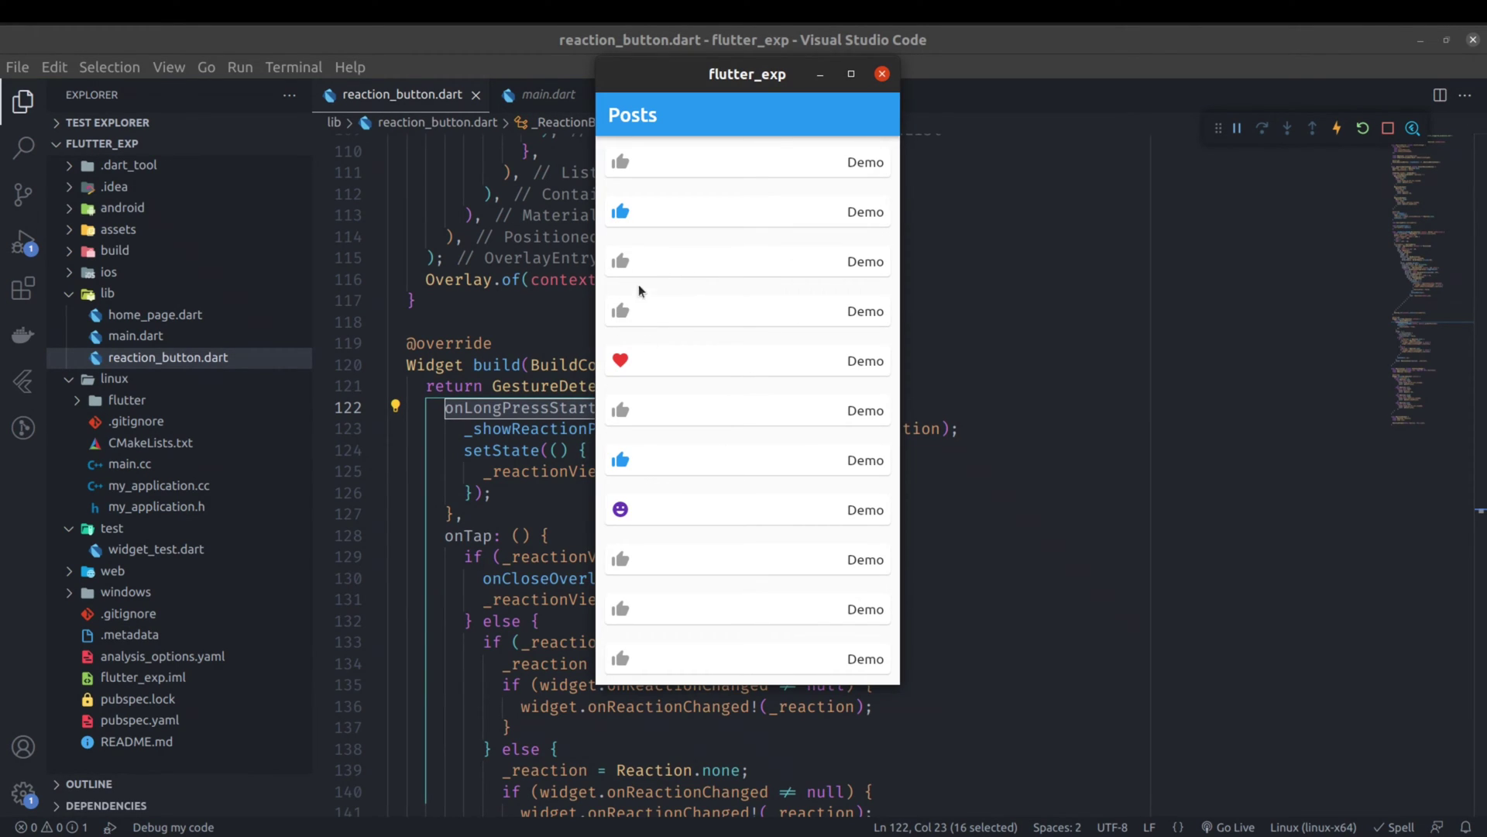
mouse_move(617, 168)
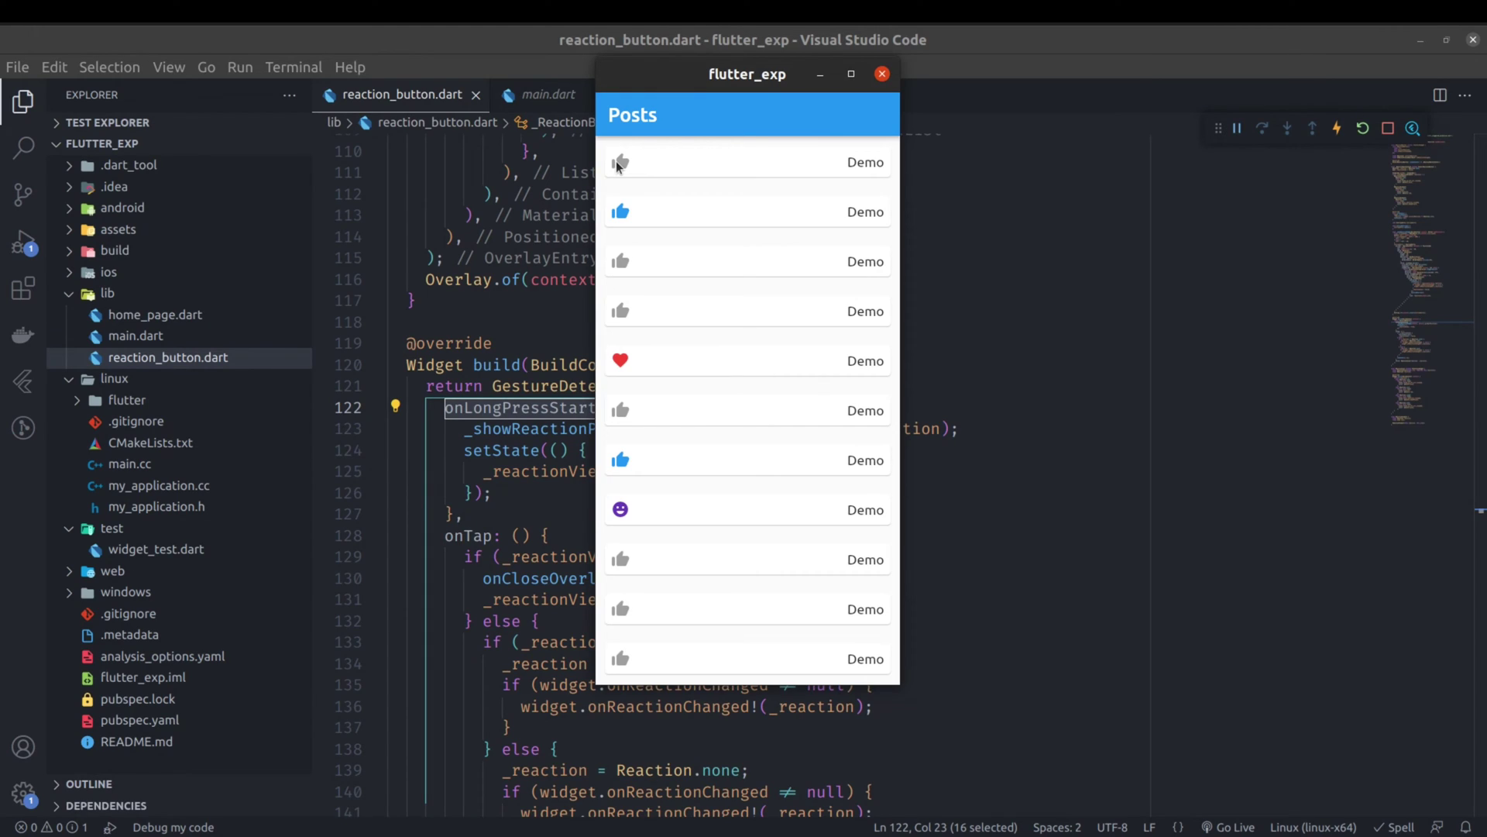
mouse_move(676, 185)
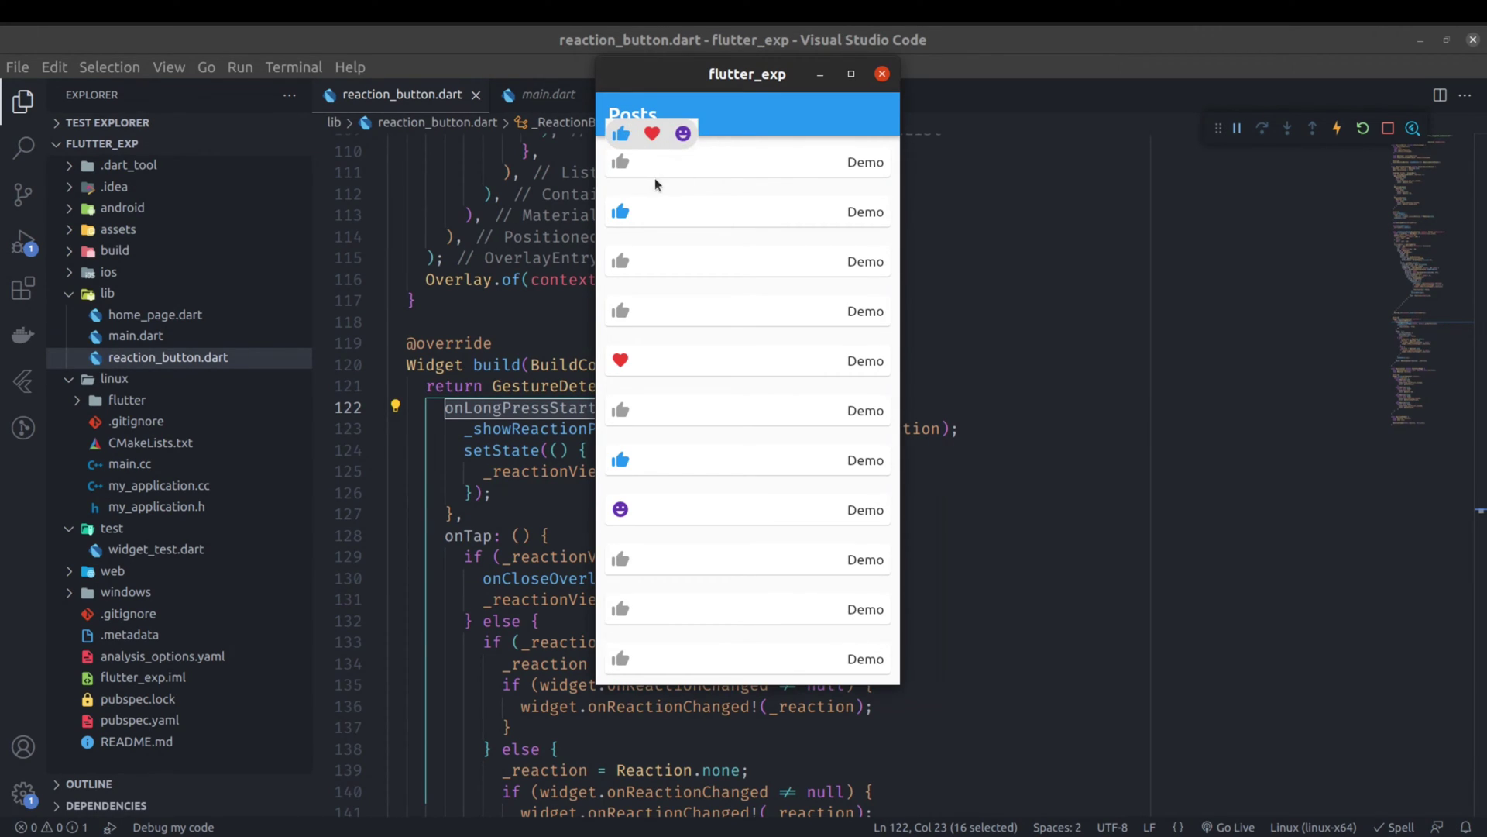
mouse_move(645, 199)
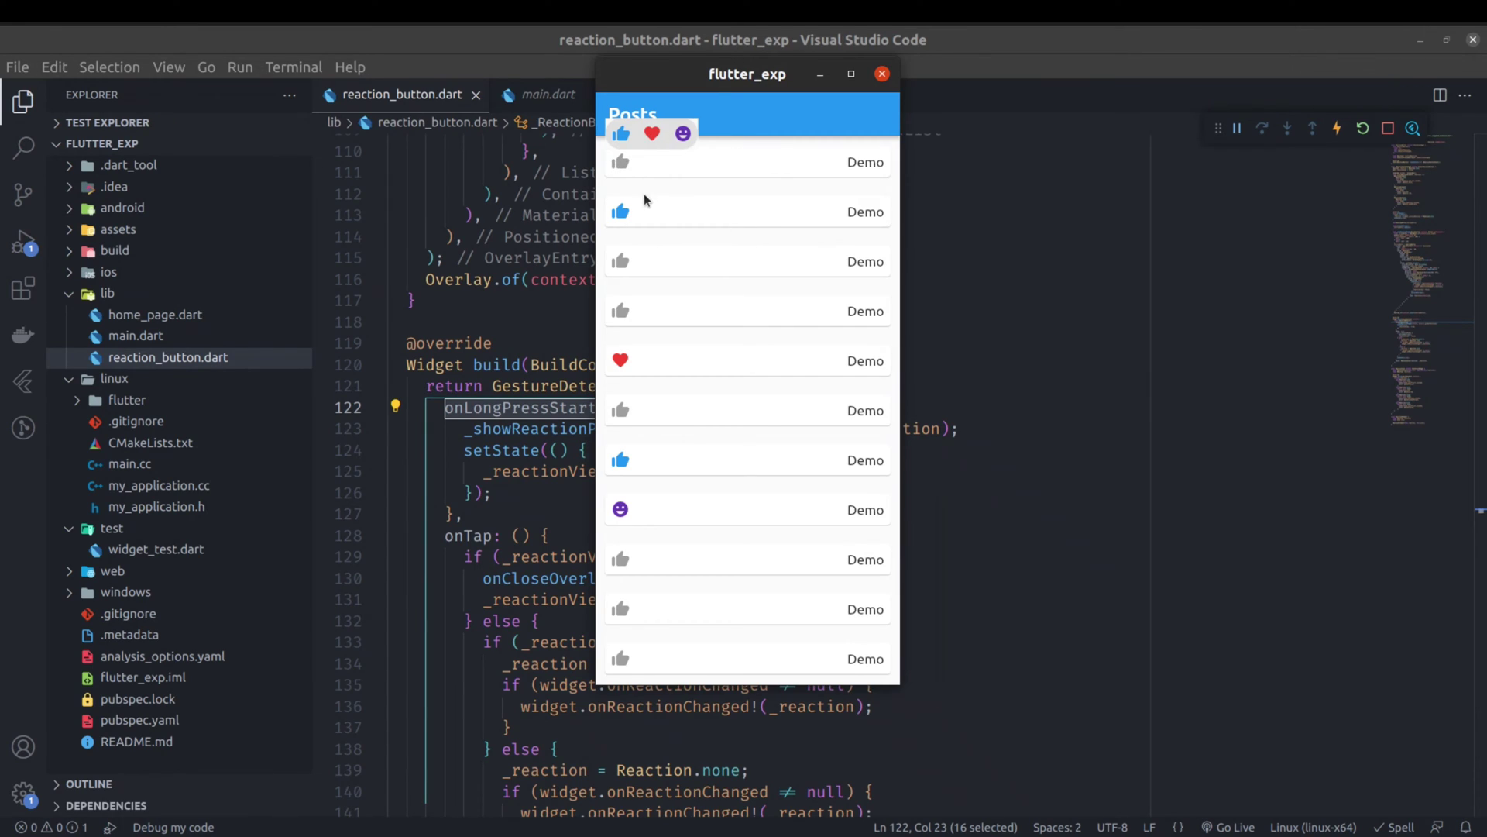
mouse_move(674, 182)
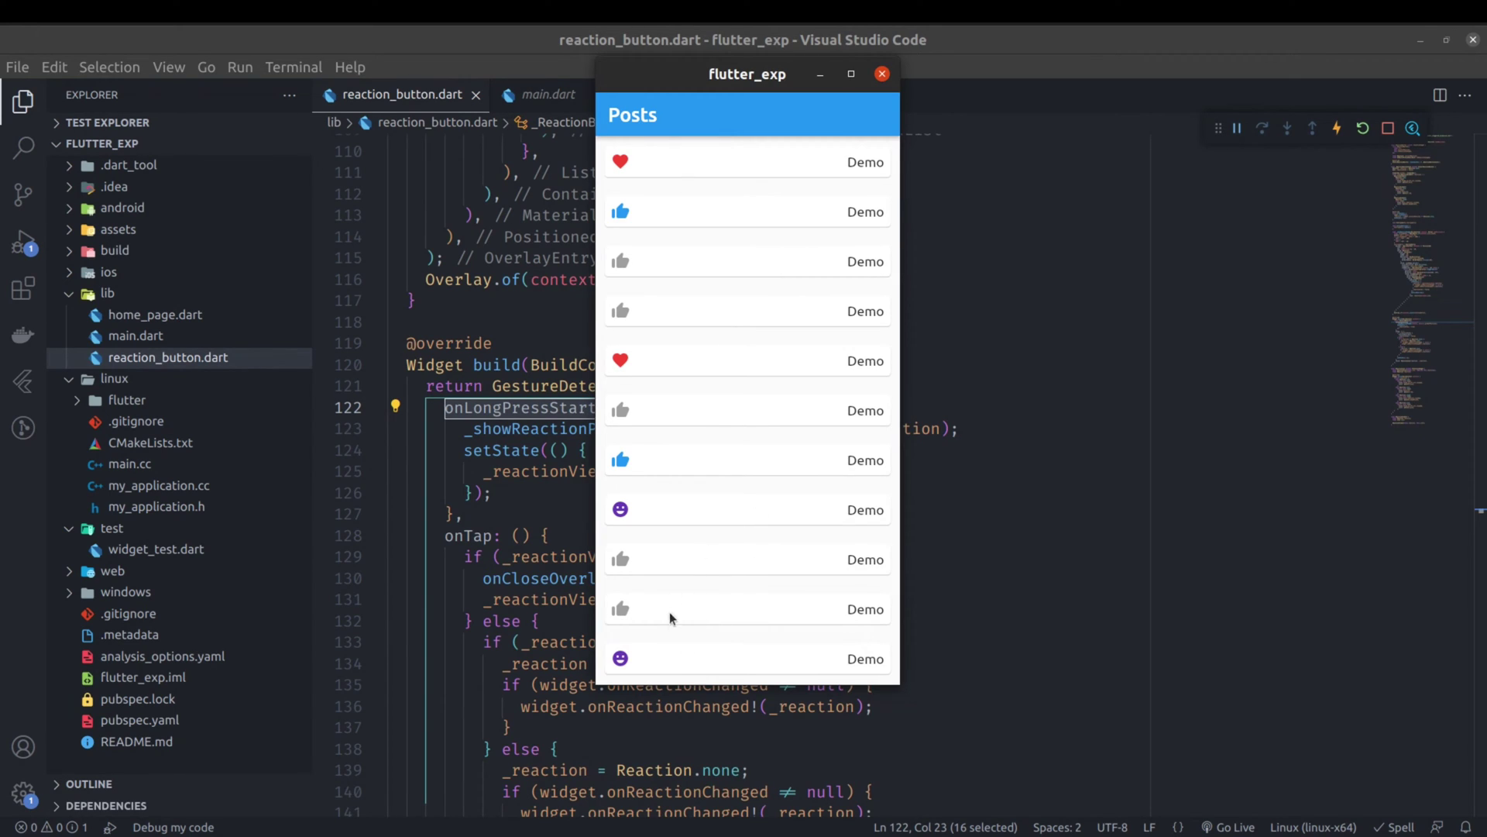
Step: React with love on the first post and laugh on the last post
left_click(881, 74)
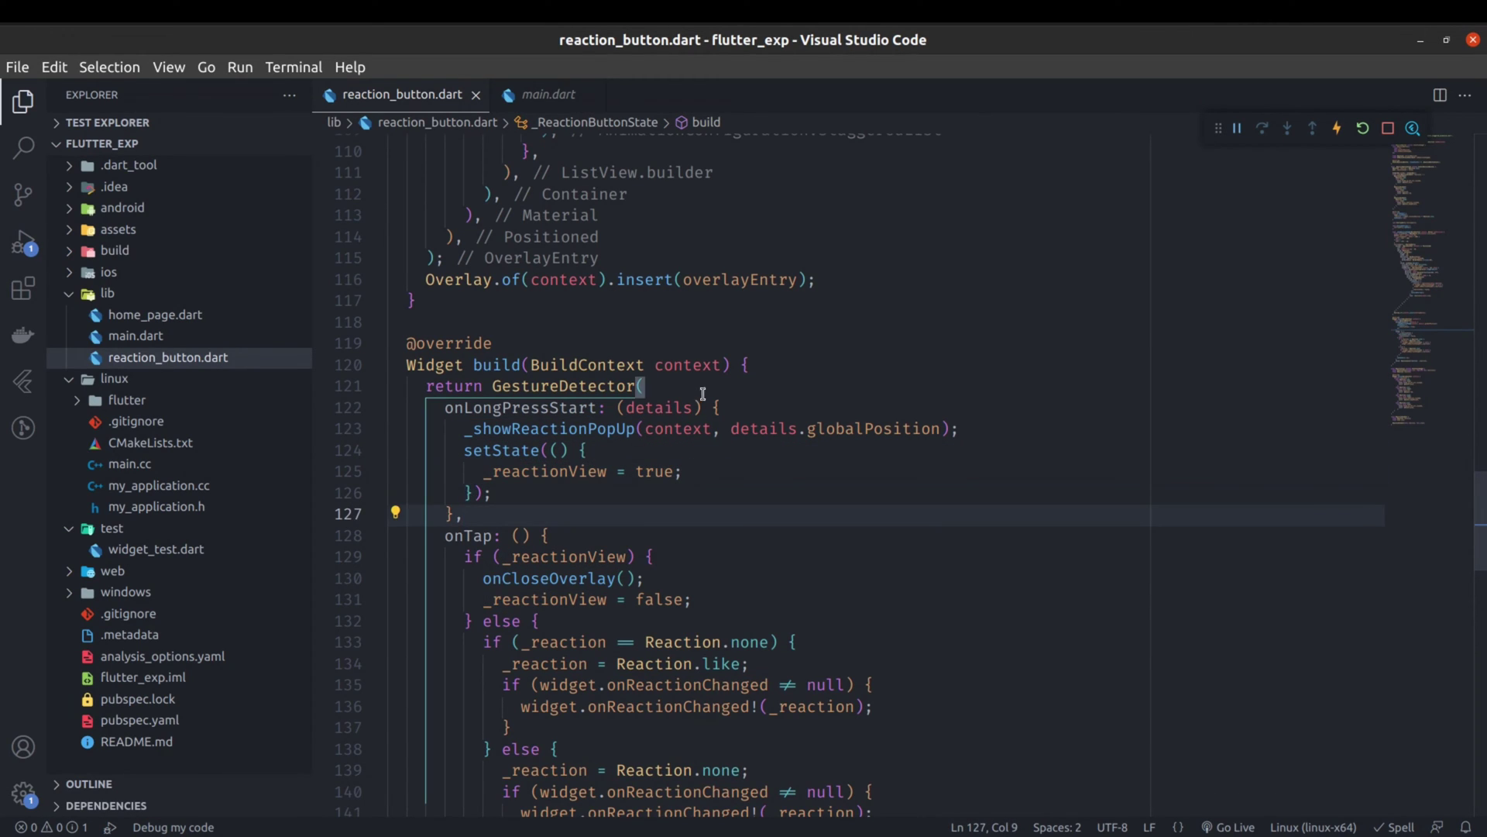
mouse_move(550, 428)
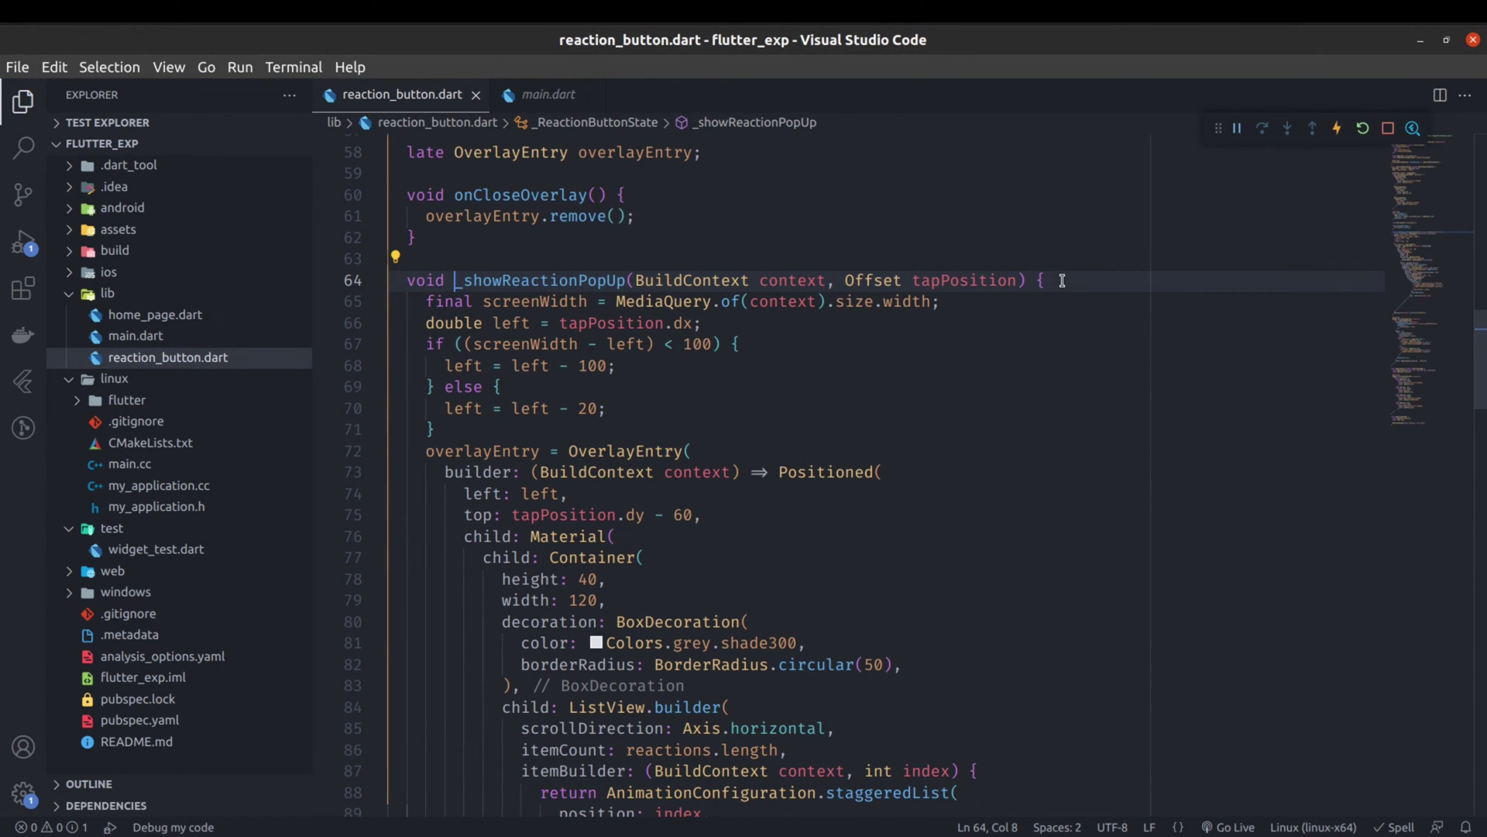
Step: Select the _showReactionPopUp method name at its definition
double_click(965, 279)
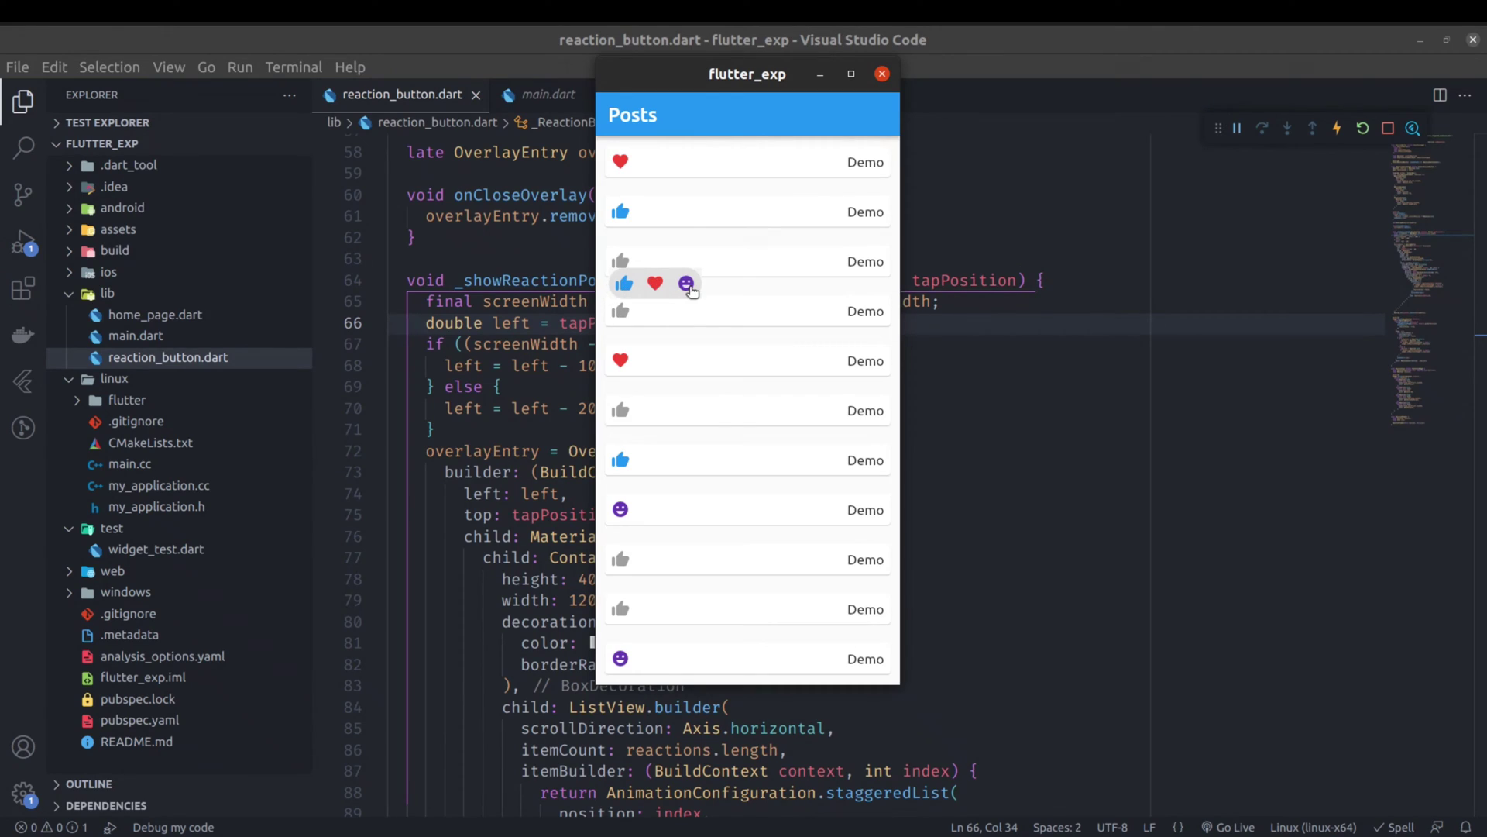
mouse_move(861, 320)
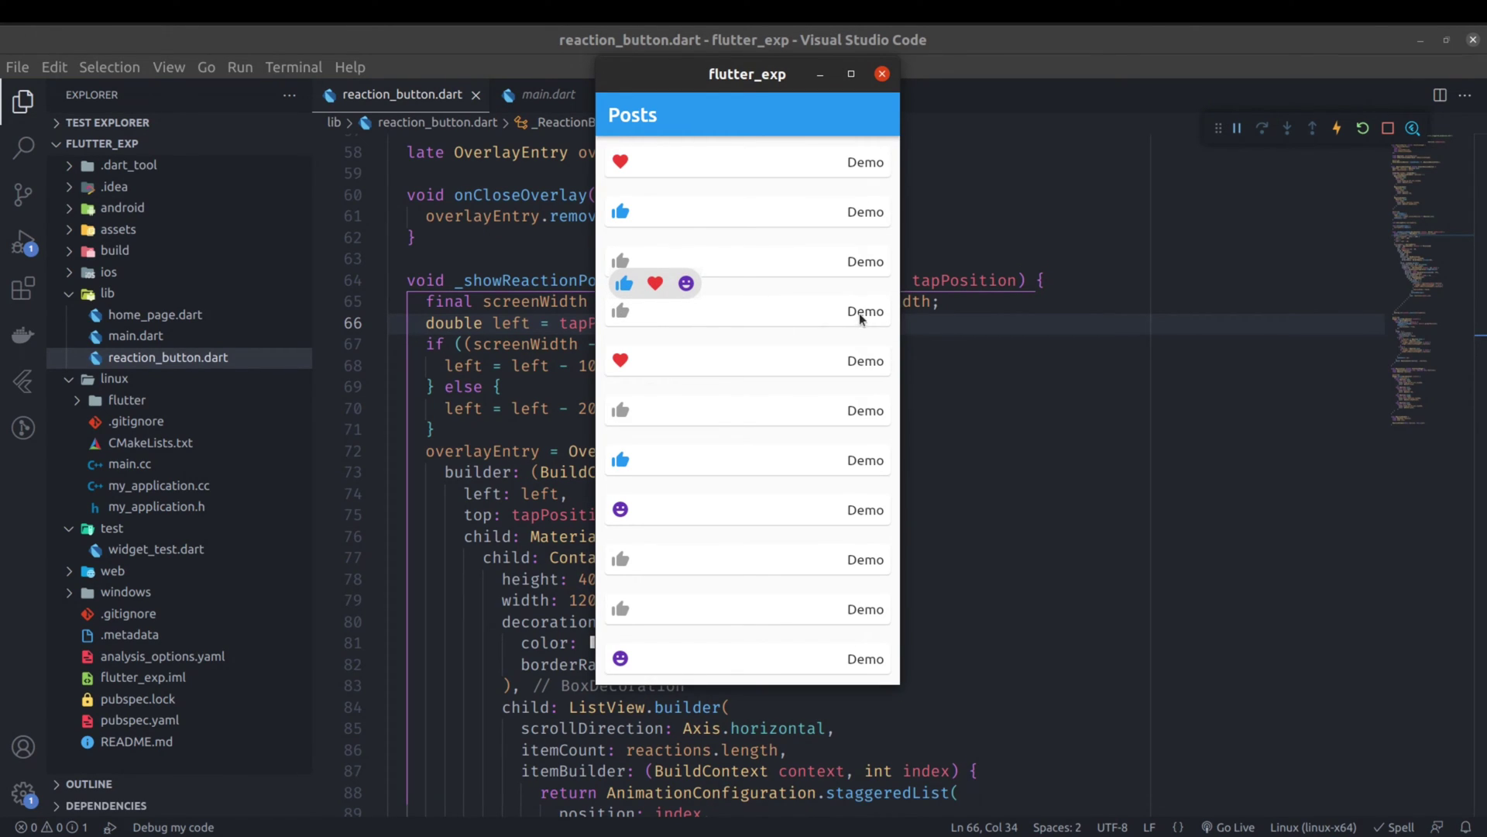
mouse_move(865, 312)
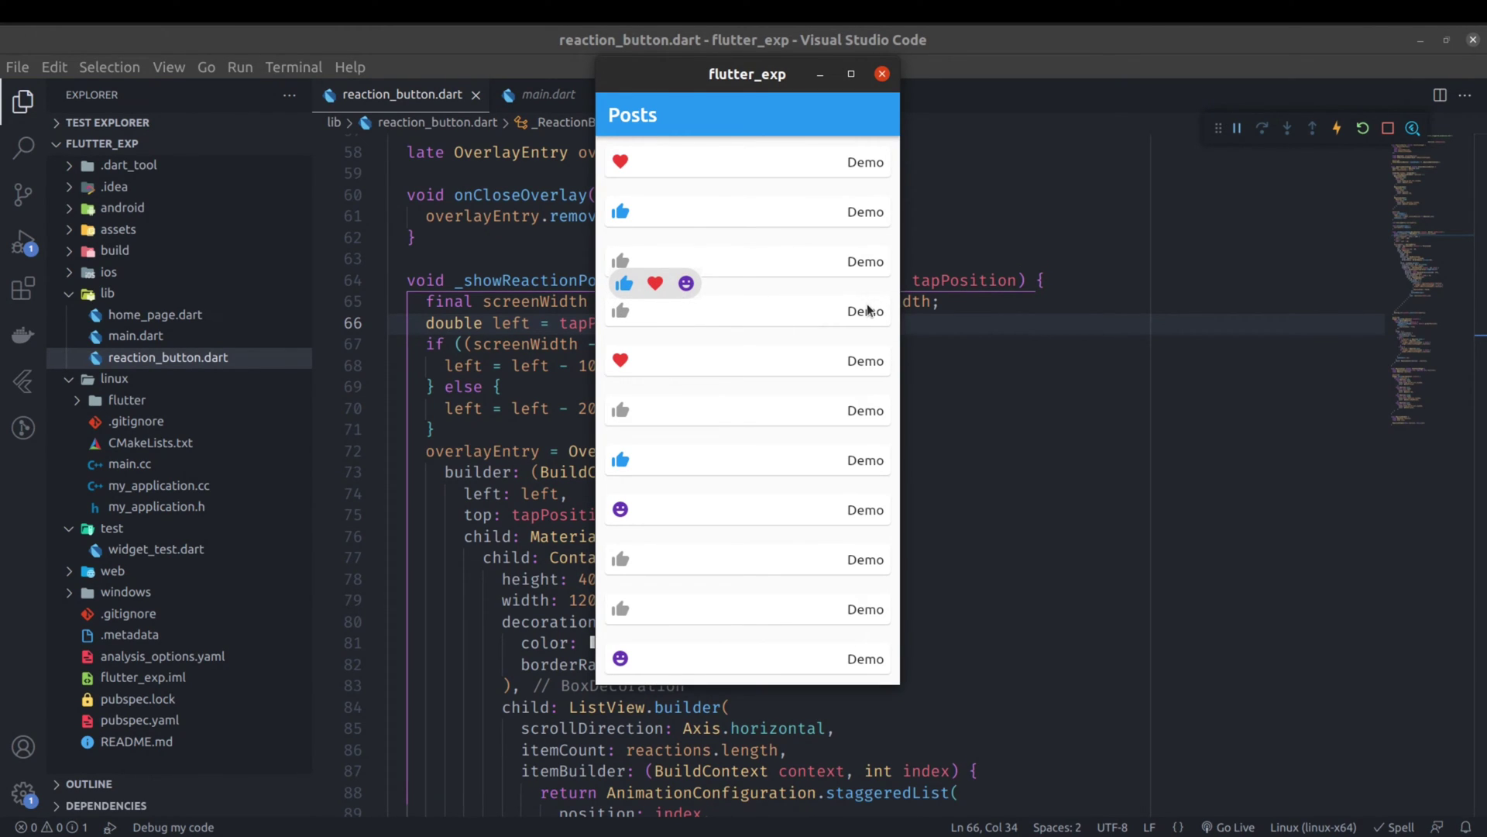
mouse_move(1034, 258)
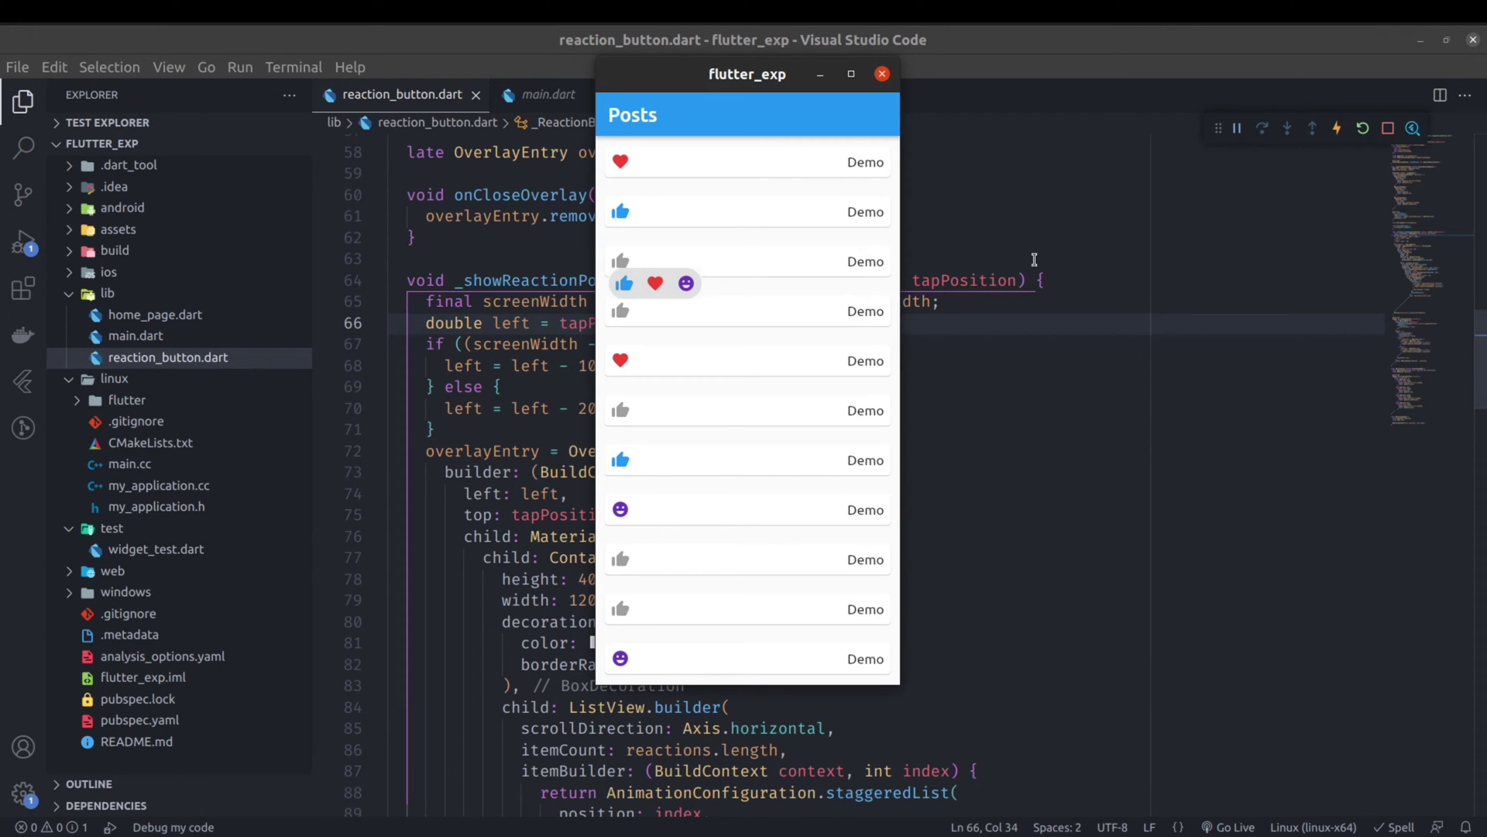
mouse_move(538, 368)
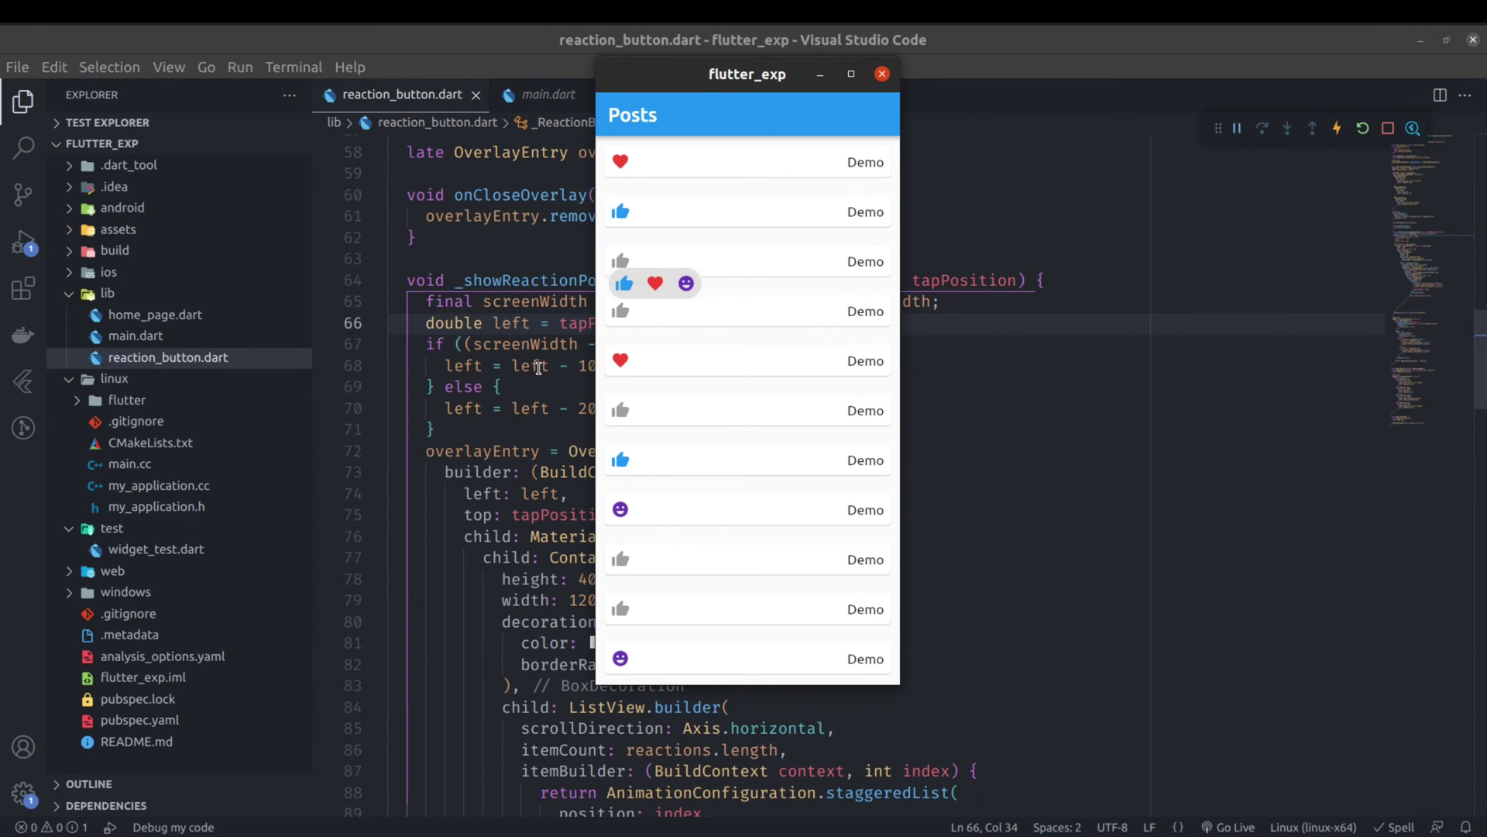
Step: Bring the reaction_button.dart editor in front of the flutter_exp app window
left_click(879, 74)
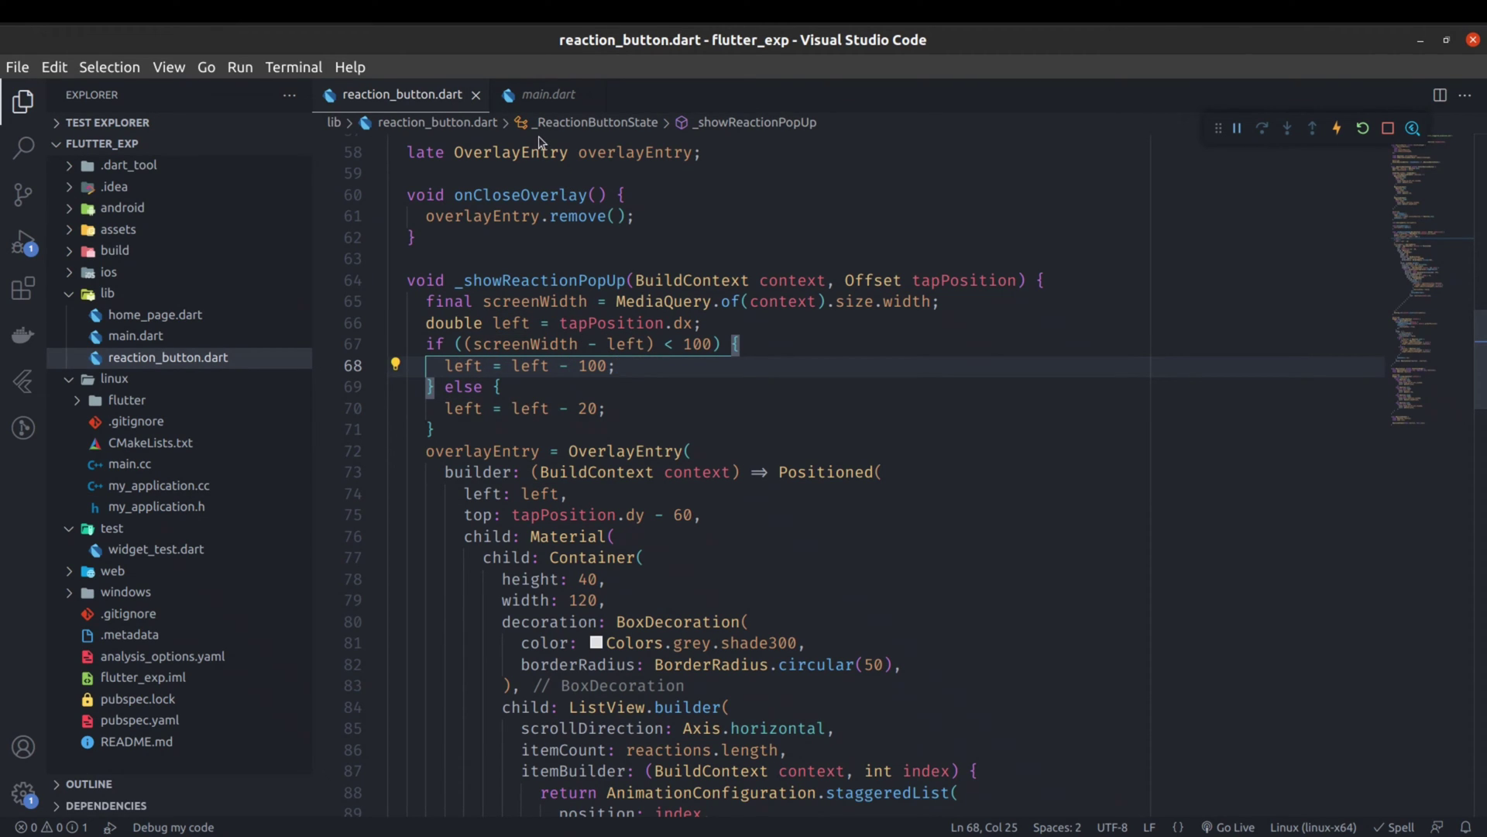
Step: Open home_page.dart from the lib folder in the Explorer
left_click(566, 94)
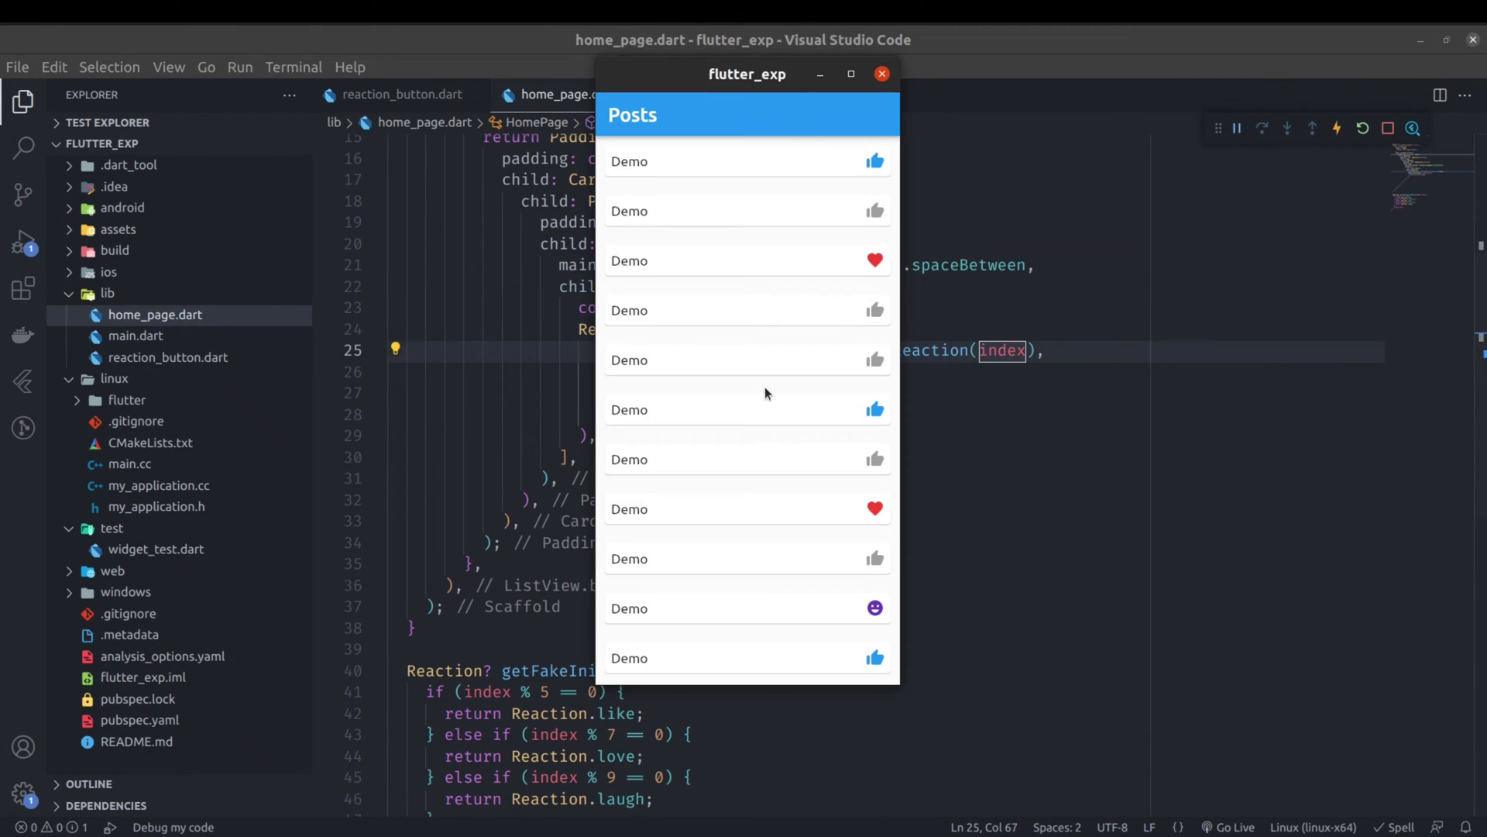
mouse_move(873, 316)
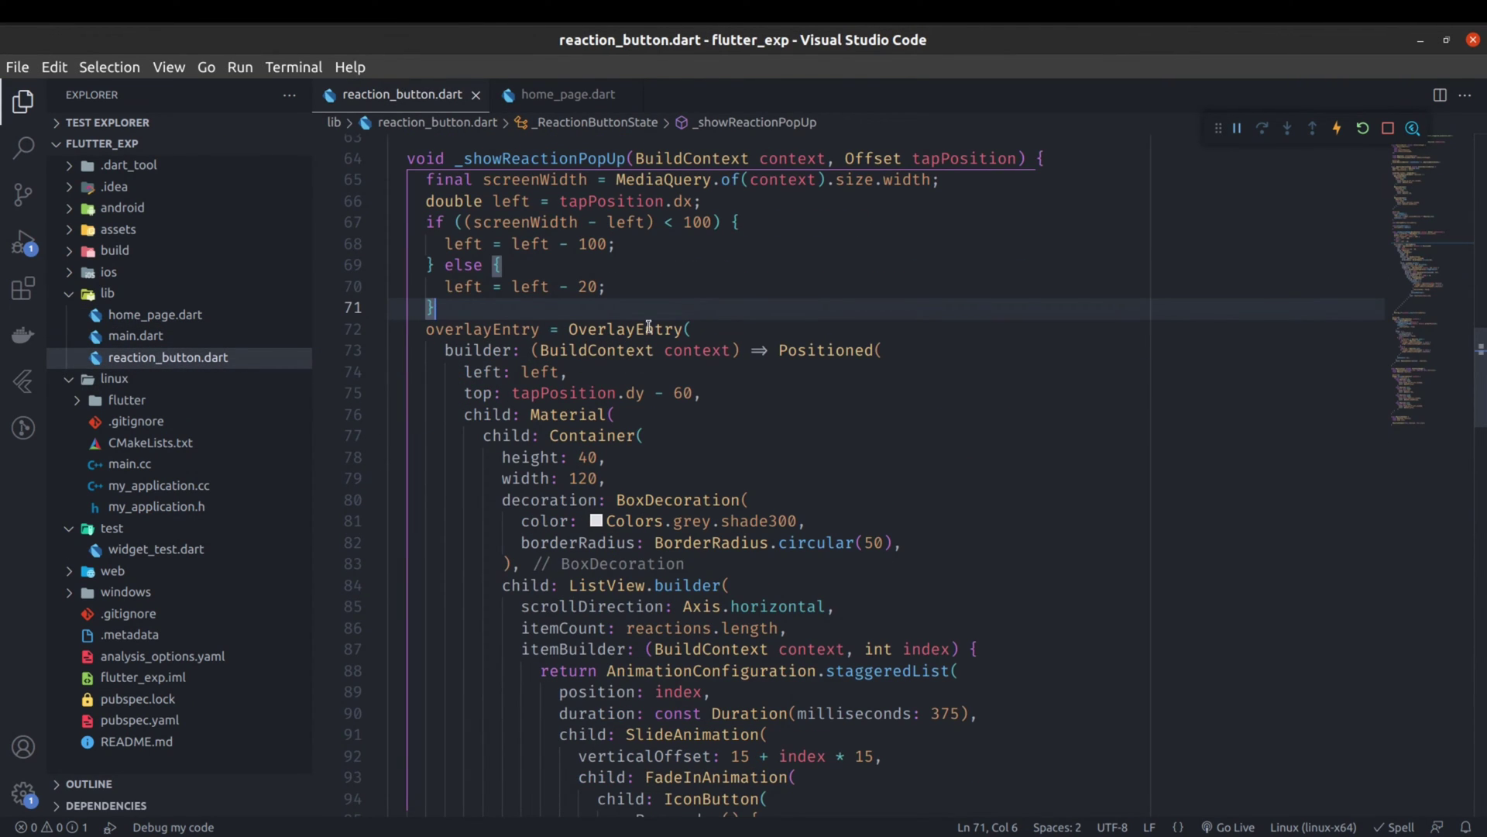
double_click(483, 329)
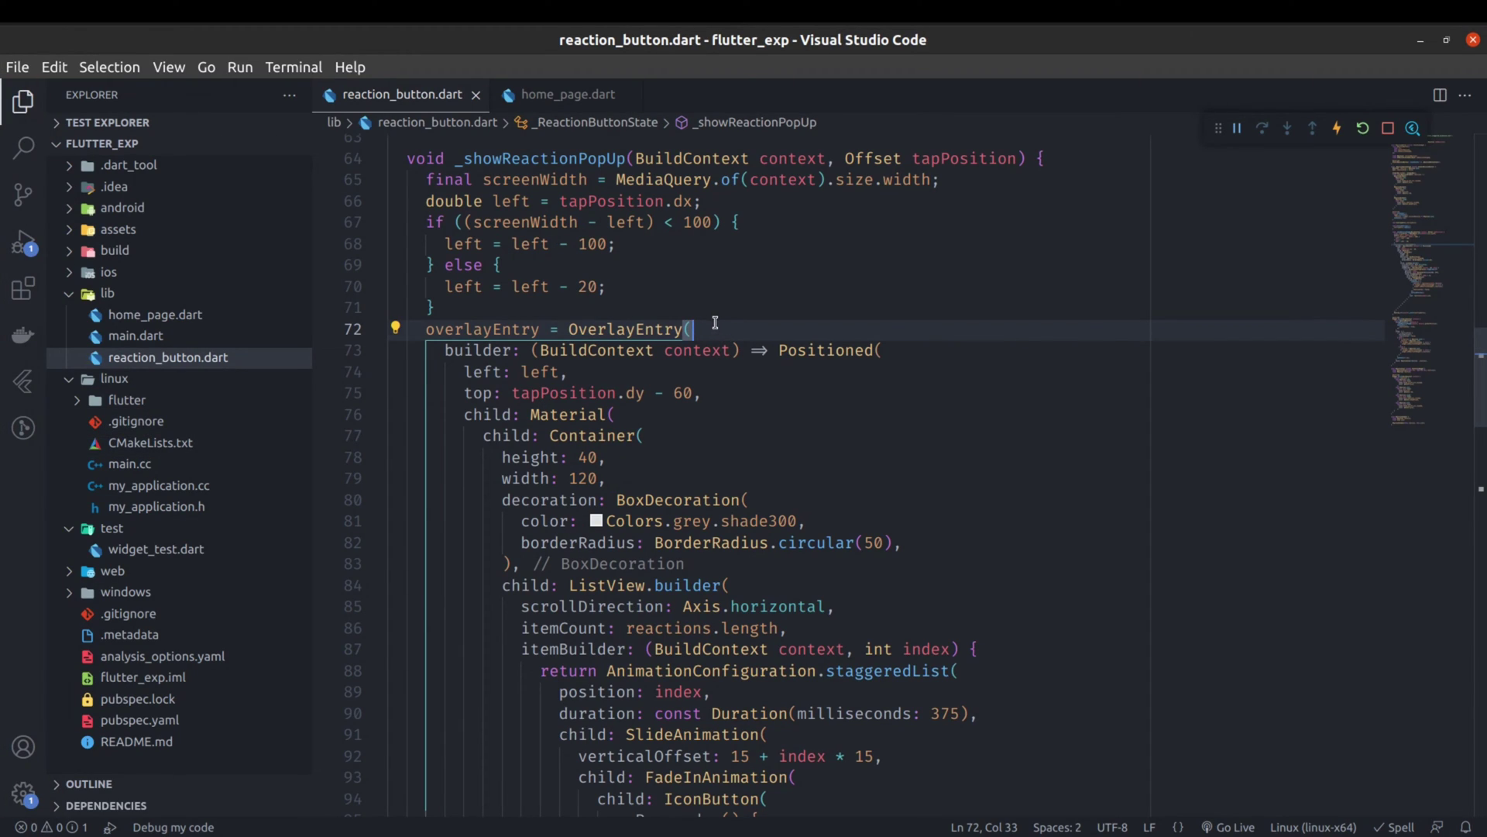
mouse_move(685, 376)
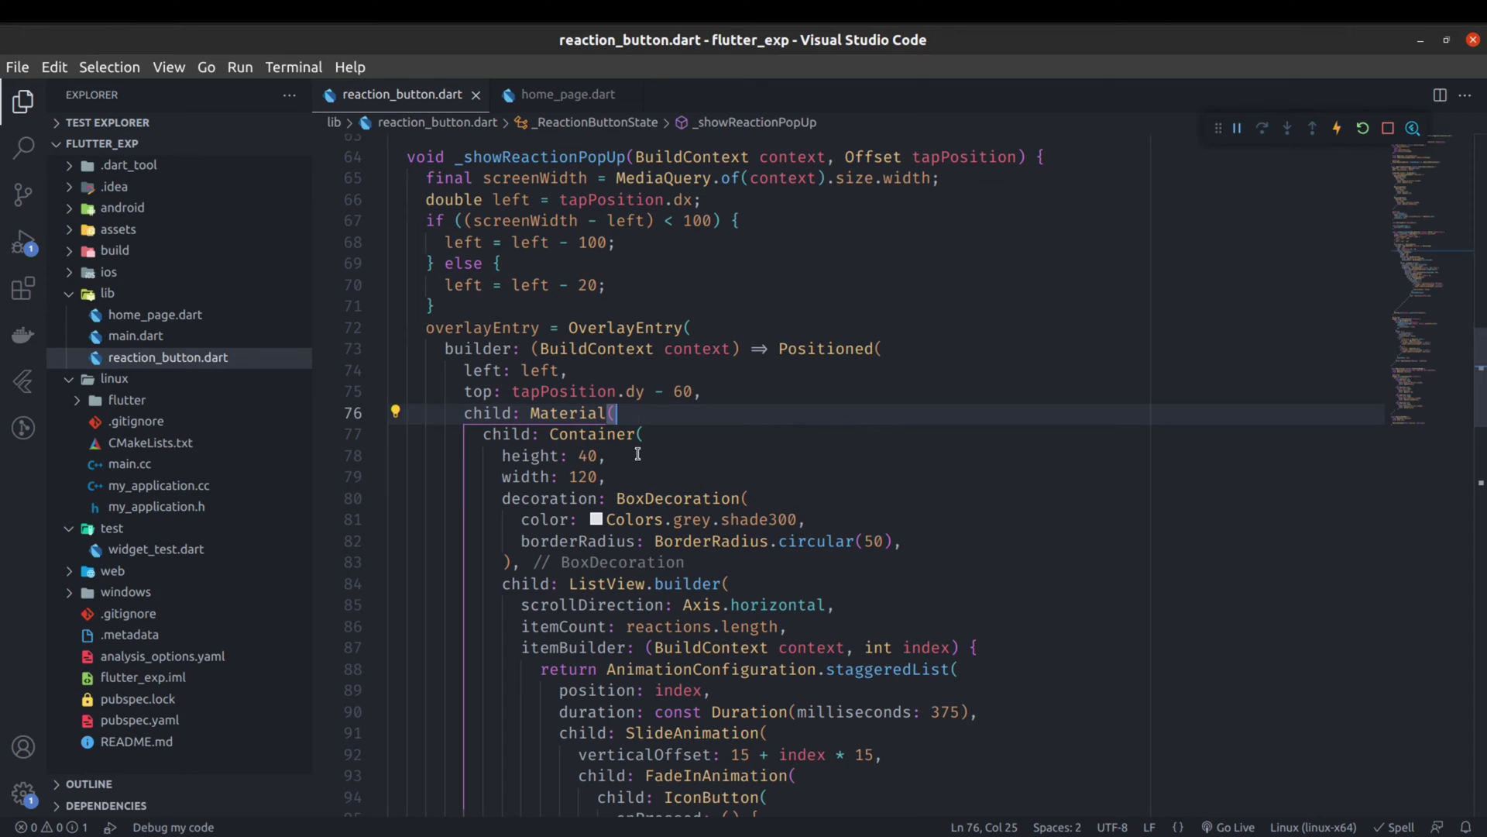
scroll("down", 3)
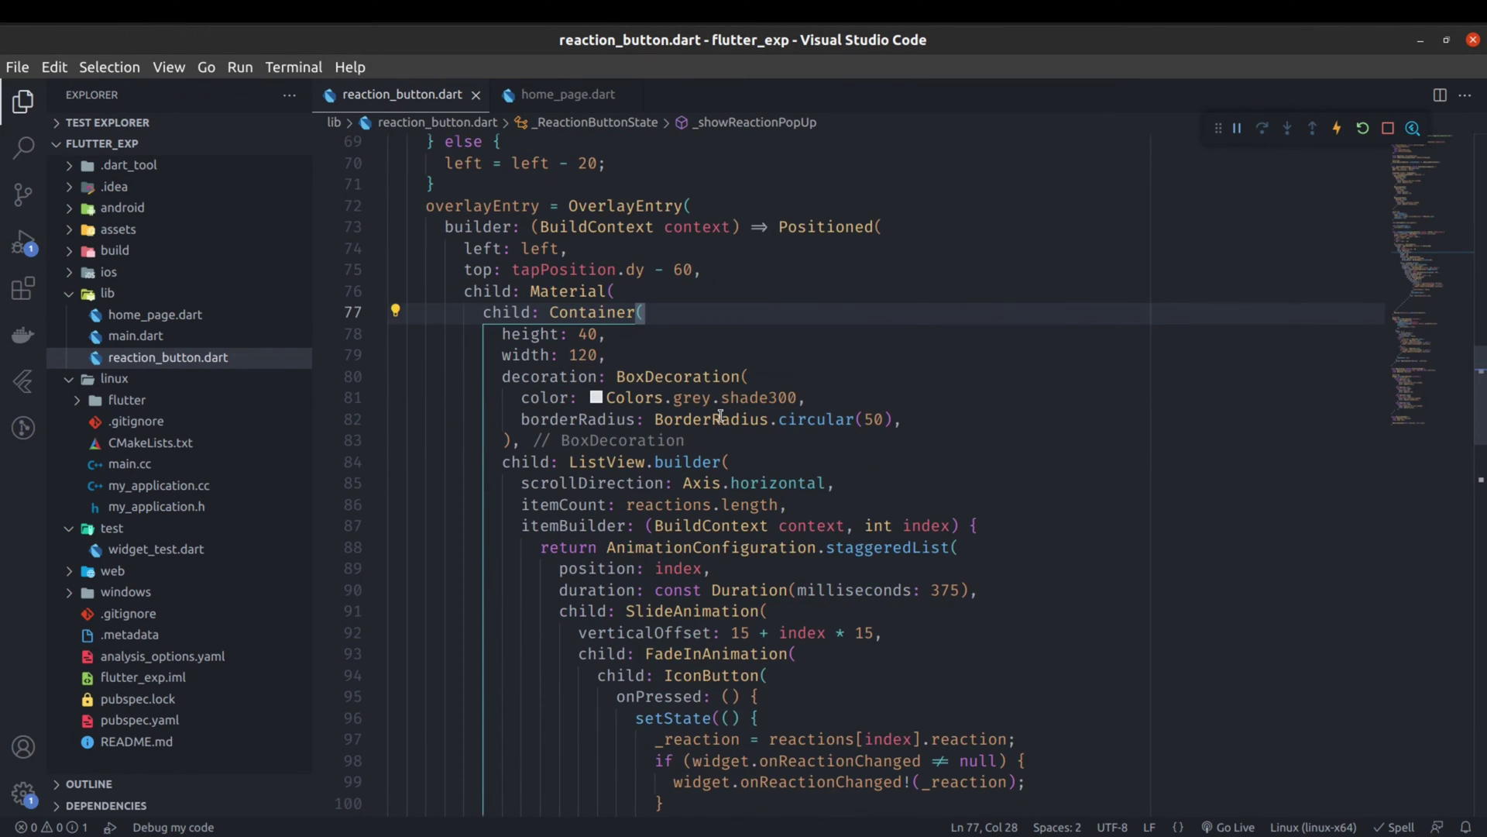
scroll("down", 3)
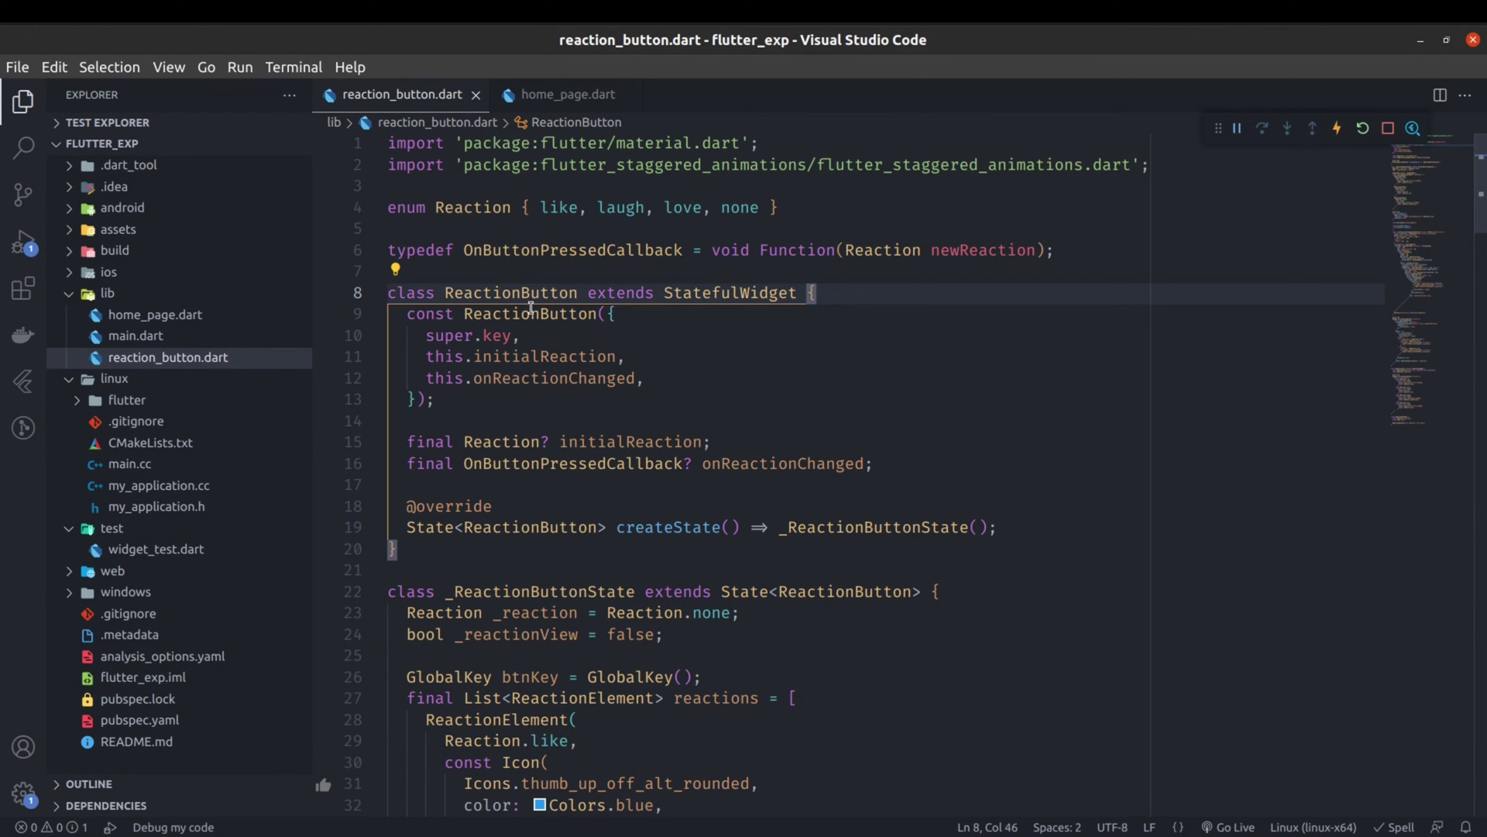
Step: Switch to the home_page.dart editor tab
left_click(566, 94)
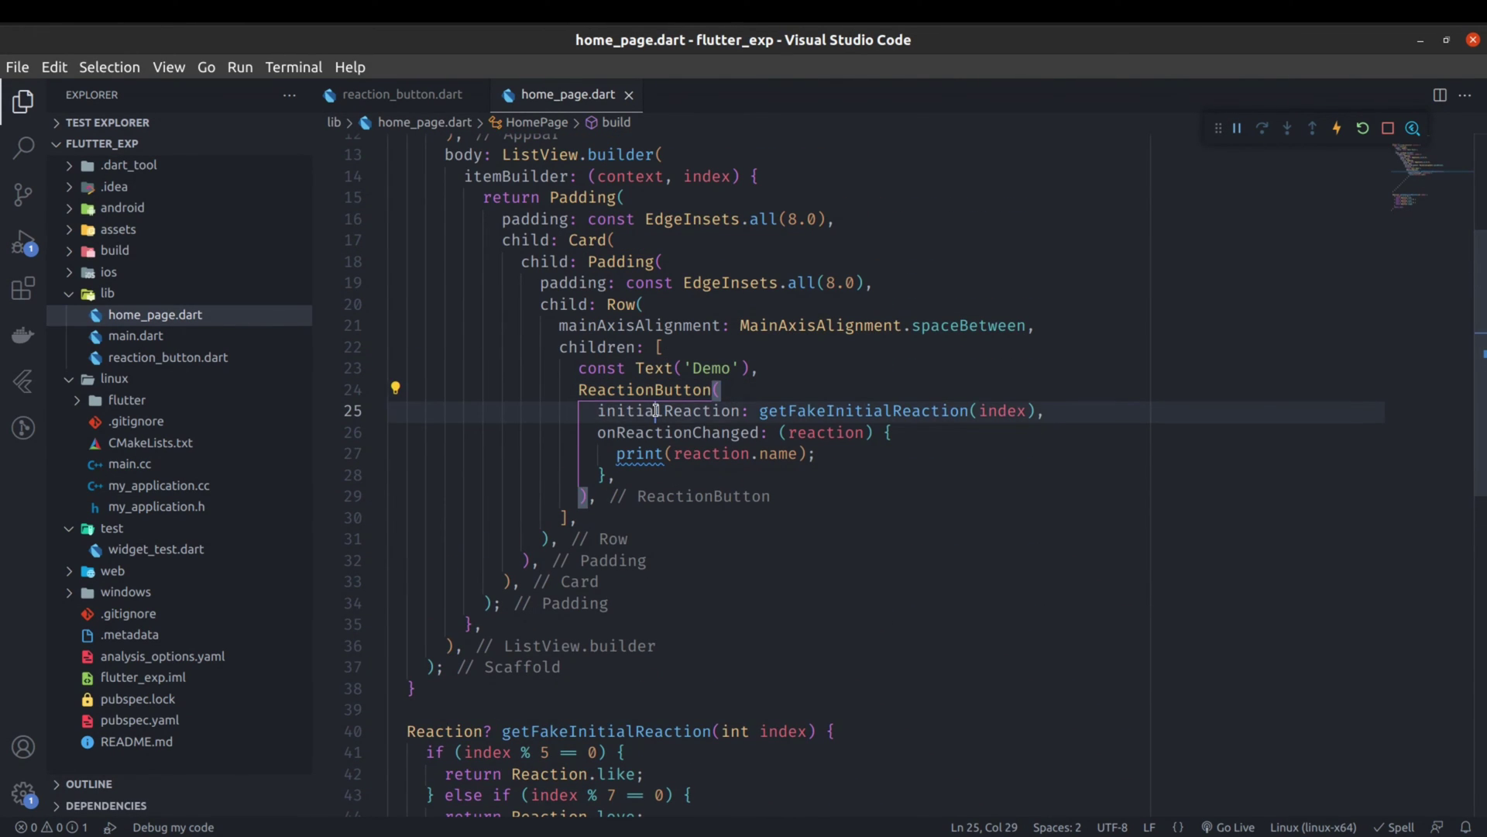
double_click(861, 411)
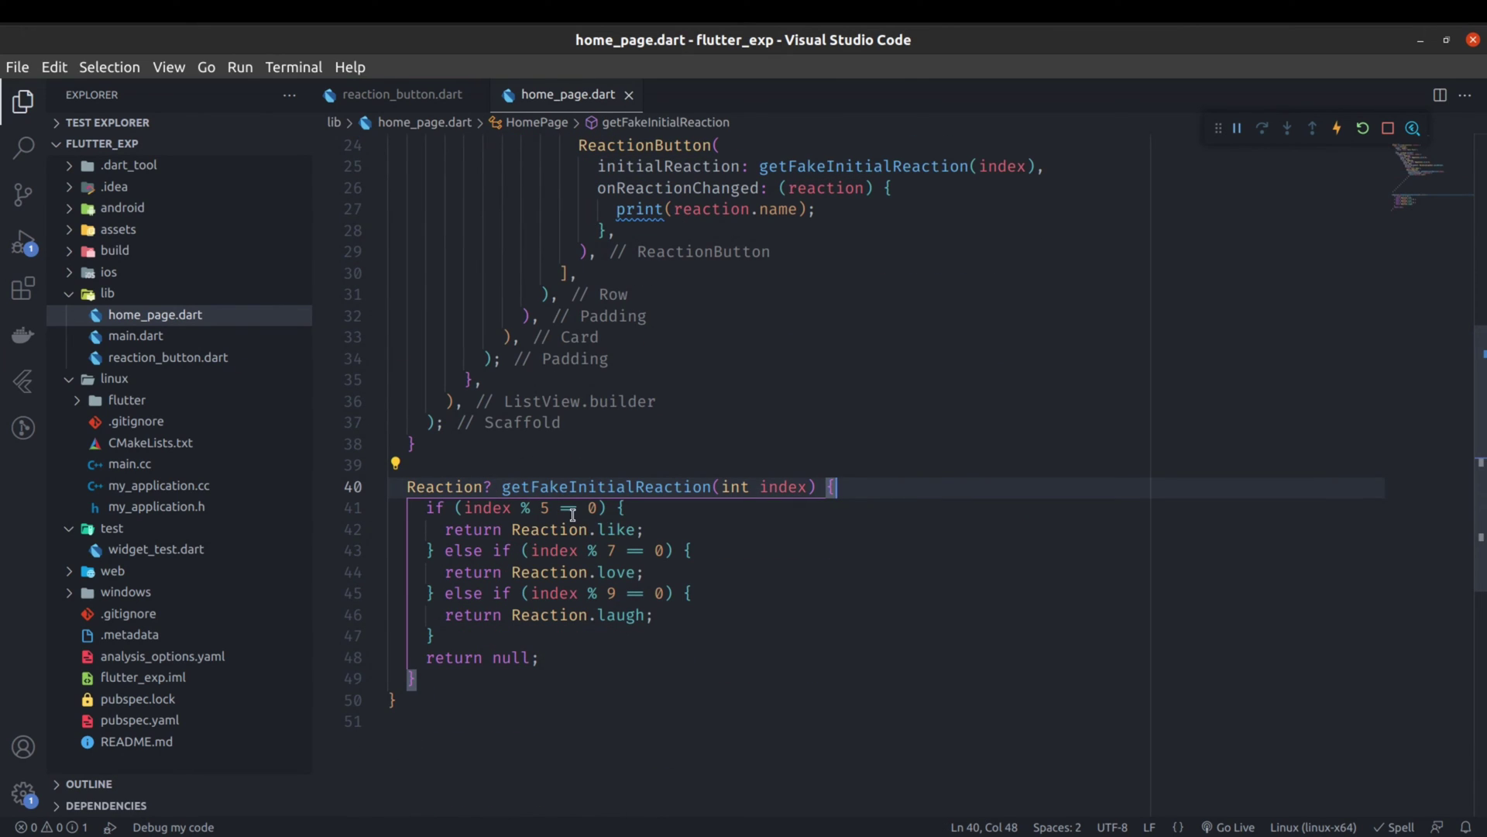
mouse_move(458, 507)
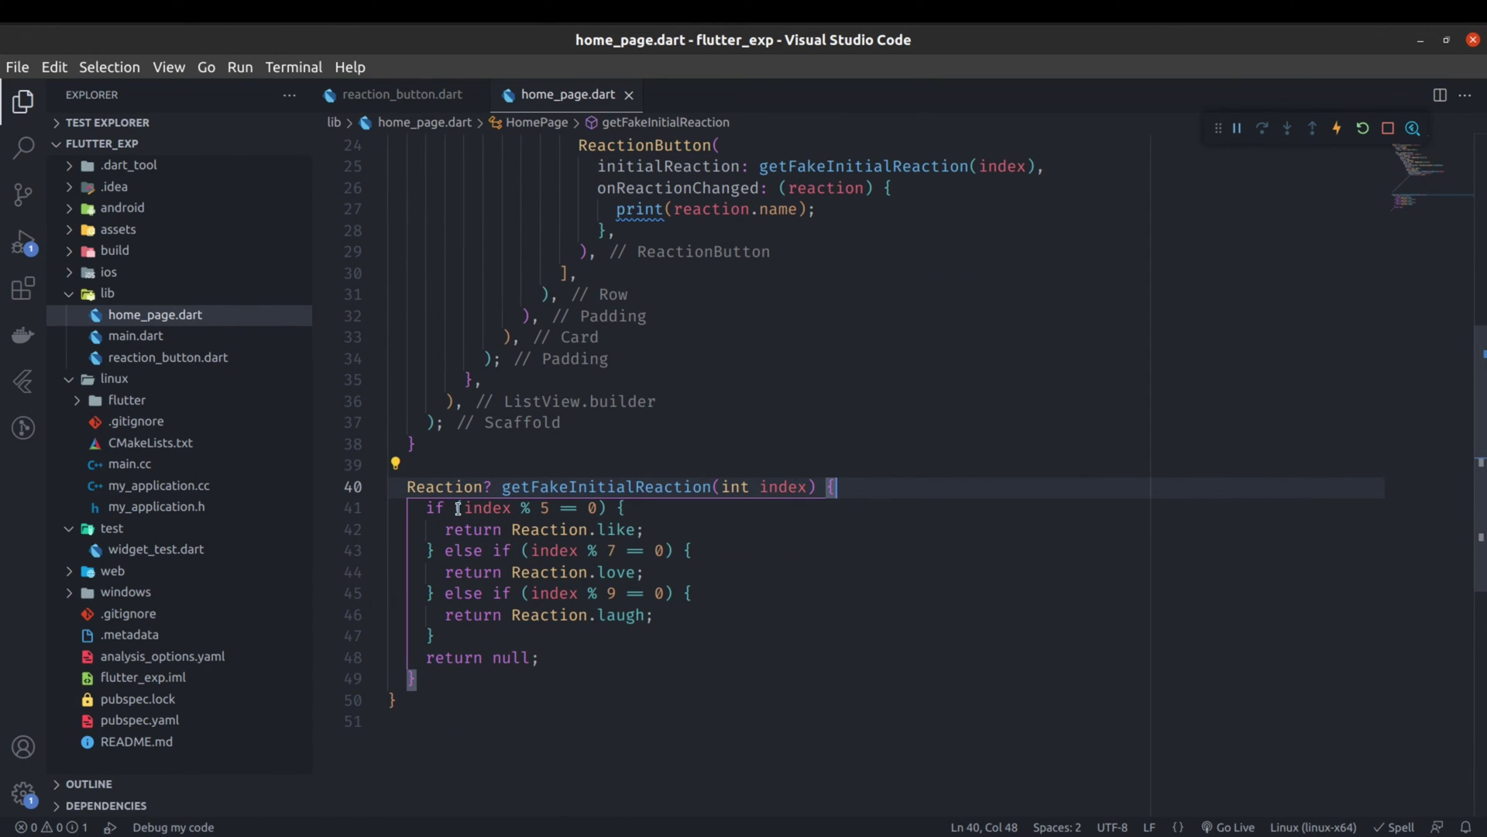
mouse_move(690, 592)
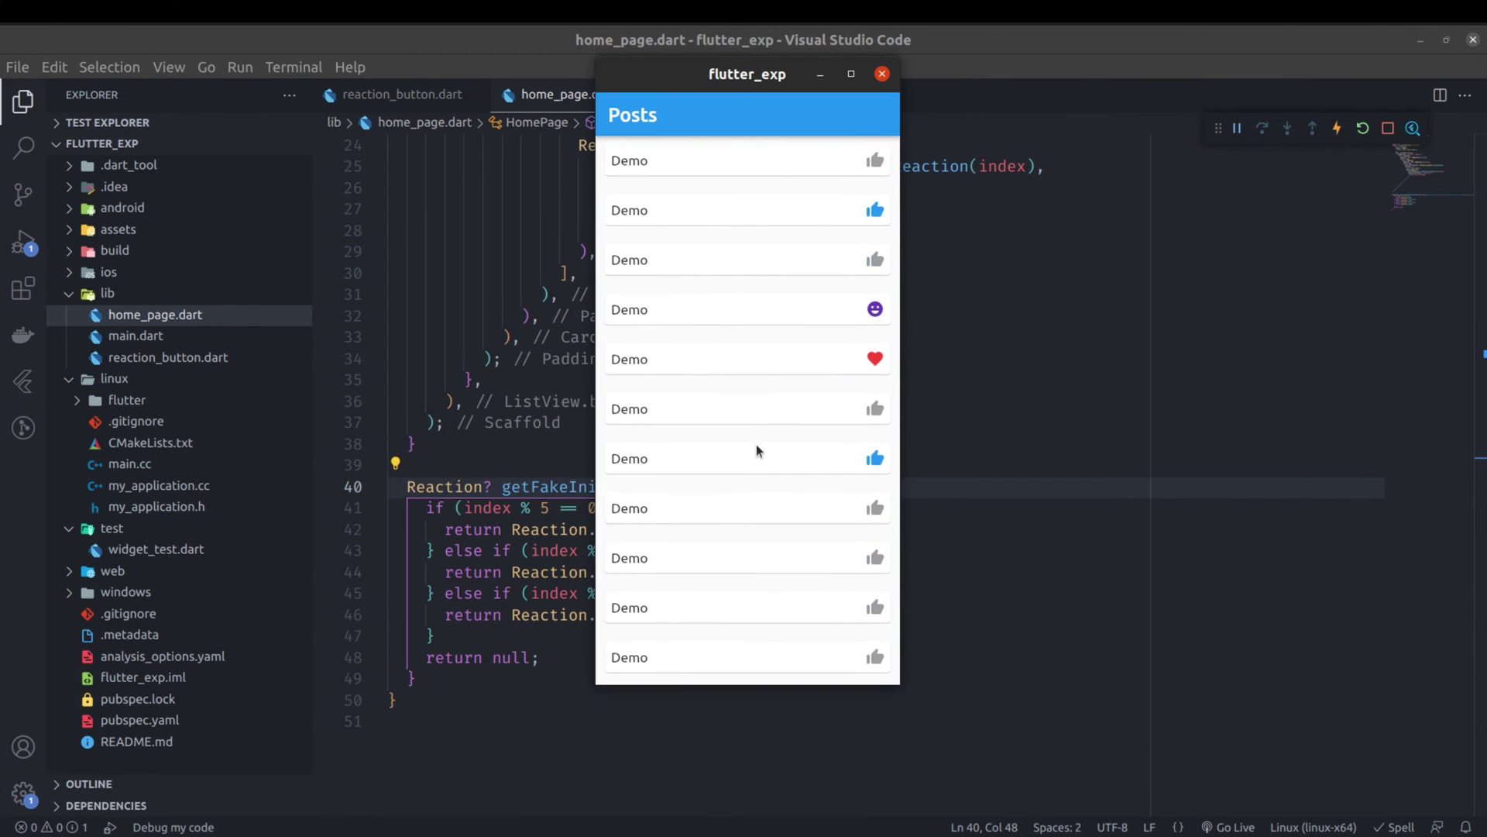
left_click(882, 75)
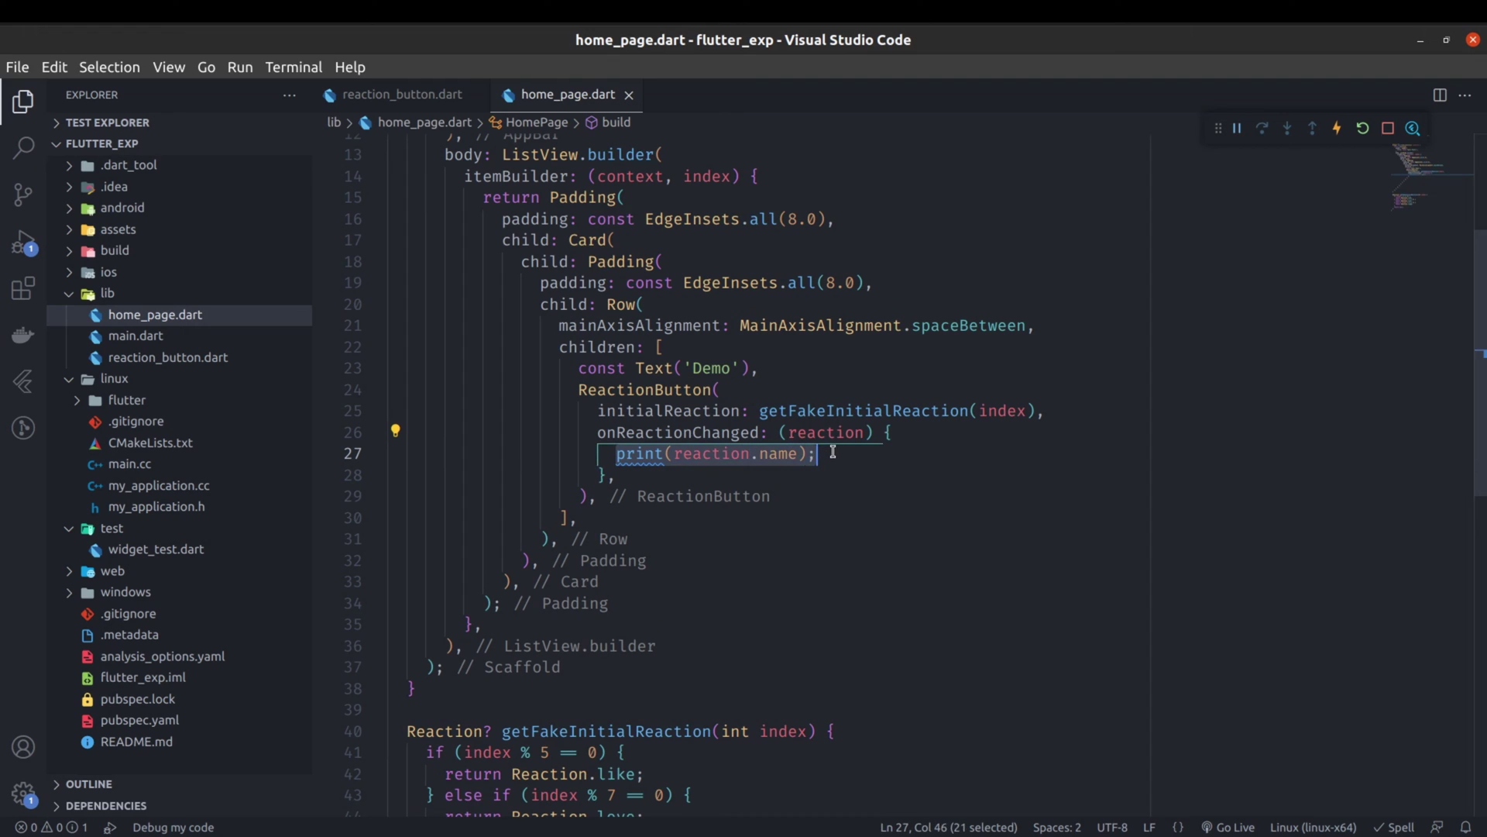
mouse_move(675, 472)
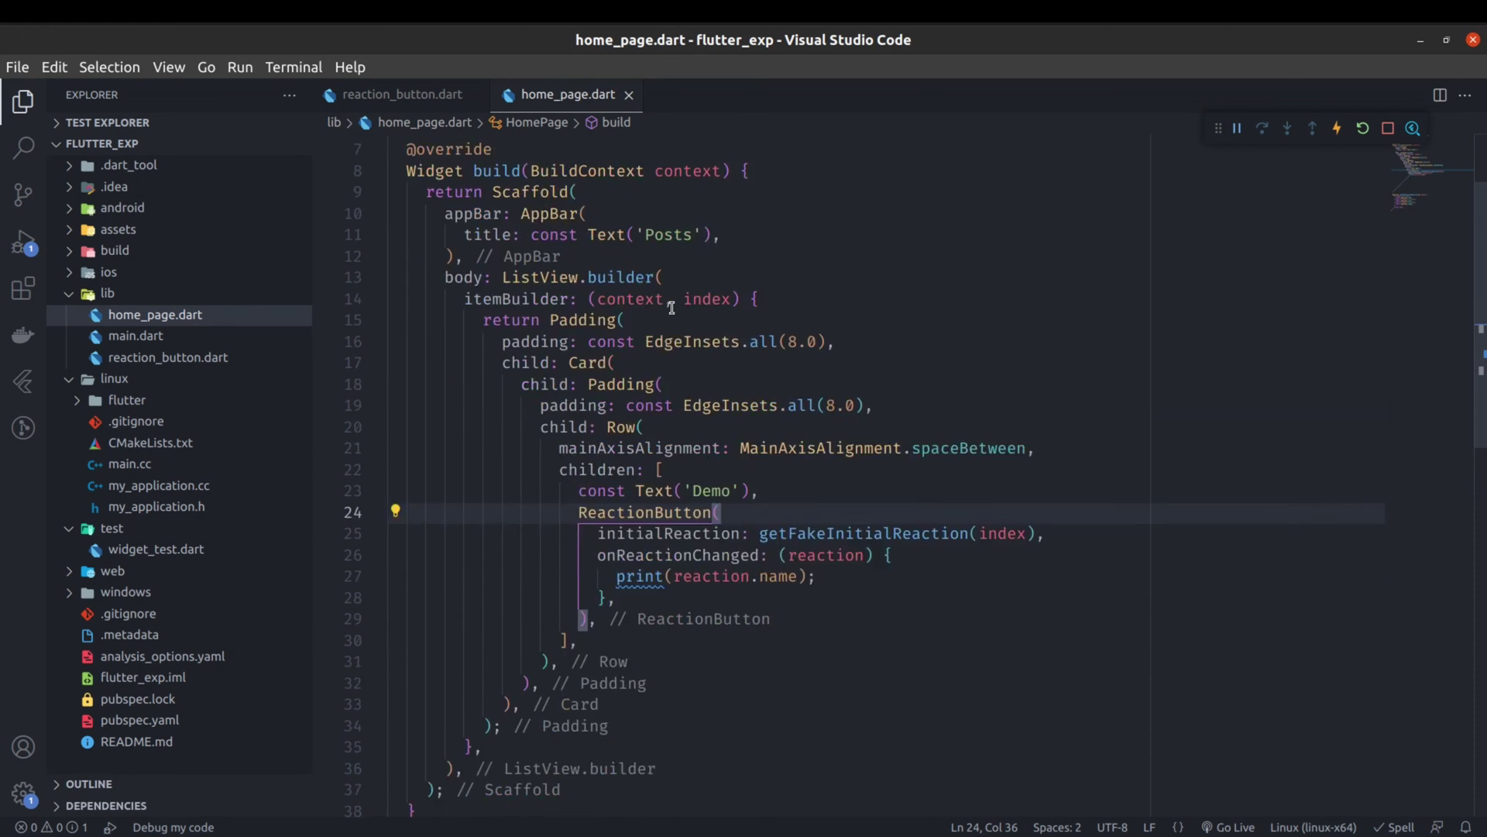
Step: Switch to the reaction_button.dart editor tab
left_click(403, 93)
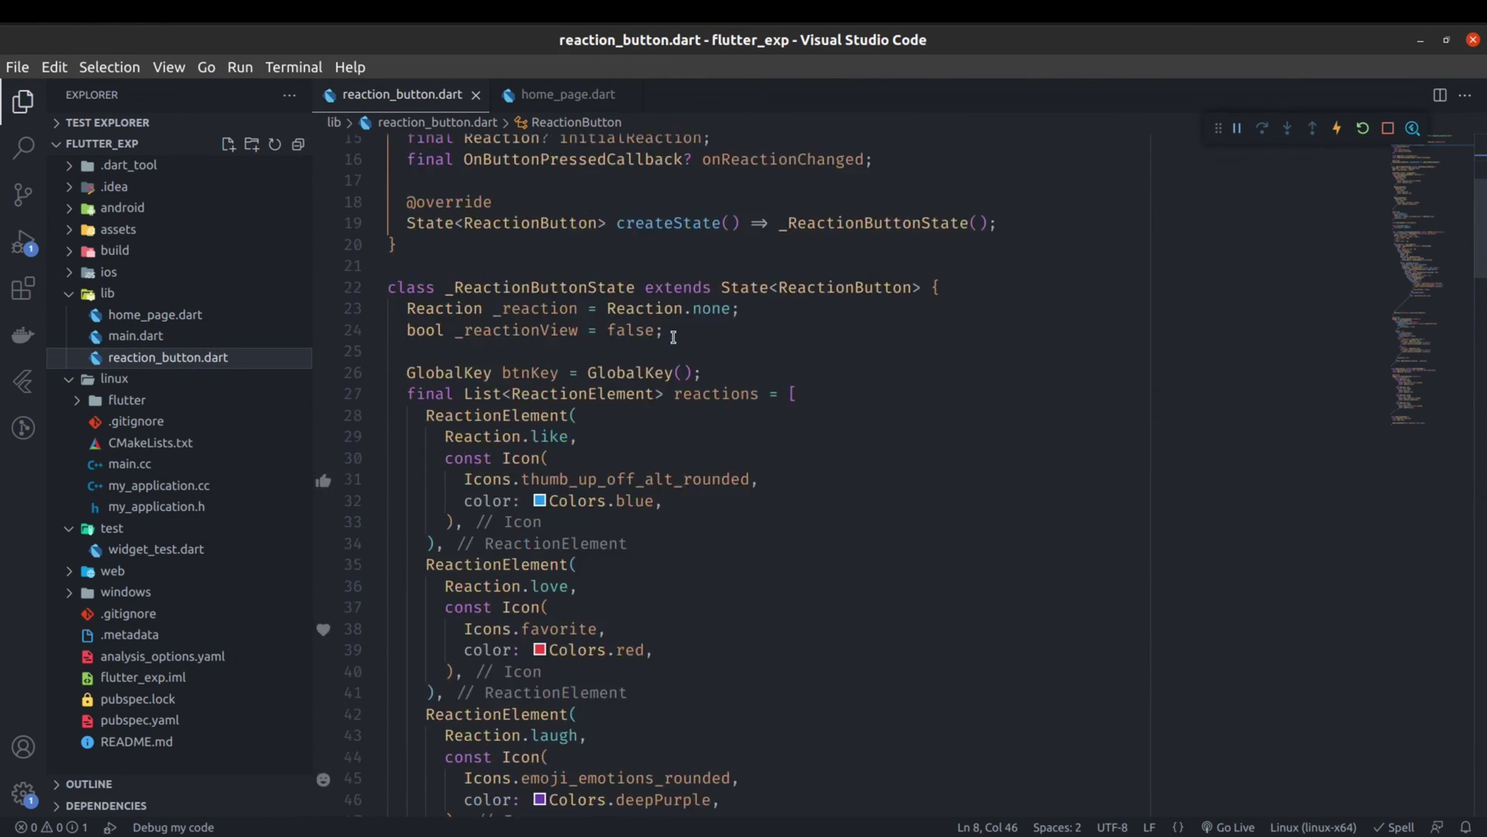
scroll("down", 3)
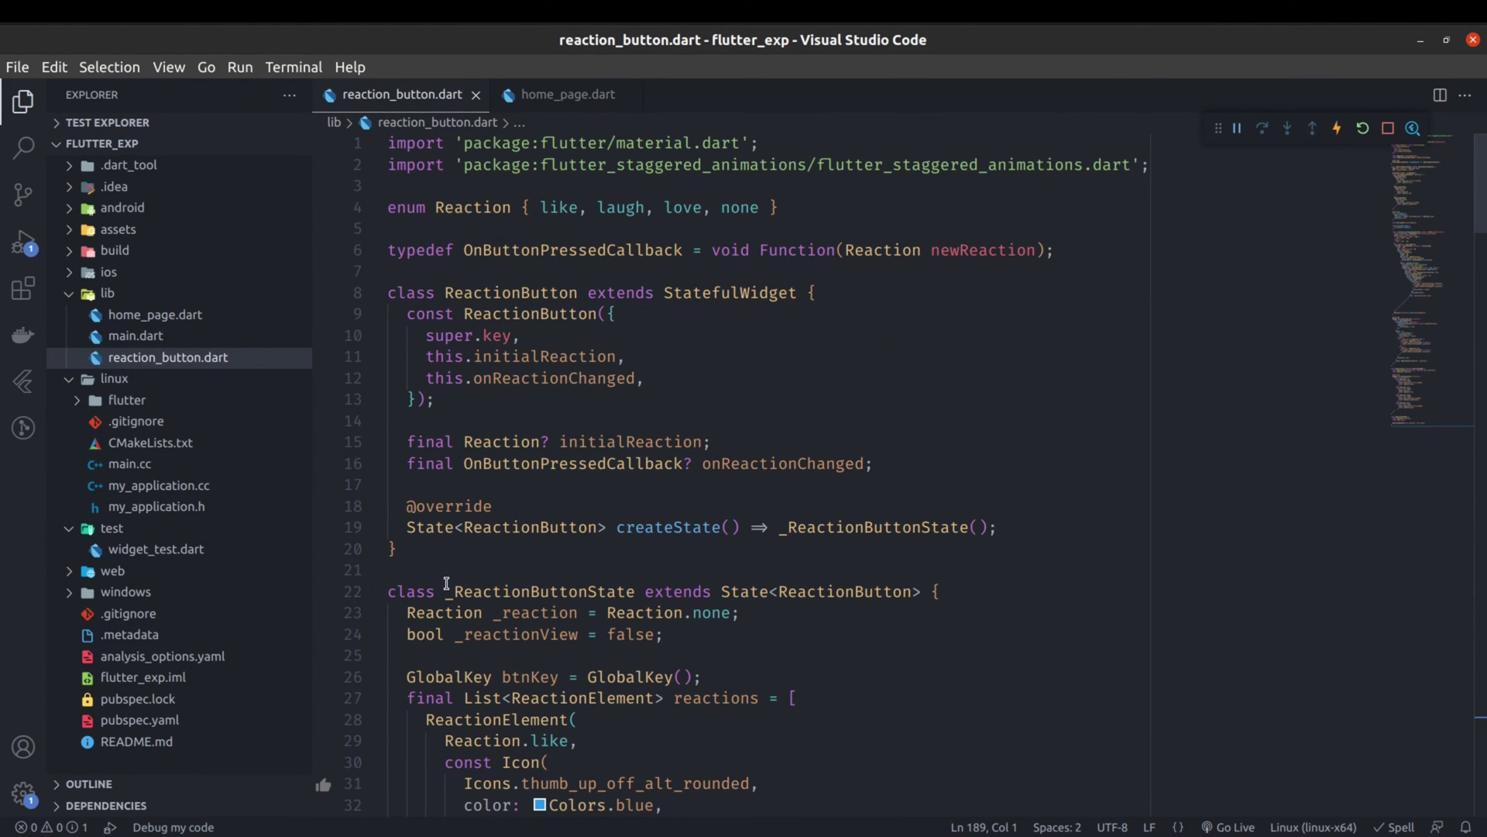
left_click(645, 570)
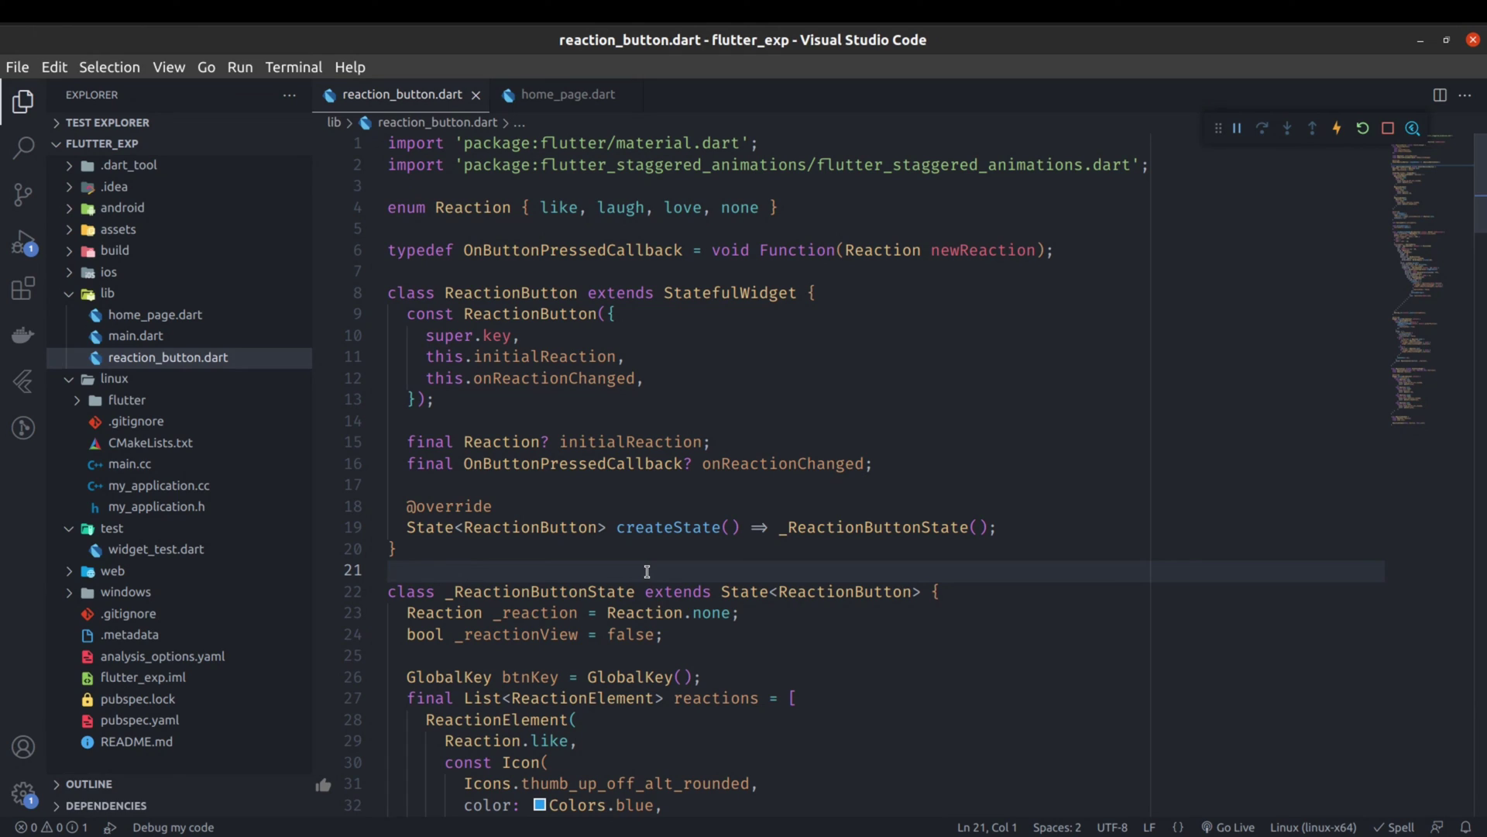
left_click(389, 570)
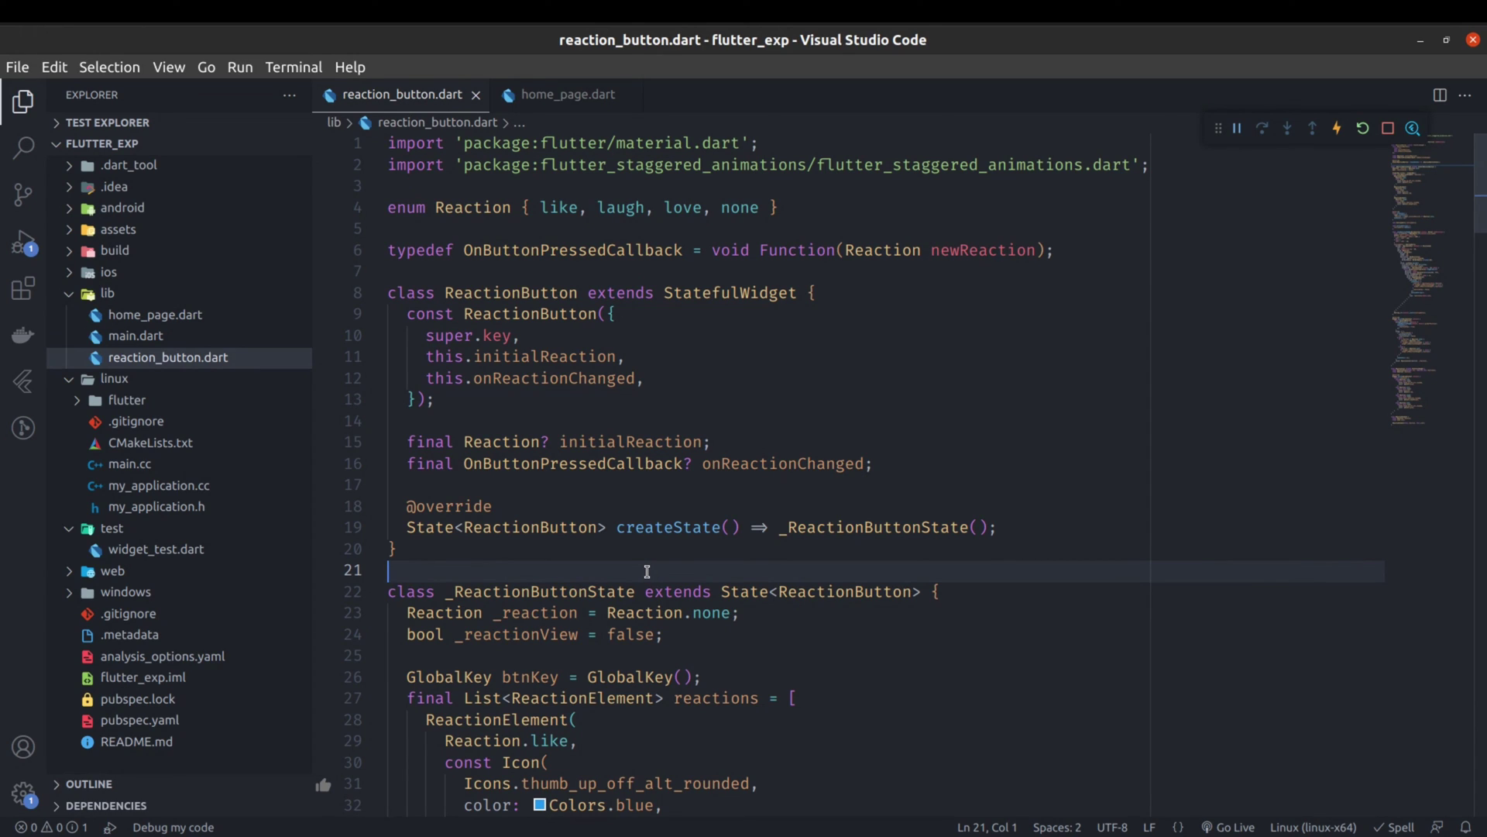